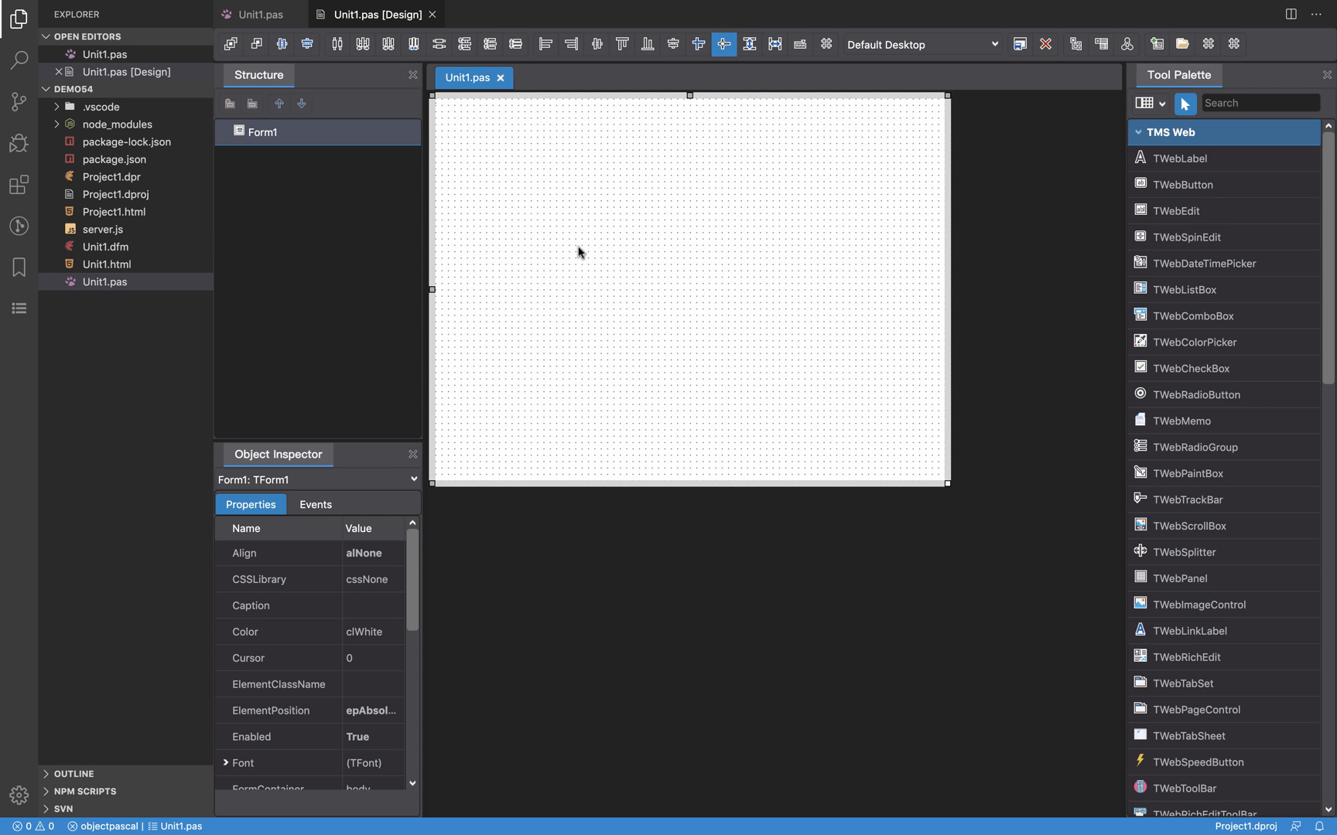
mouse_move(272, 817)
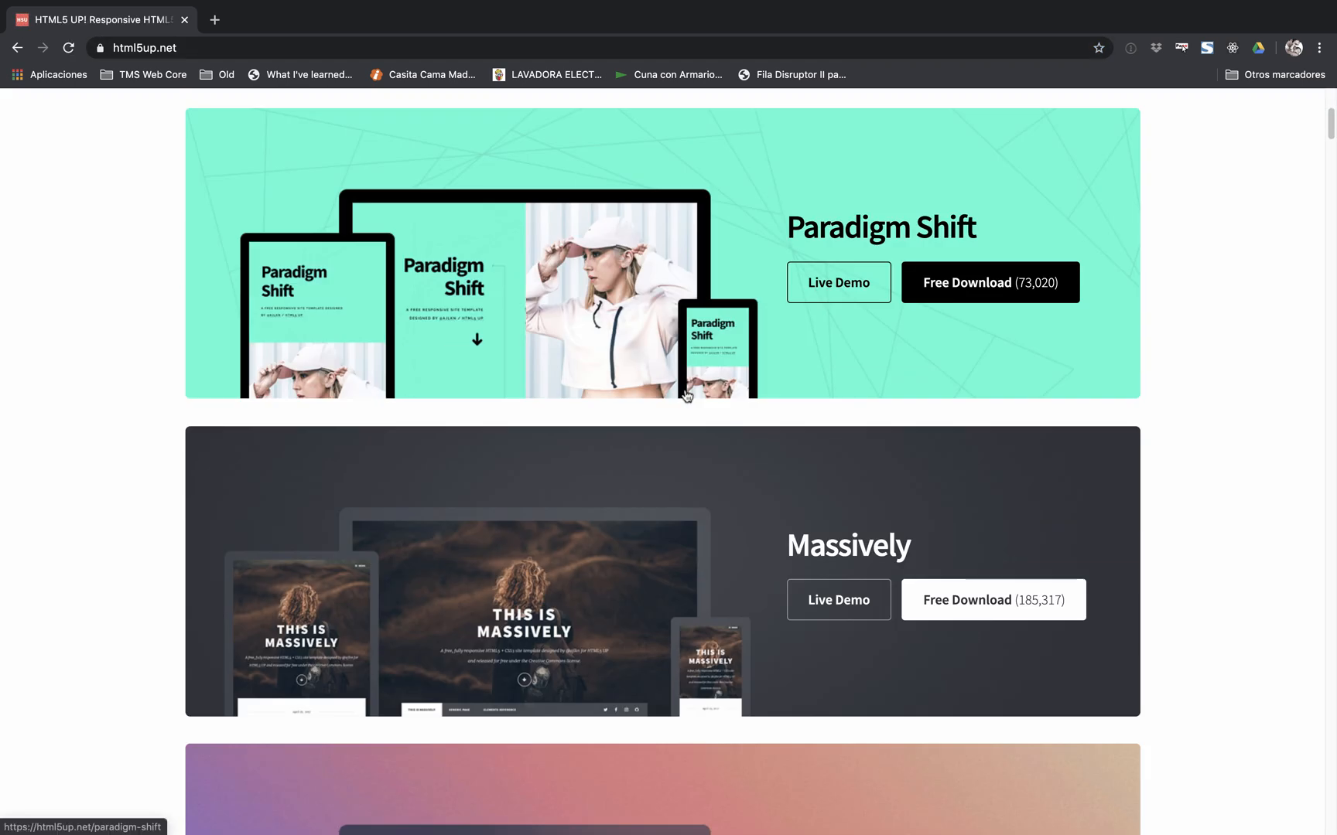
Step: Download the Phantom template from html5up.net as html5up-phantom.zip
scroll("down", 3)
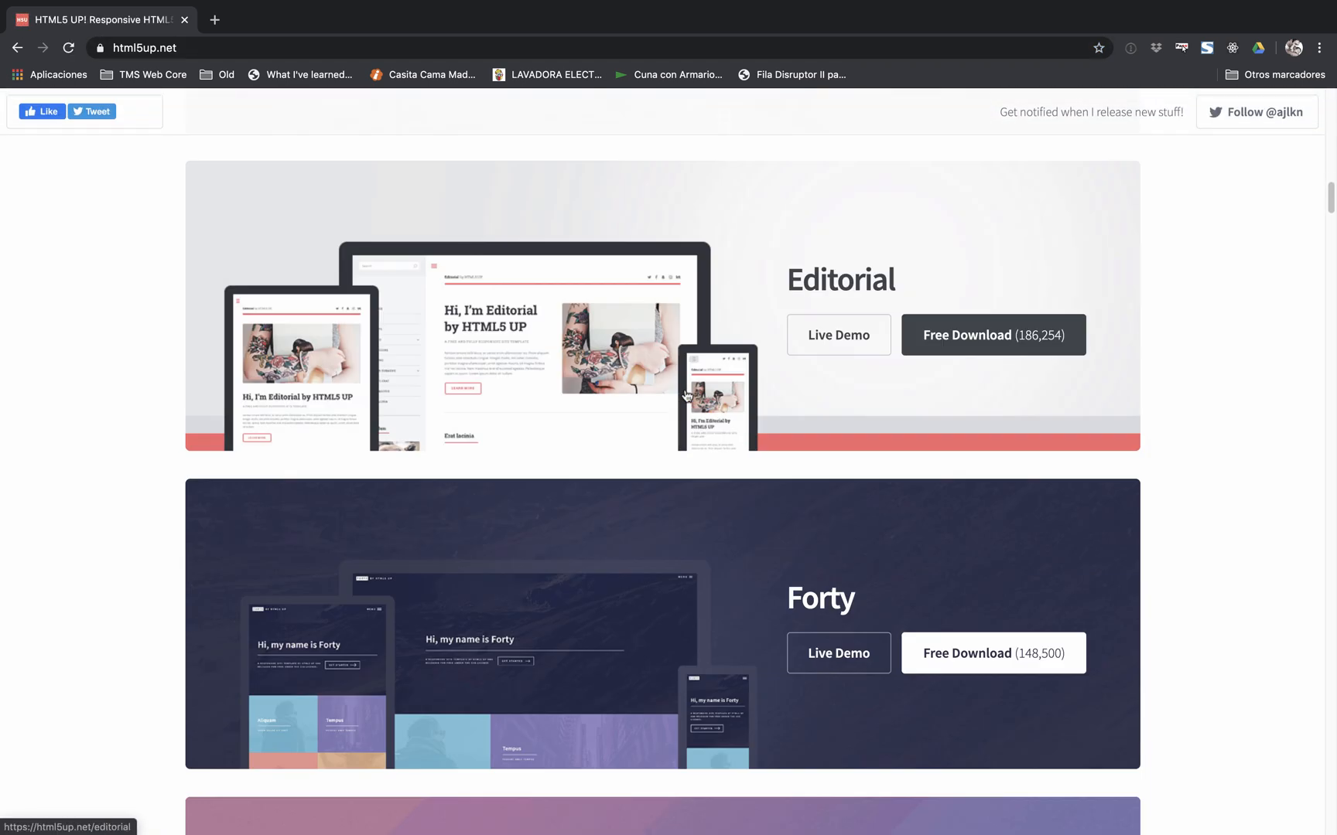
scroll("down", 3)
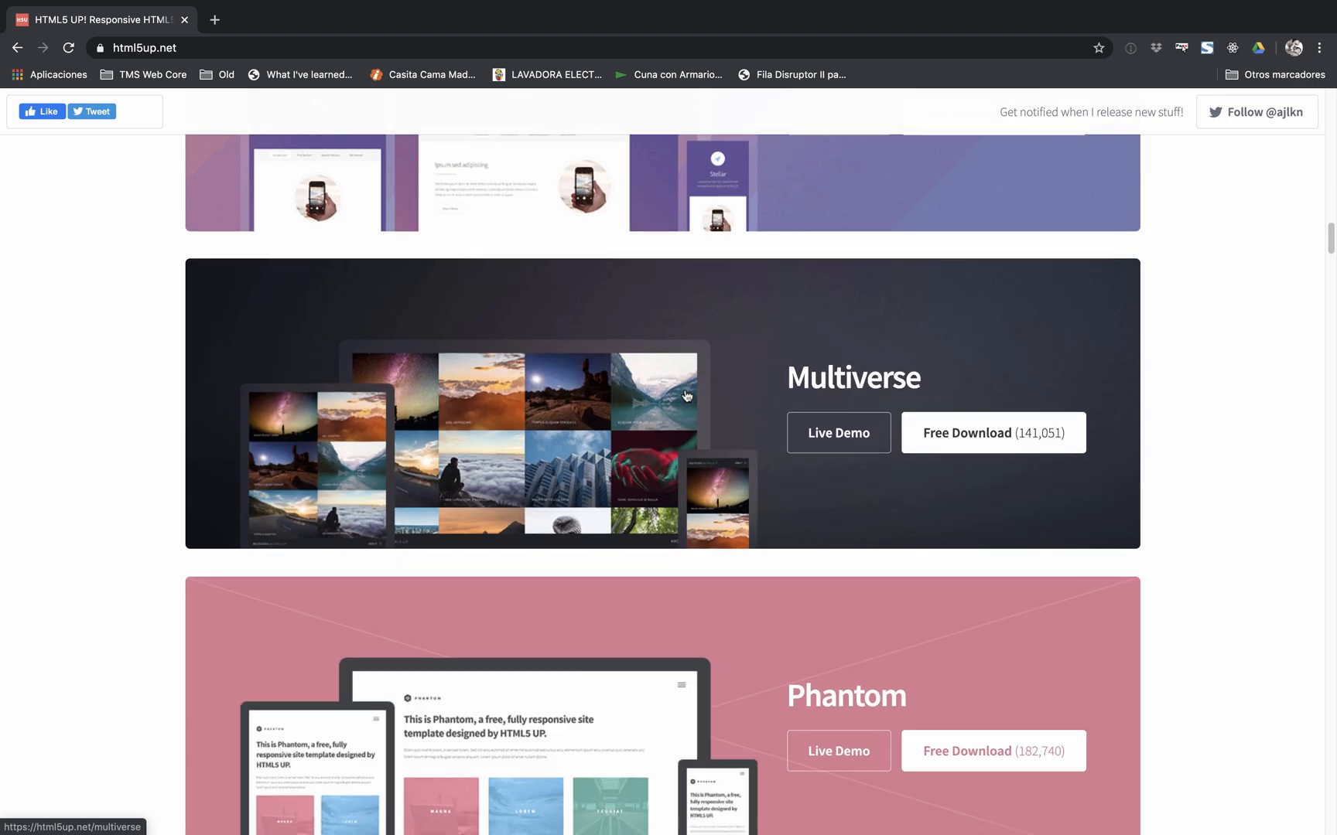
left_click(994, 752)
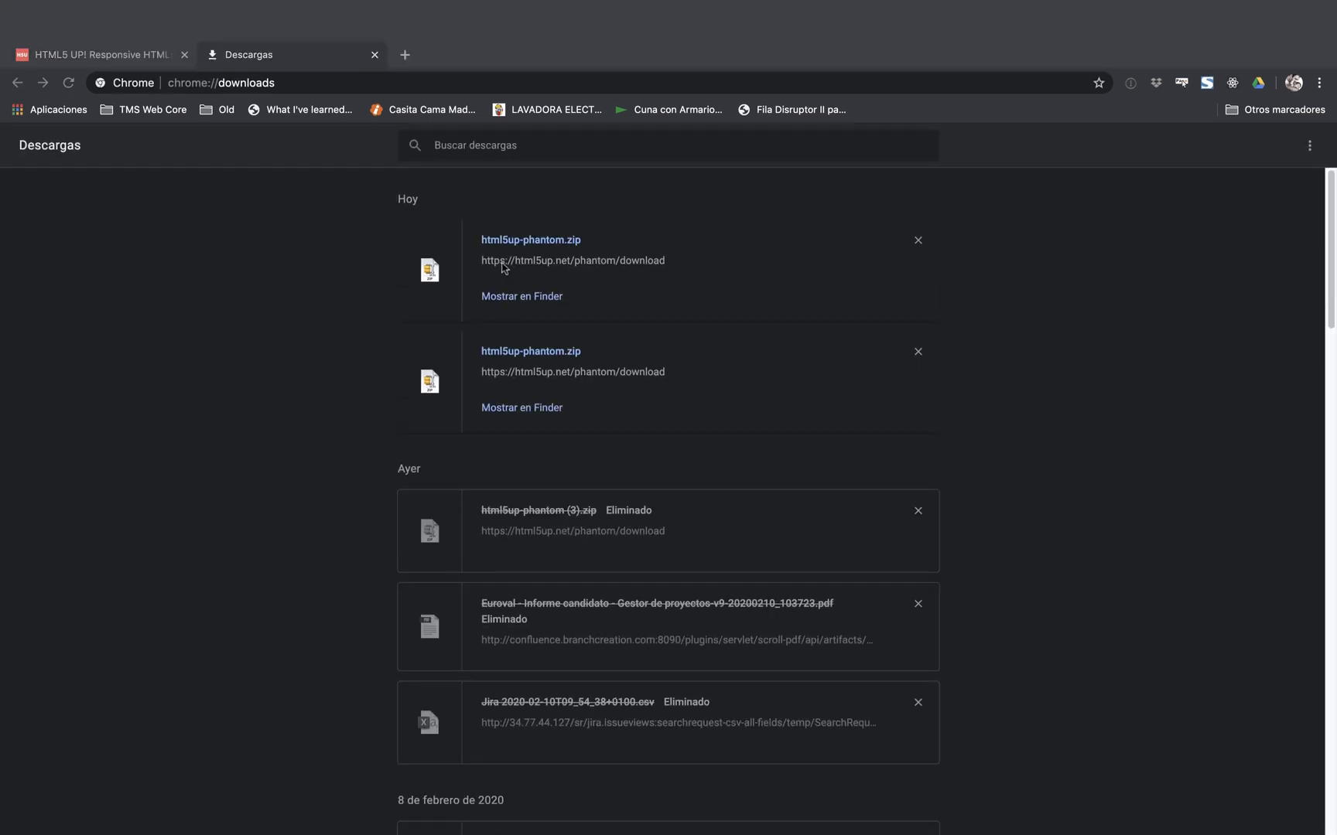
mouse_move(501, 298)
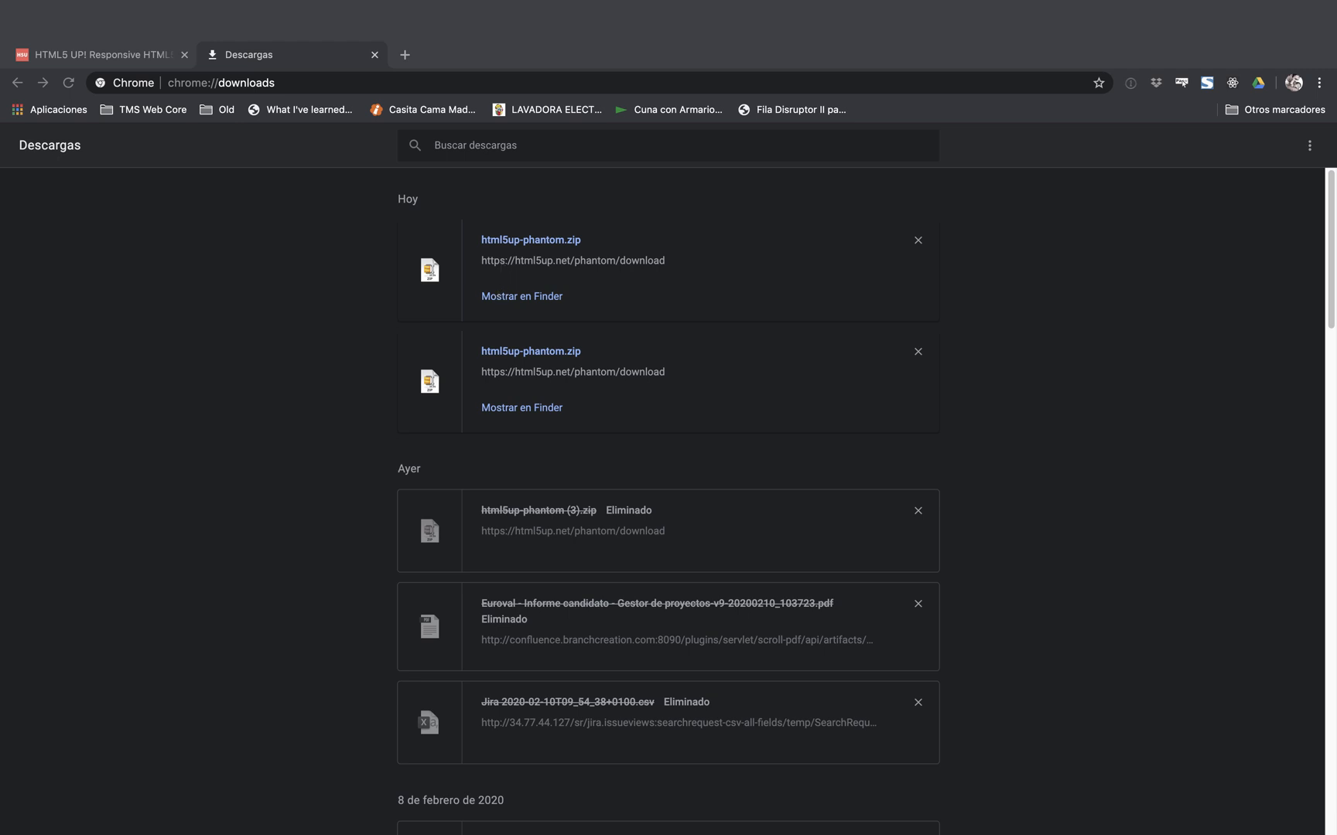
Step: Extract html5up-phantom.zip with The Unarchiver and enter the extracted folder
left_click(521, 297)
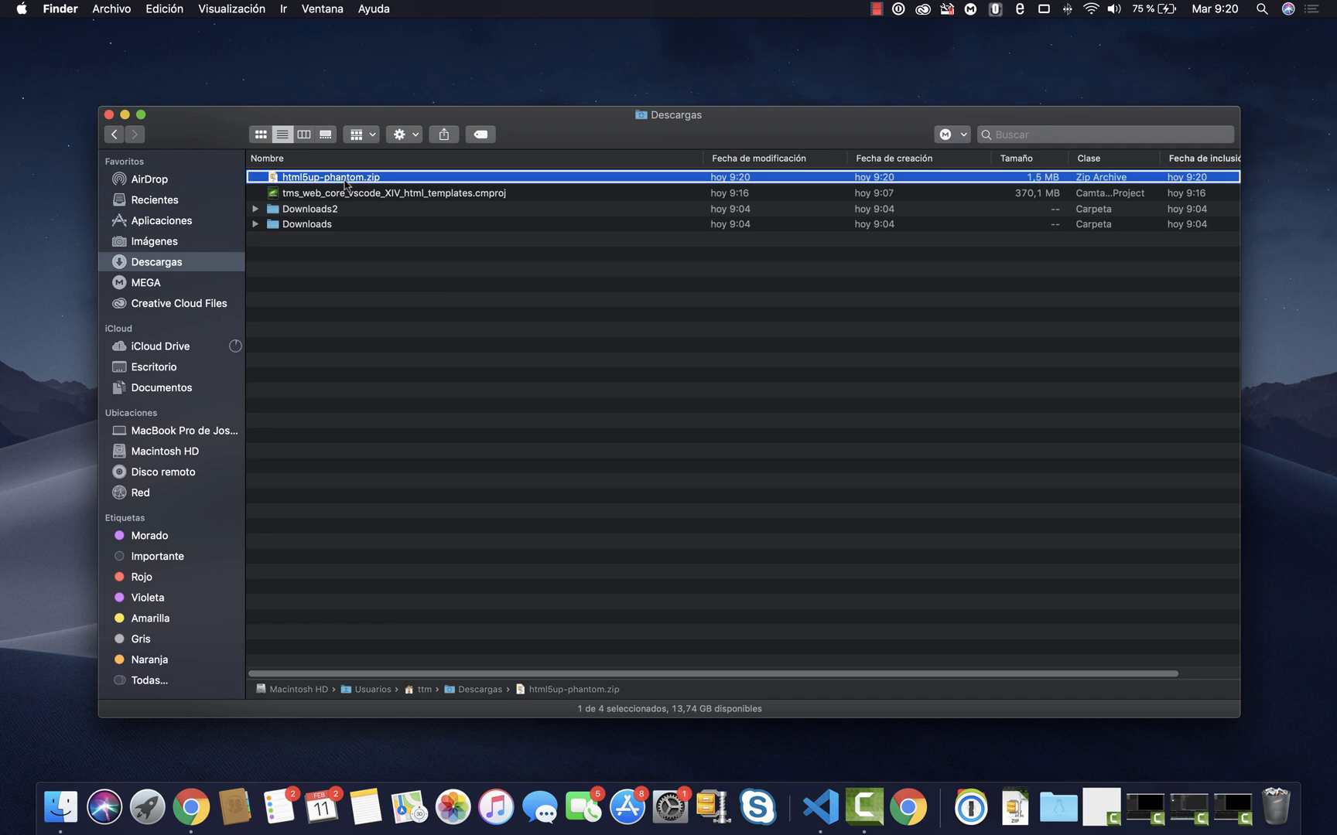
right_click(330, 178)
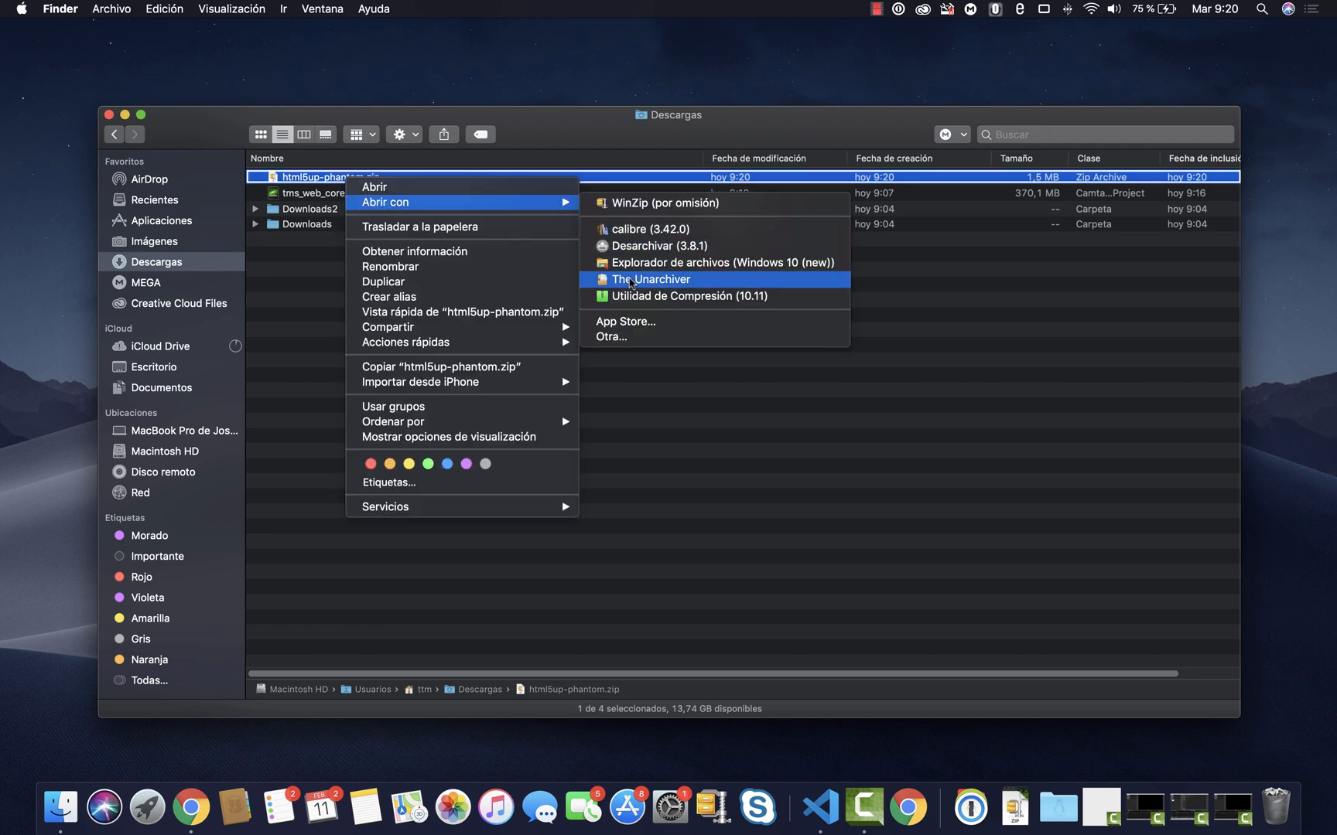
left_click(650, 280)
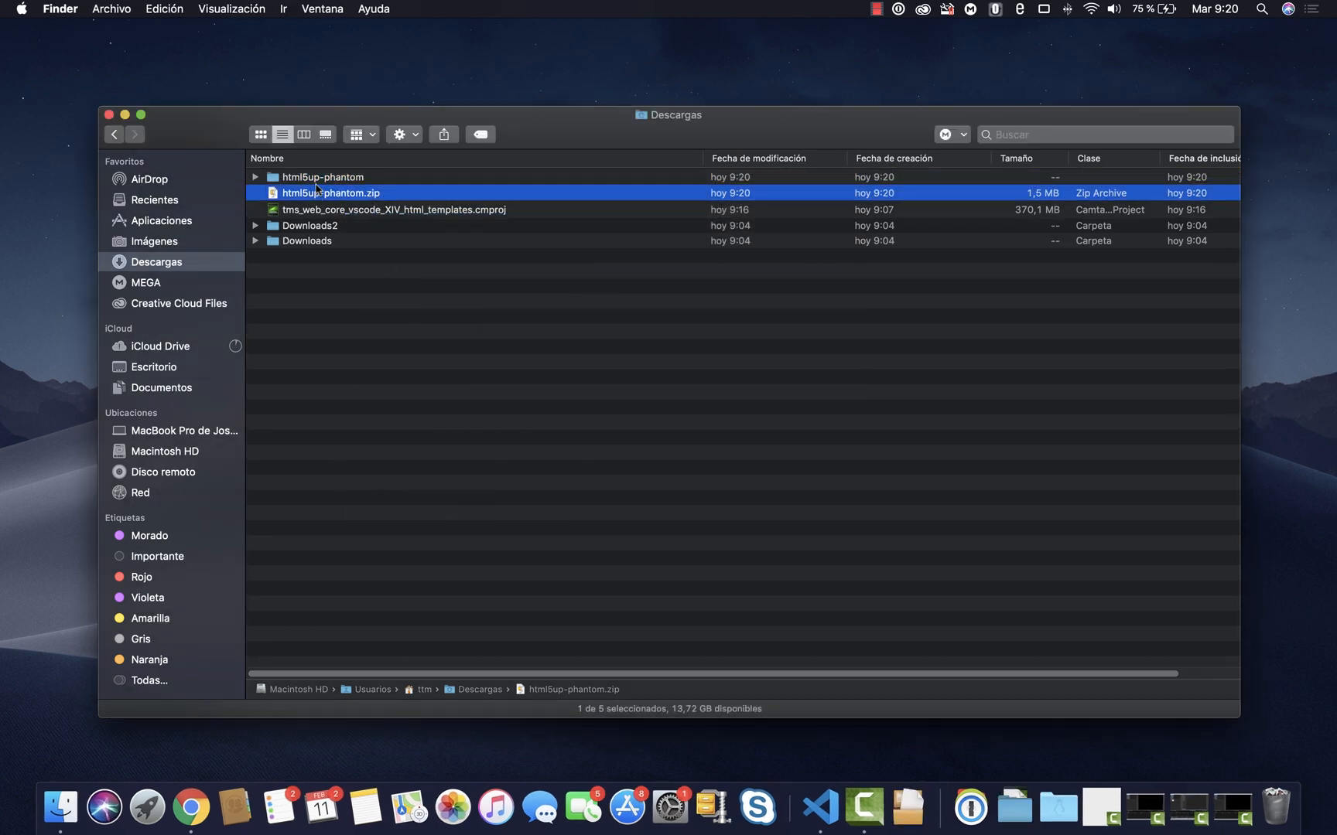
double_click(322, 176)
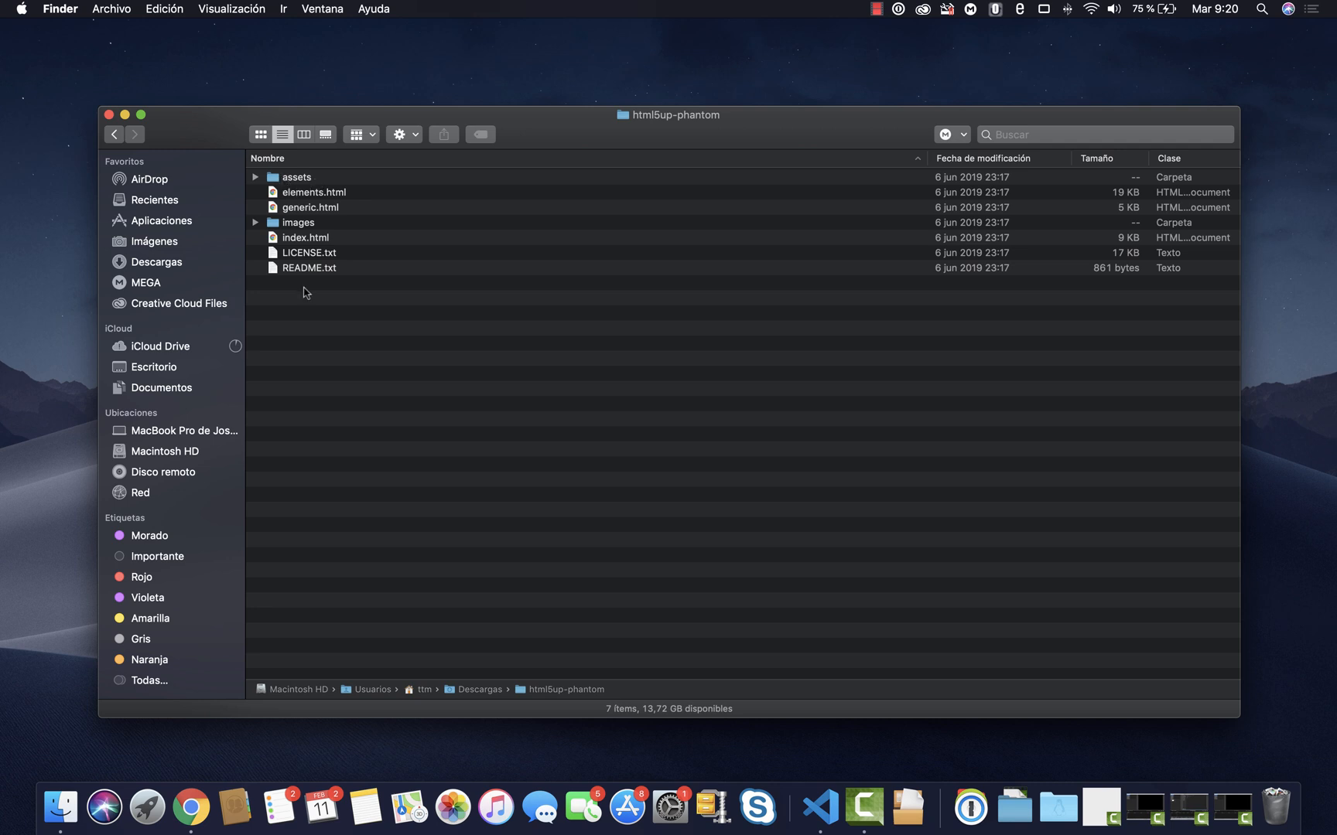
mouse_move(317, 216)
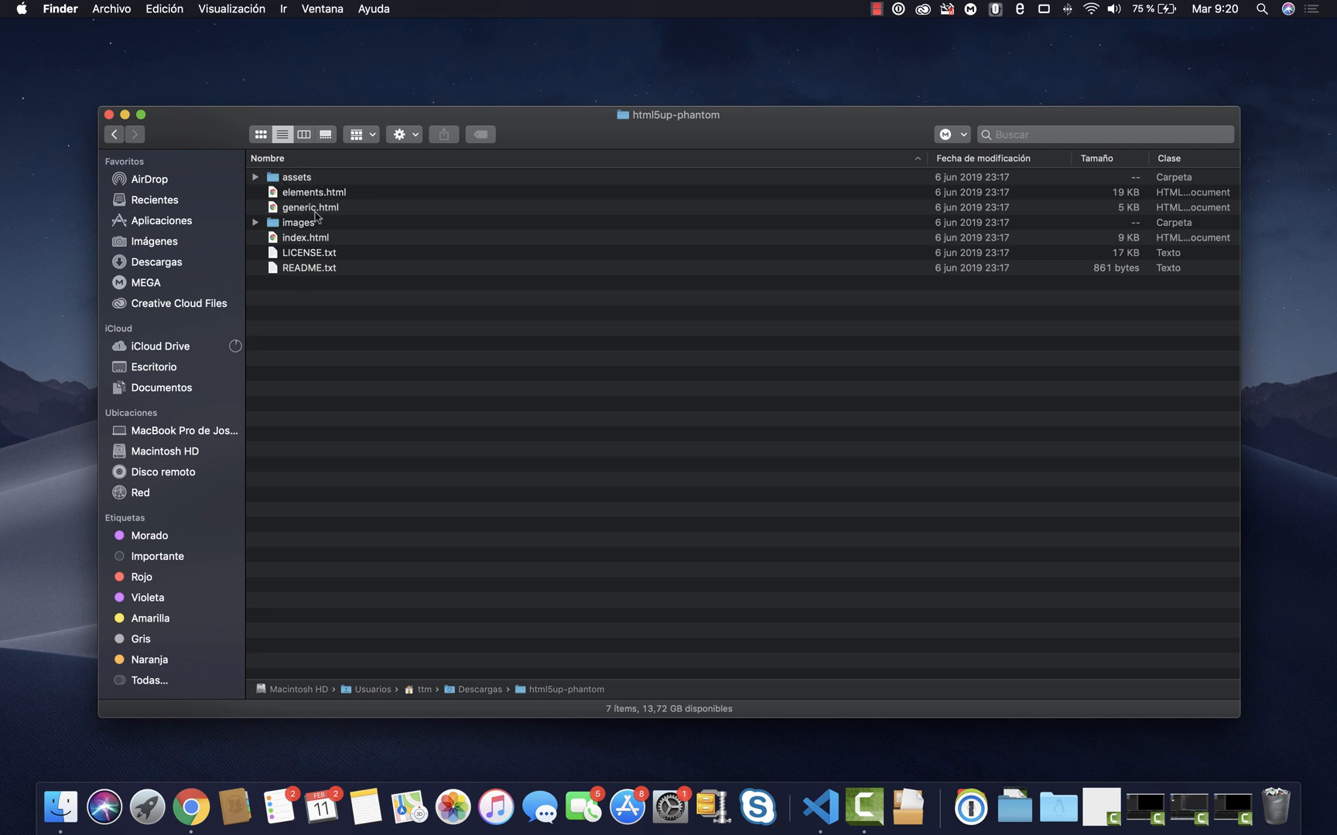
Step: Peek into the assets folder, then bring up Open With options for index.html
left_click(255, 178)
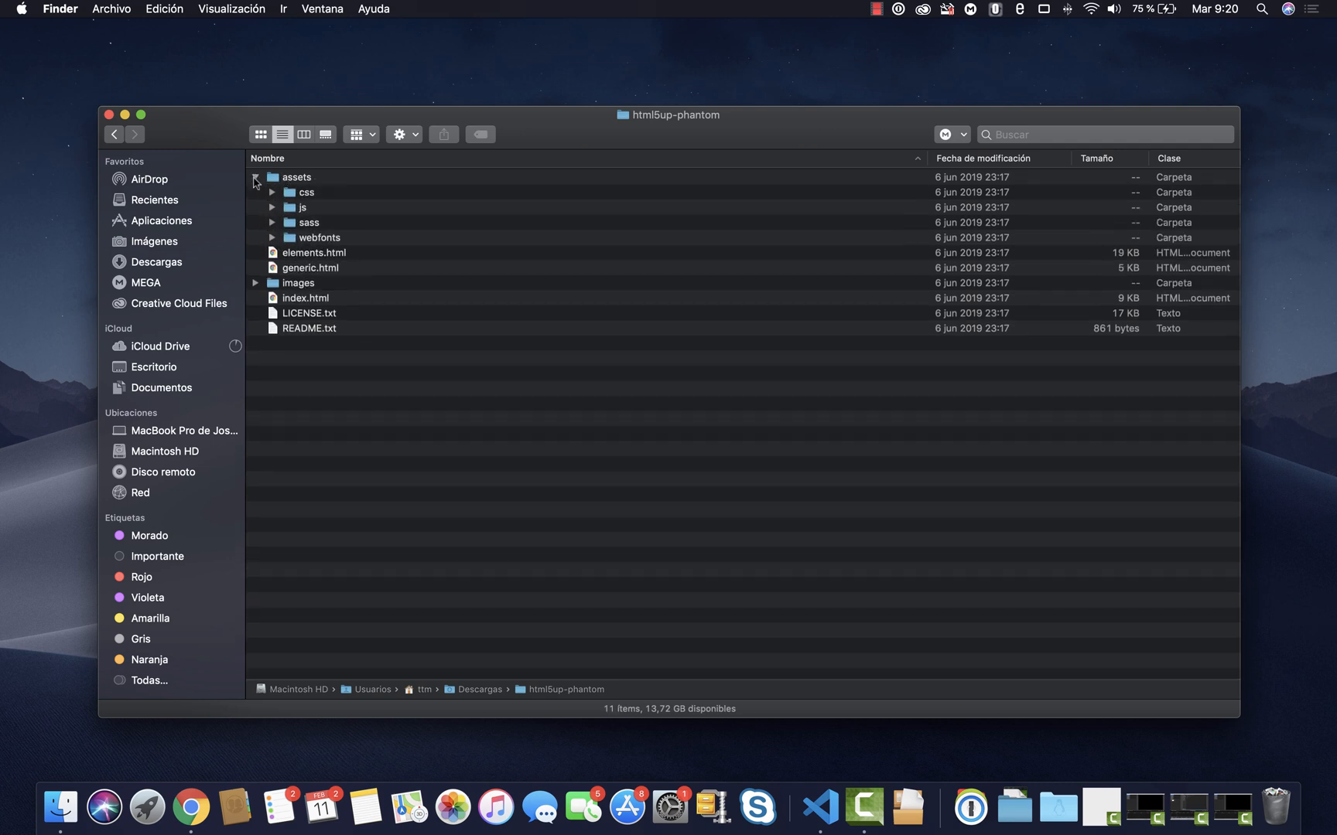
left_click(255, 178)
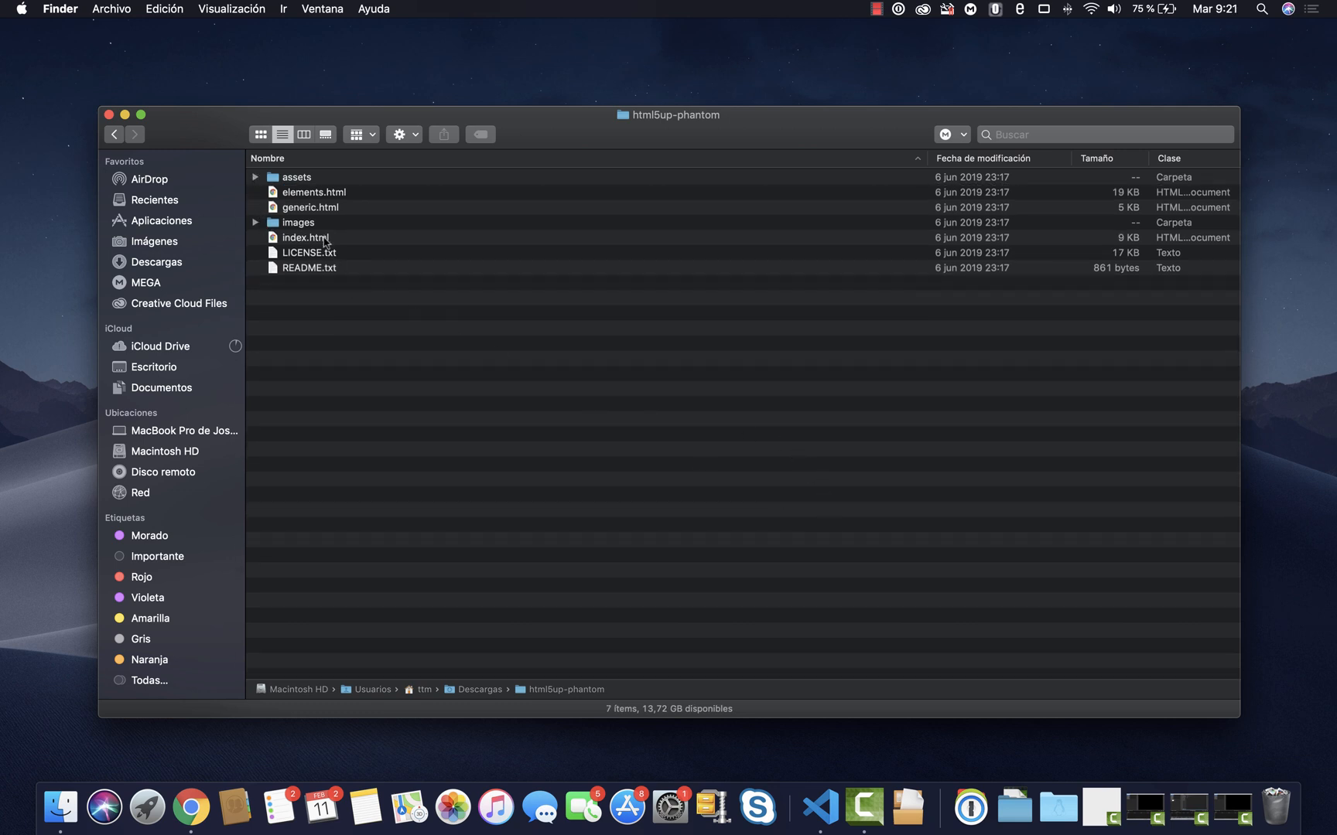
right_click(303, 238)
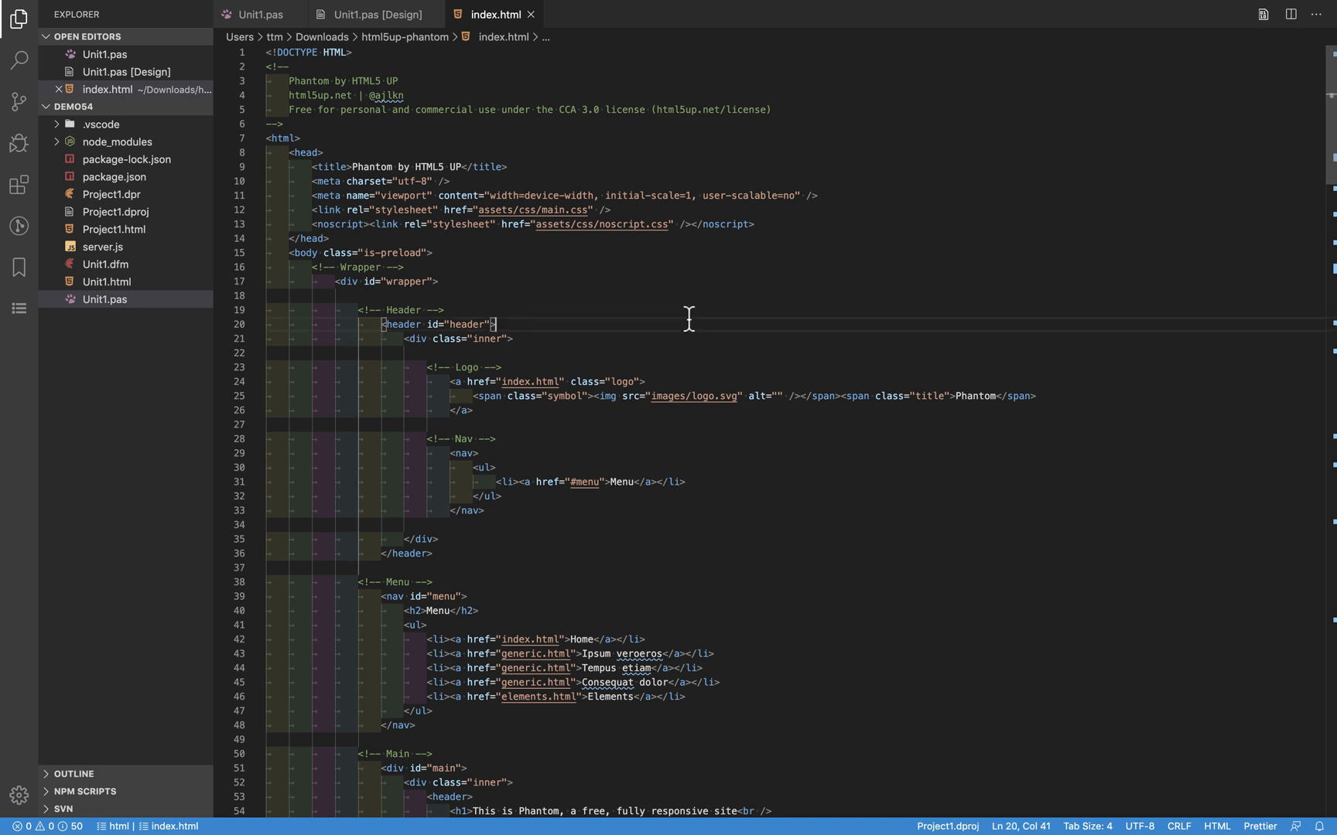
Step: Copy all of index.html's markup into Unit1.html and view the result in the form designer
key("Ctrl+a")
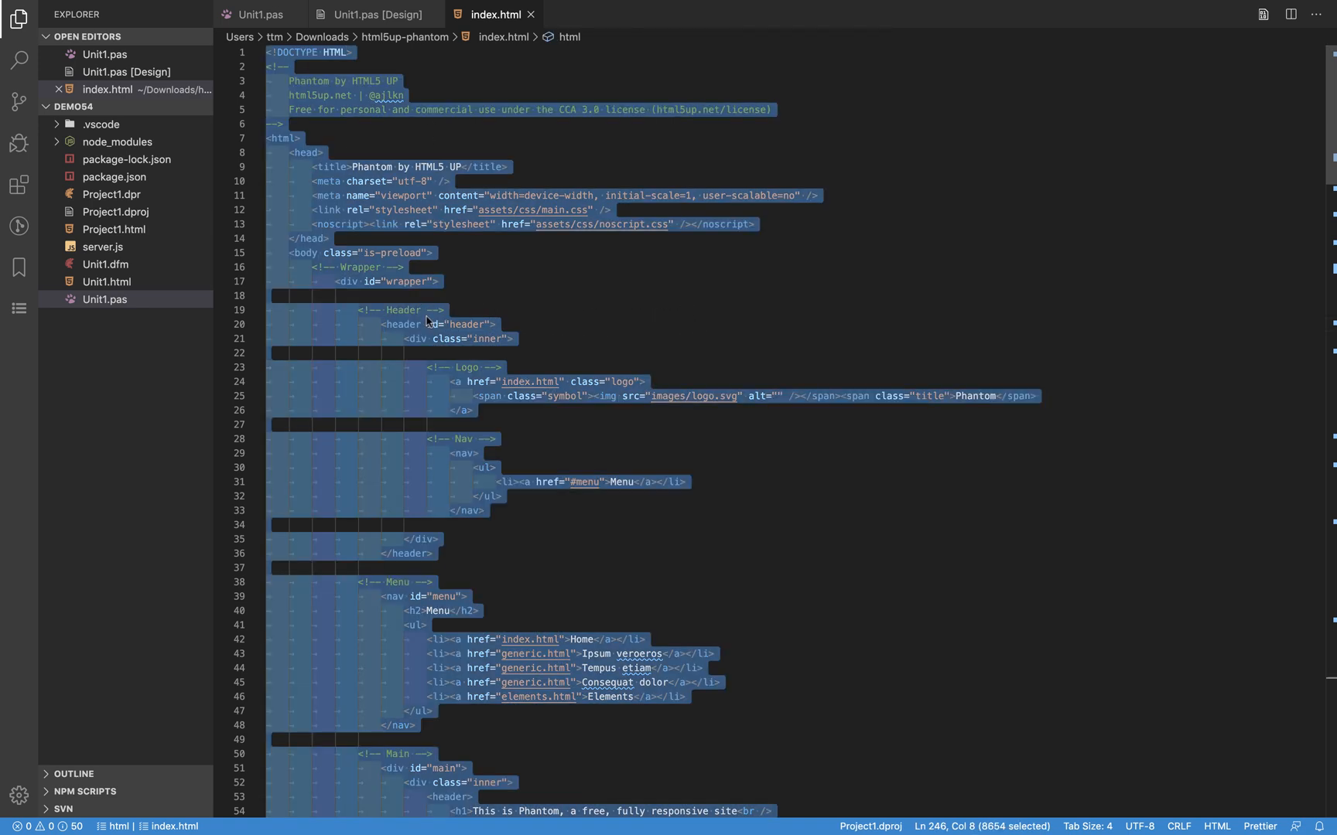
right_click(429, 321)
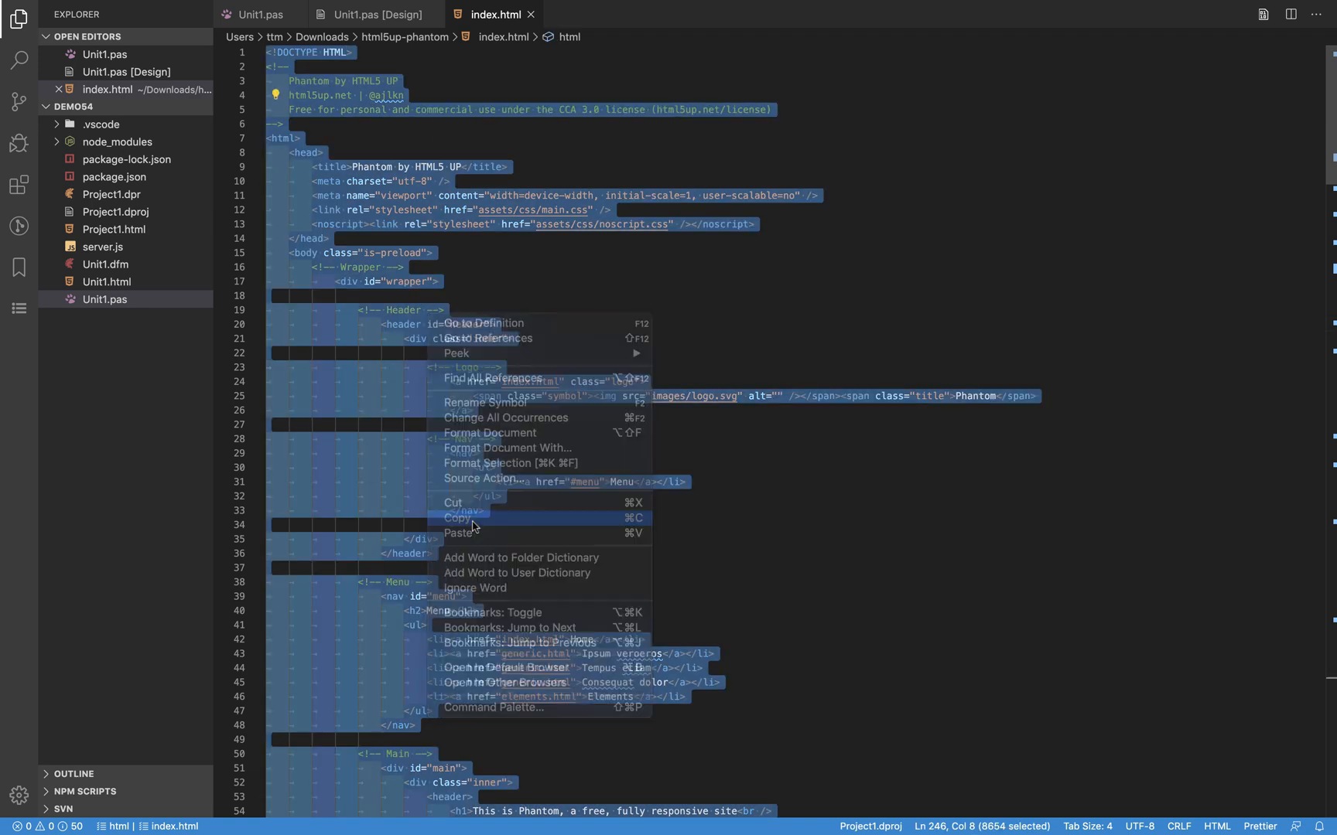
left_click(367, 16)
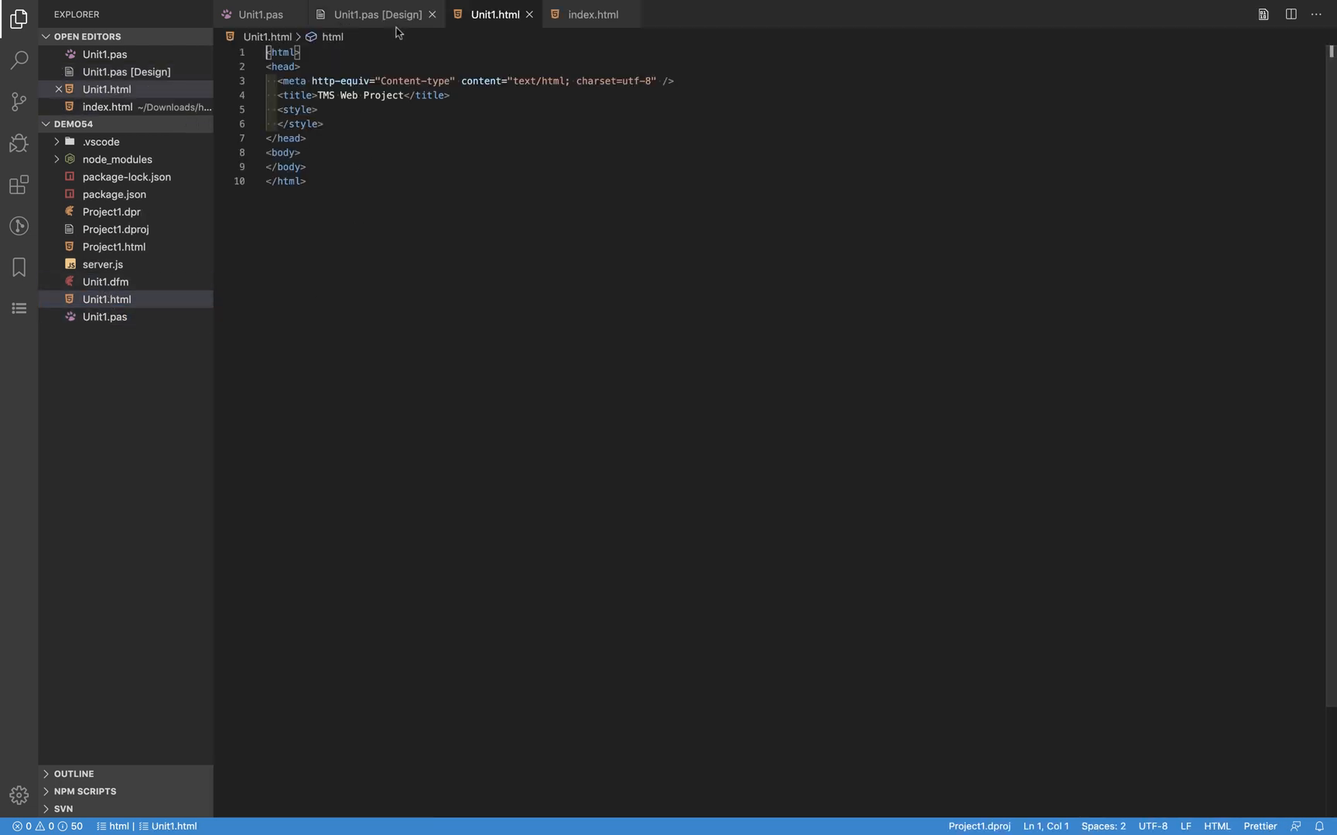
mouse_move(357, 220)
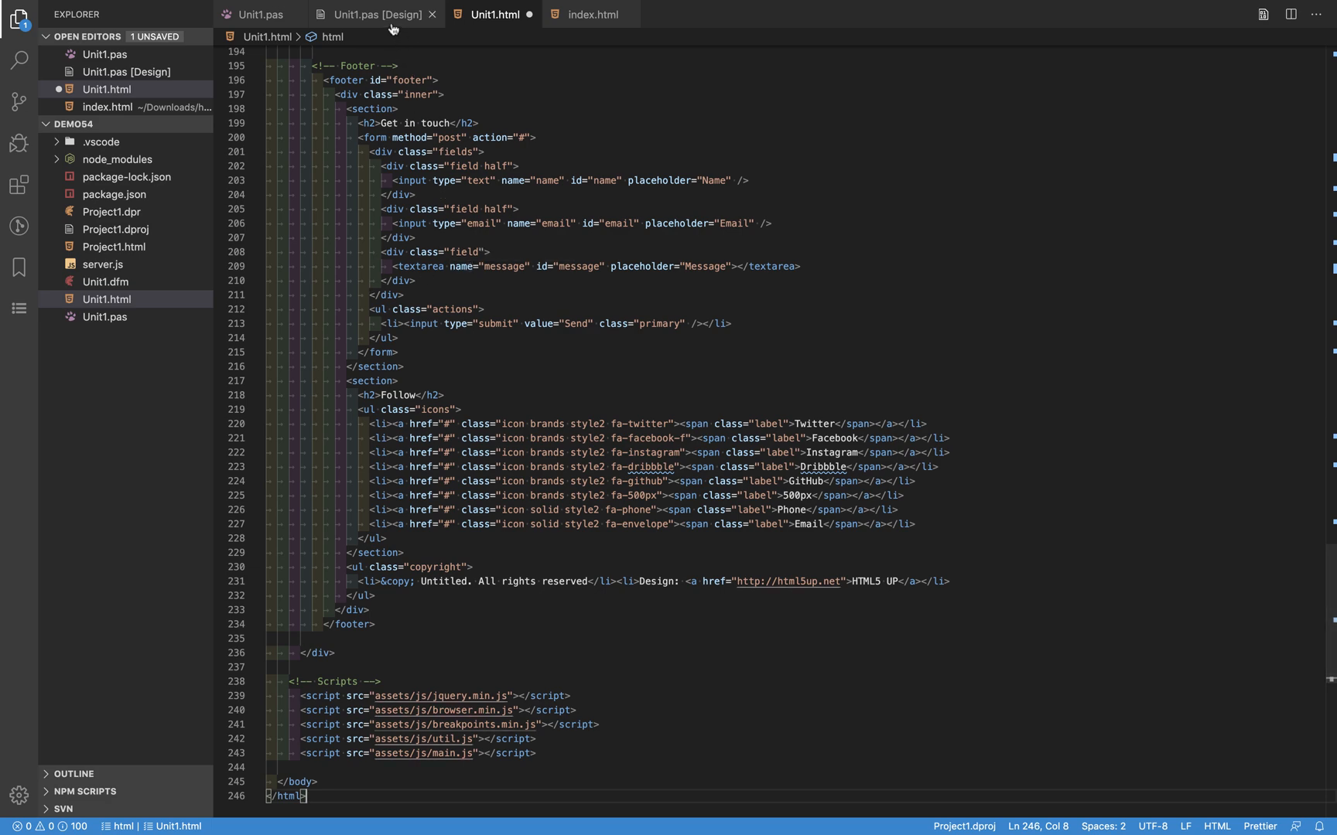
left_click(371, 14)
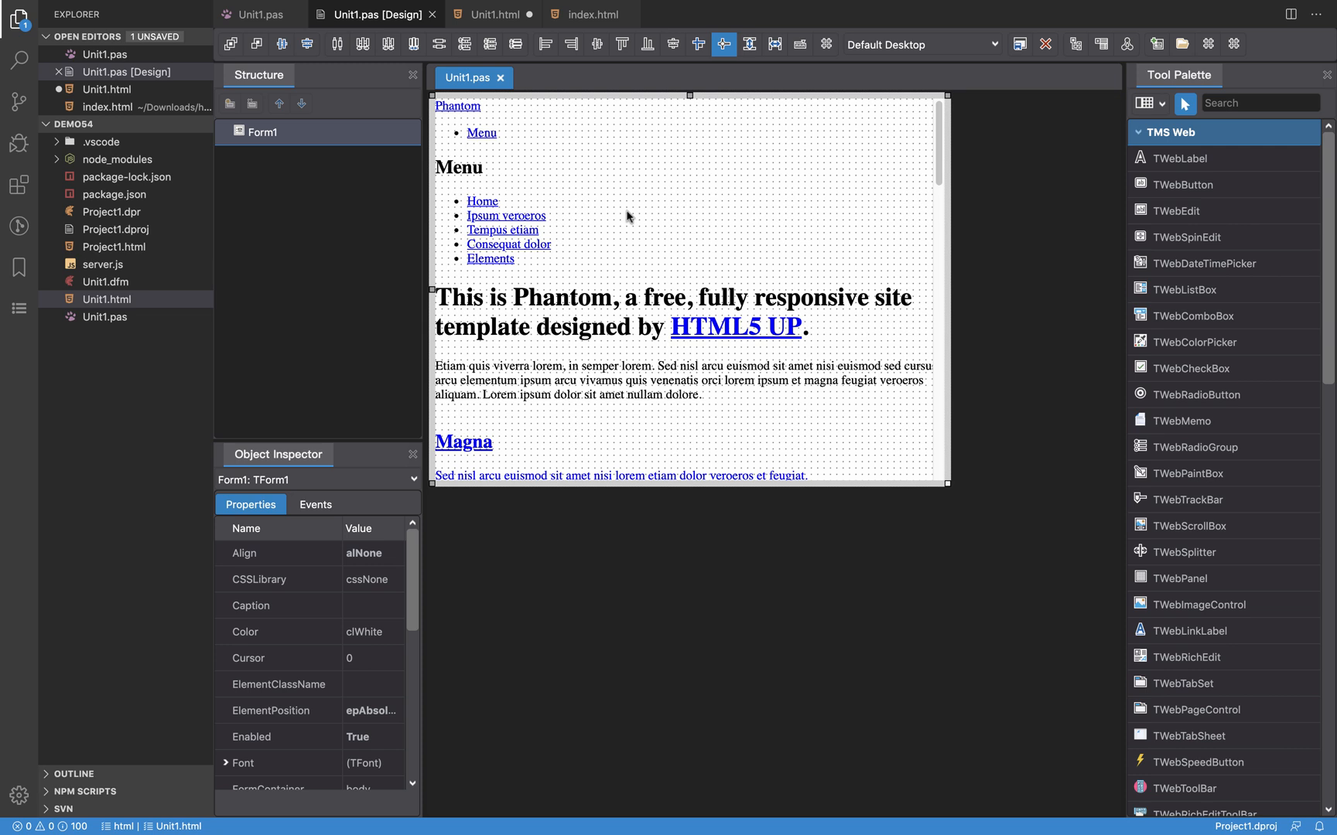
mouse_move(520, 159)
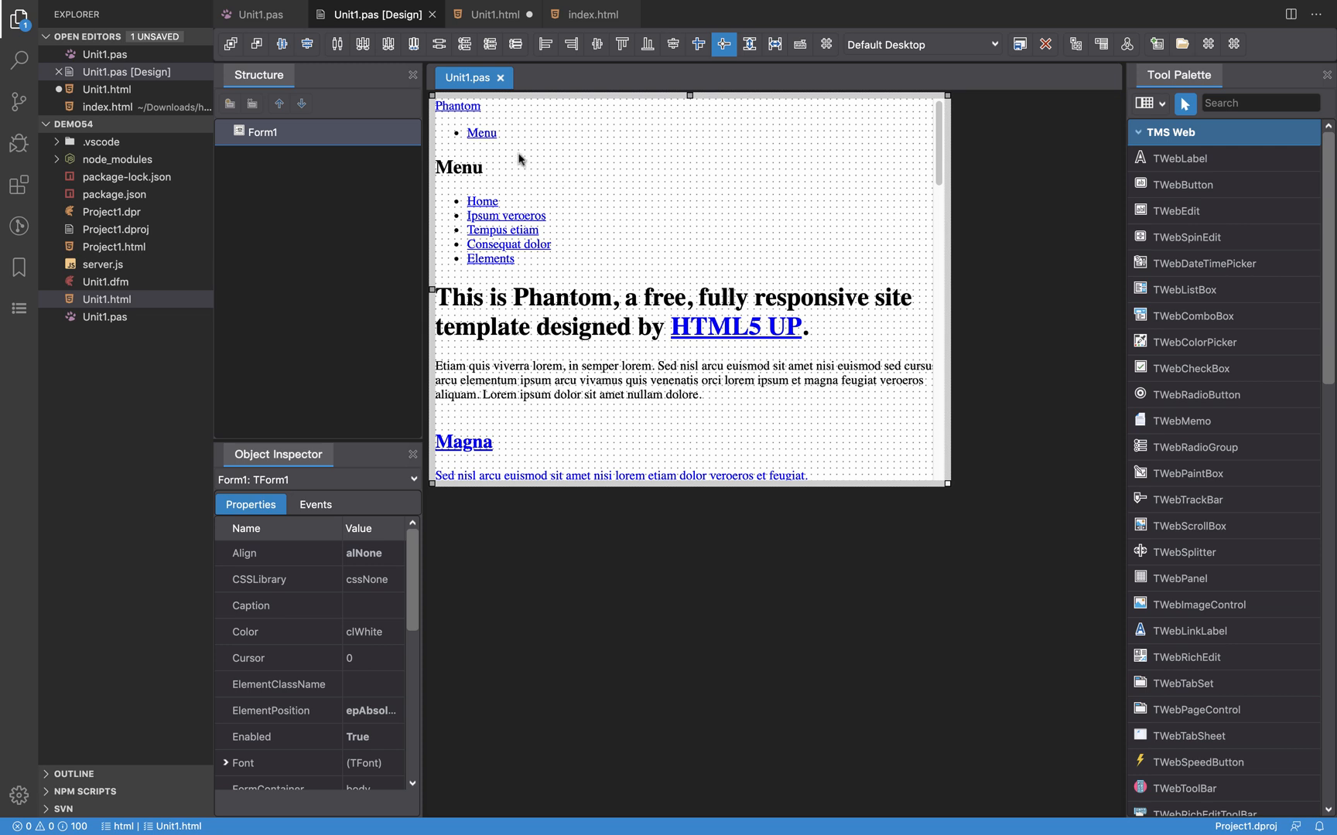
mouse_move(622, 217)
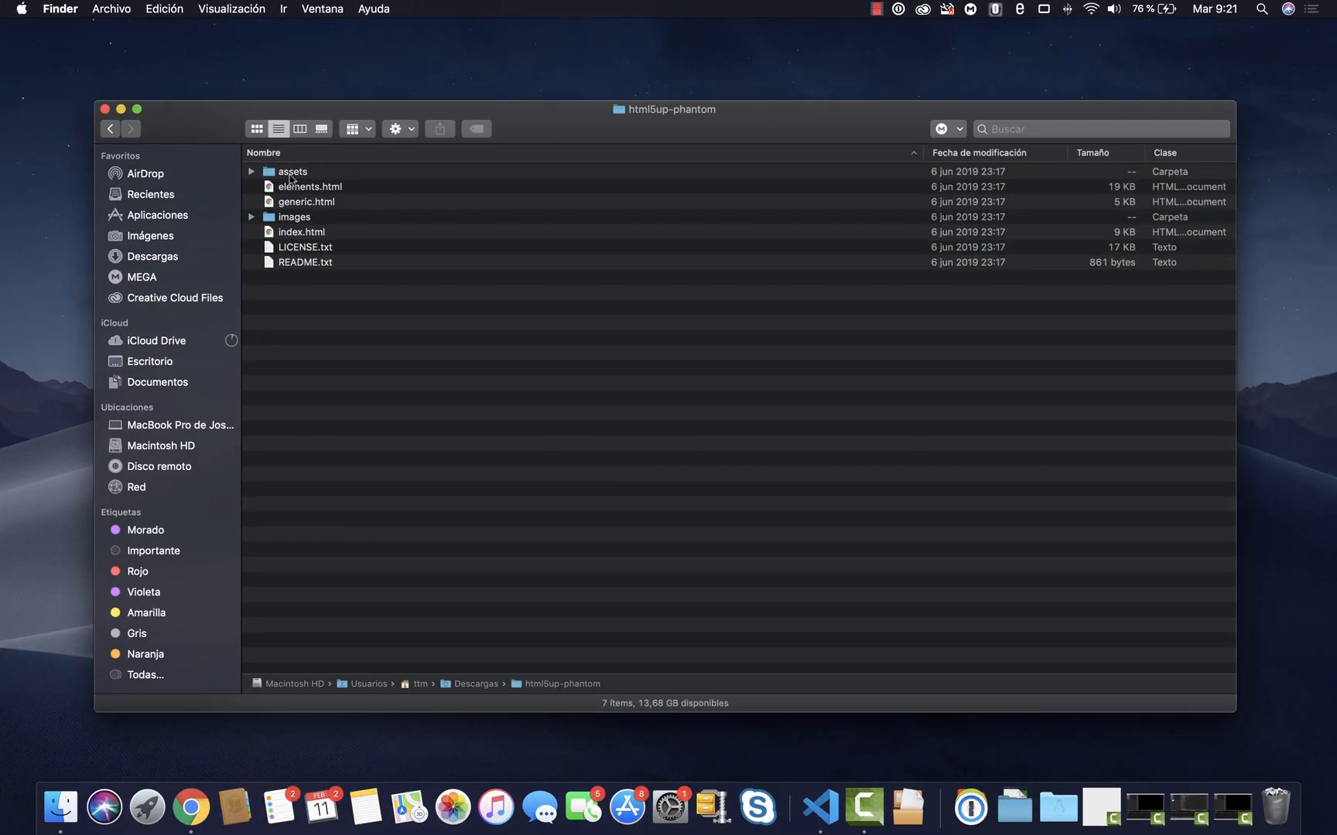
Step: Copy the selected assets and images folders from the html5up-phantom folder
right_click(288, 216)
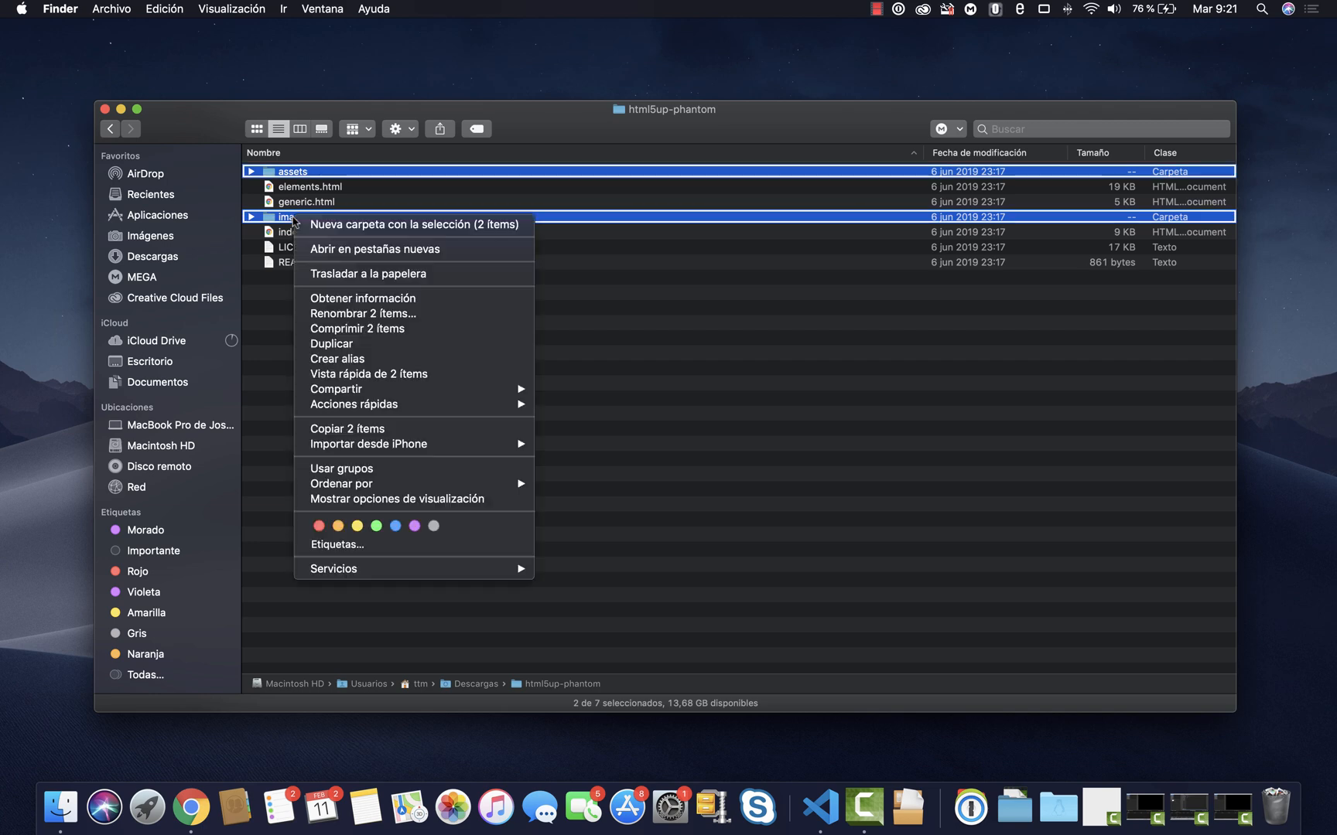
mouse_move(347, 429)
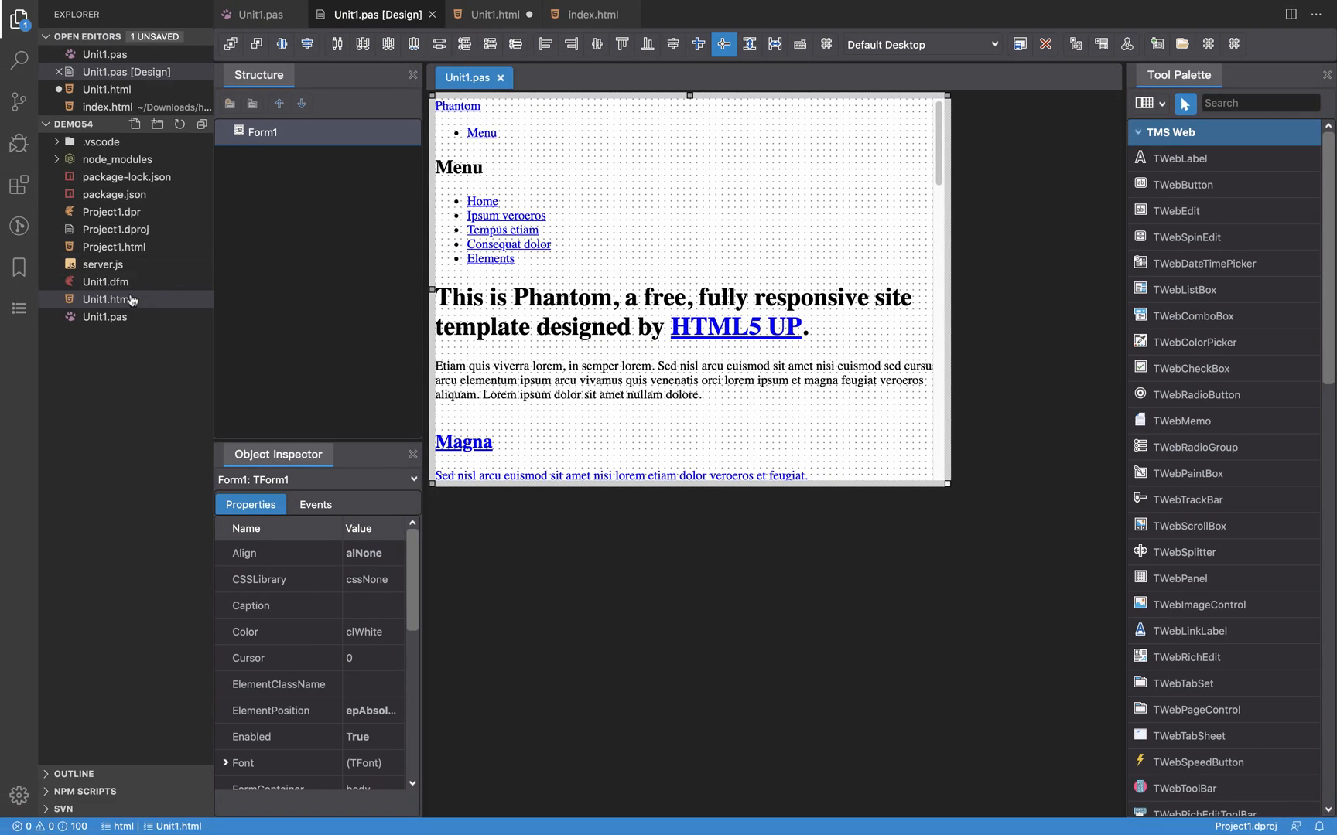
Step: Paste the assets and images folders into the DEMOS4 project folder
left_click(106, 300)
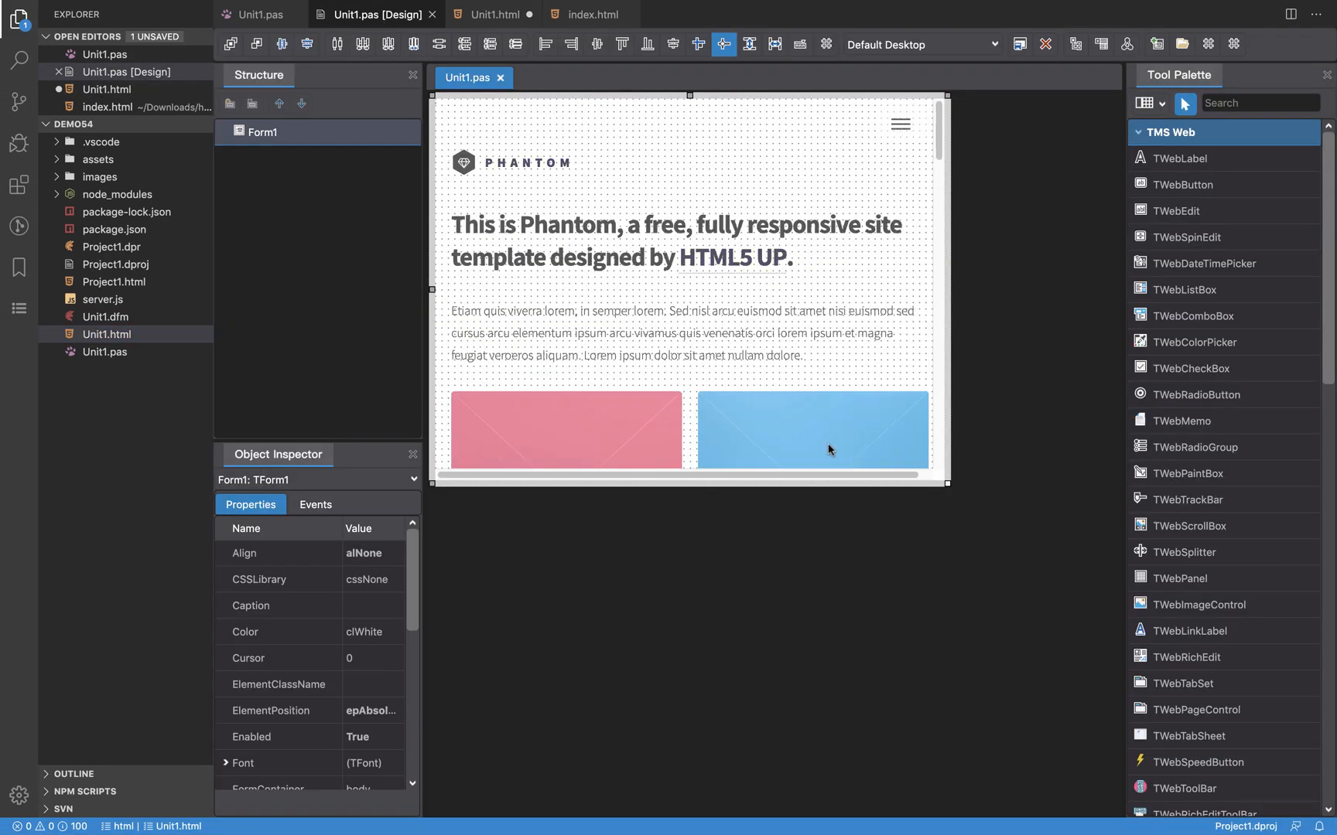
mouse_move(950, 497)
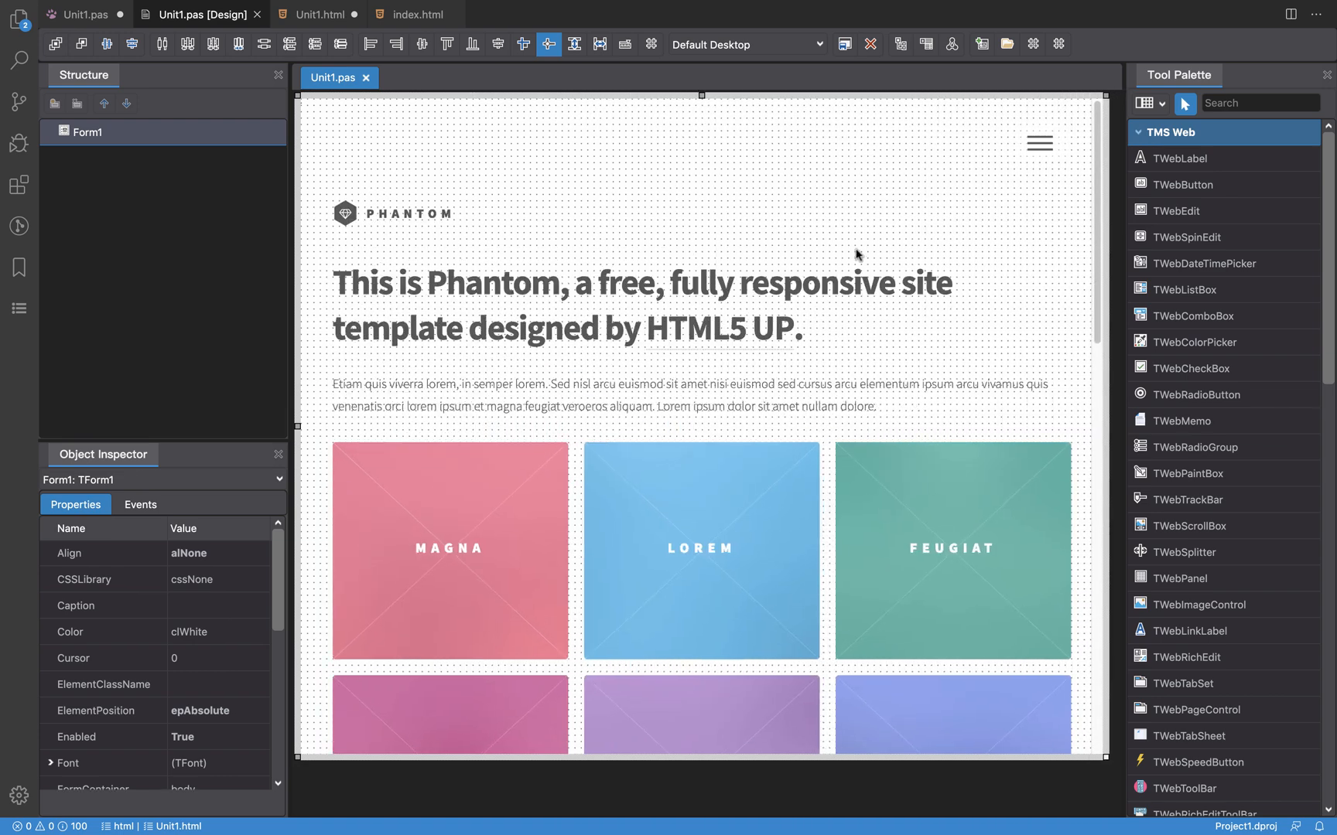
mouse_move(843, 238)
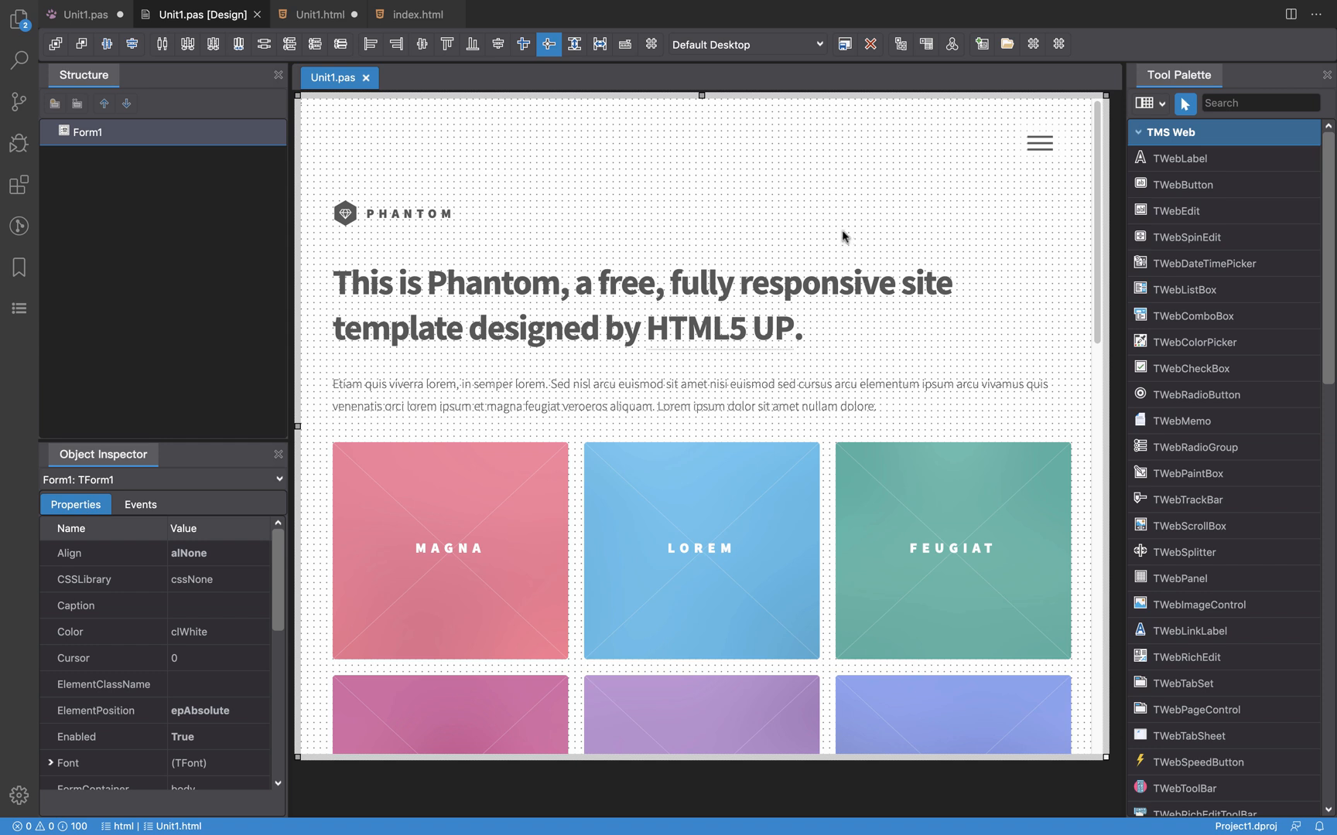
mouse_move(826, 216)
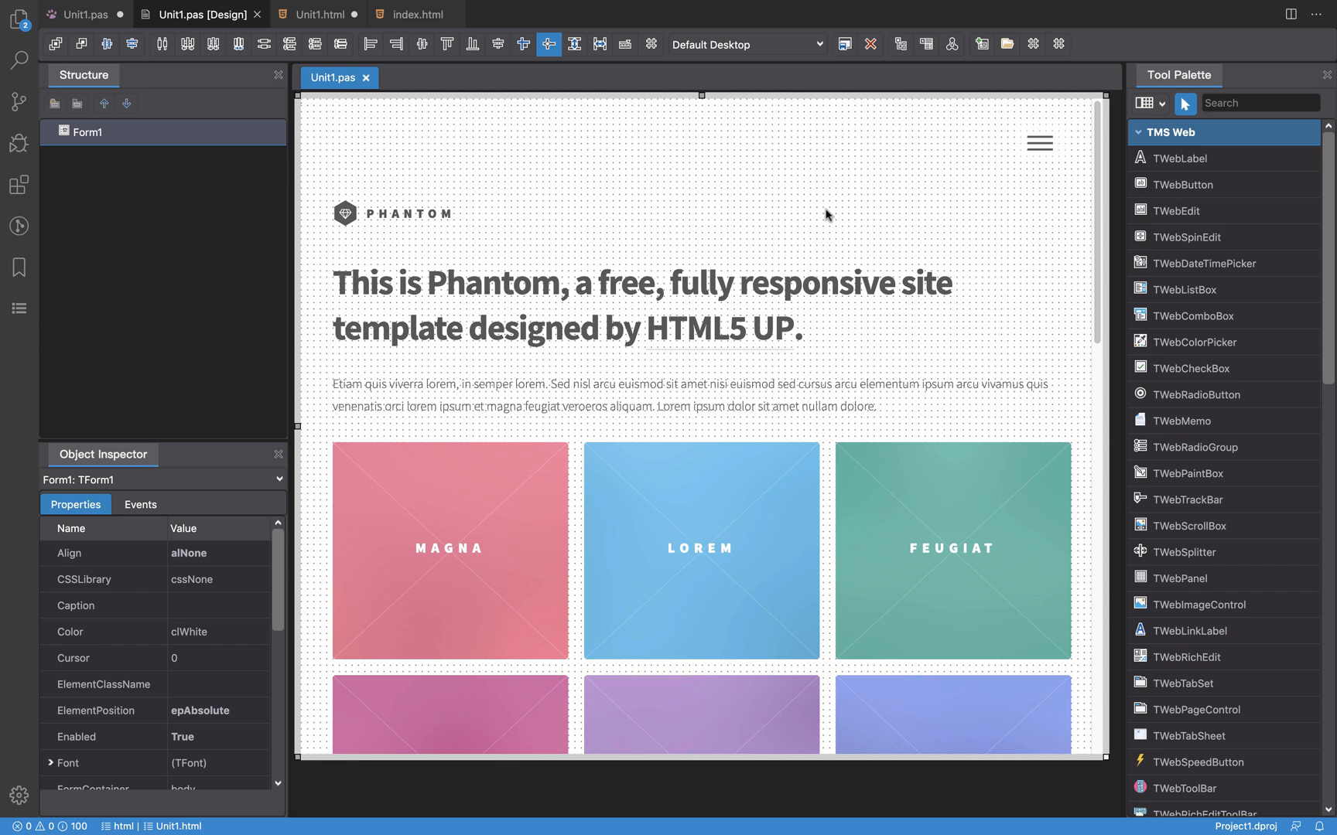
mouse_move(1182, 185)
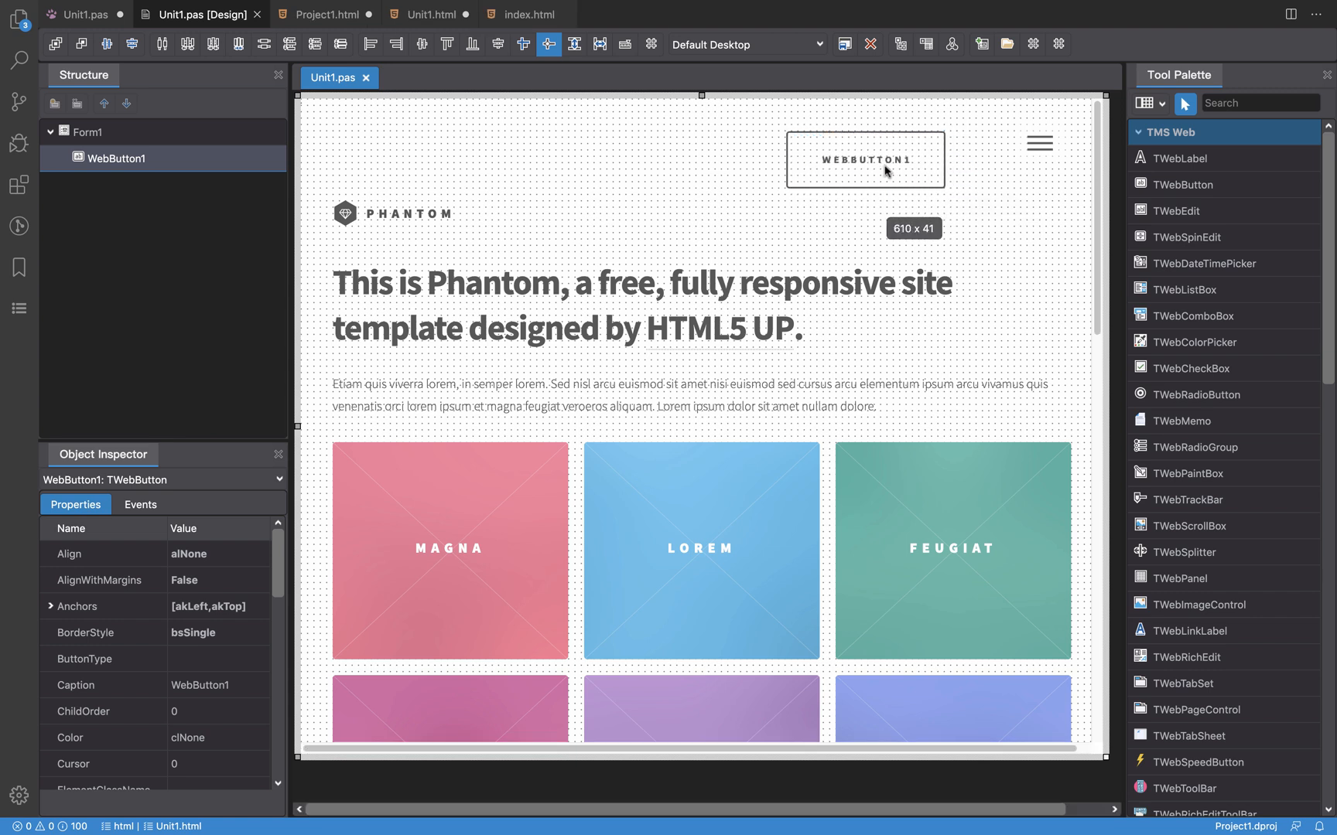
Step: Caption WebButton1 'Shop now!' and reselect it for sizing and anchoring
left_click(865, 161)
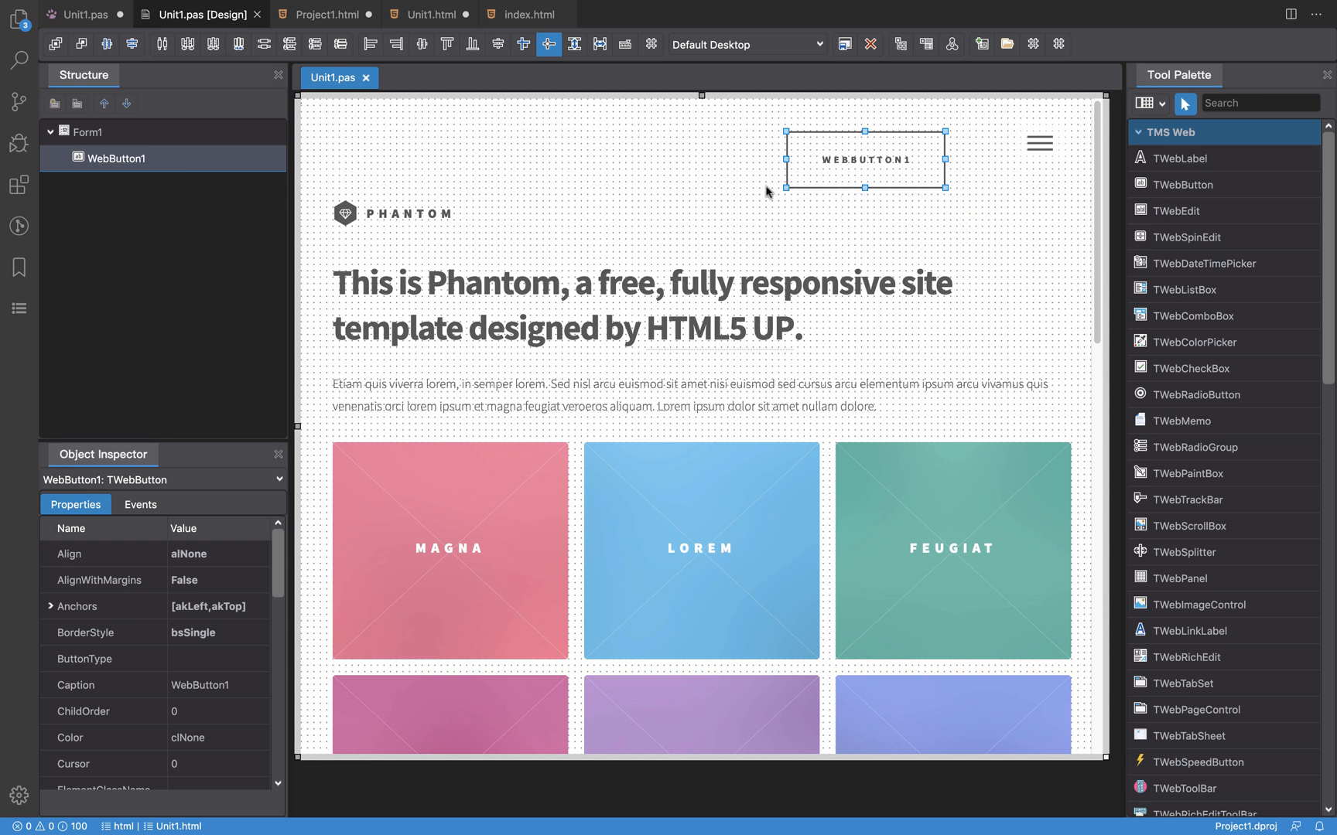
mouse_move(813, 199)
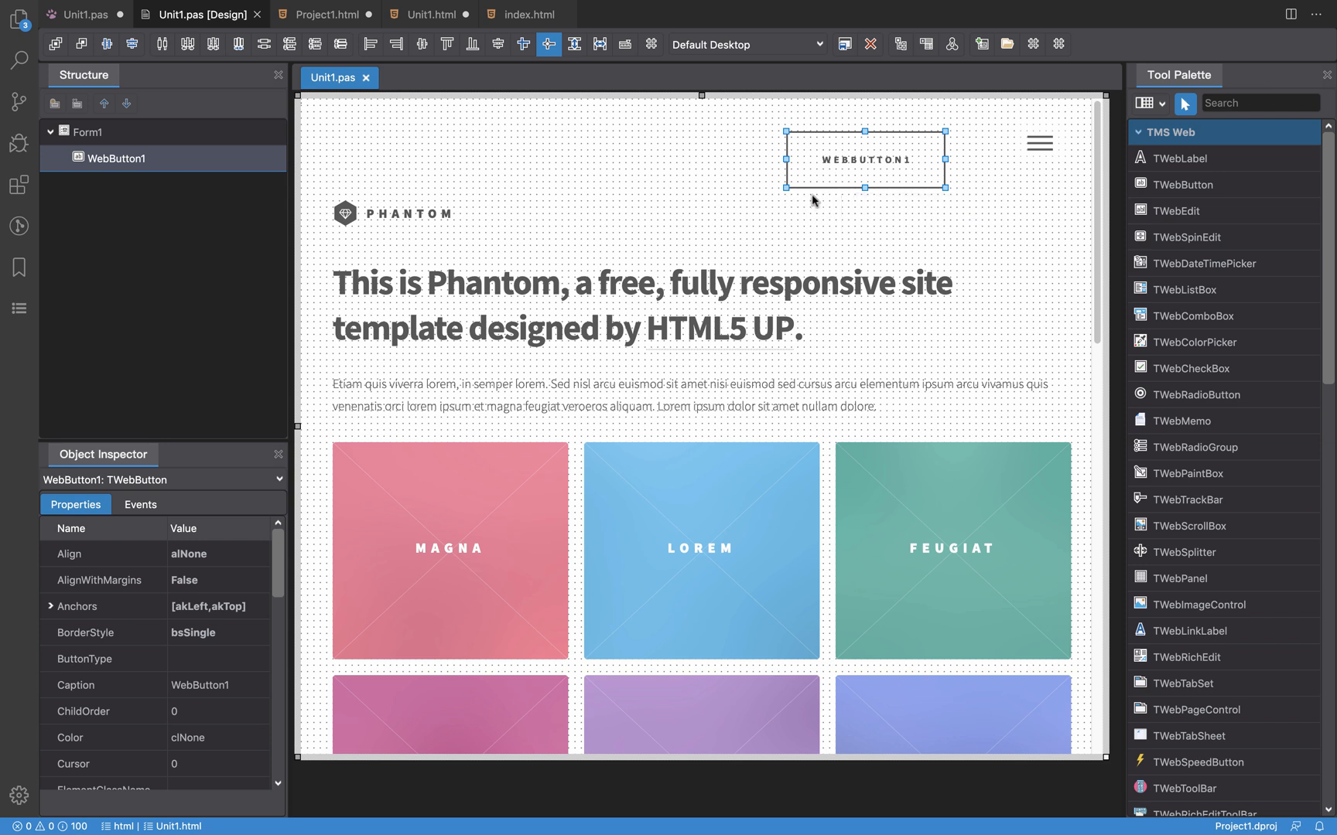
mouse_move(823, 178)
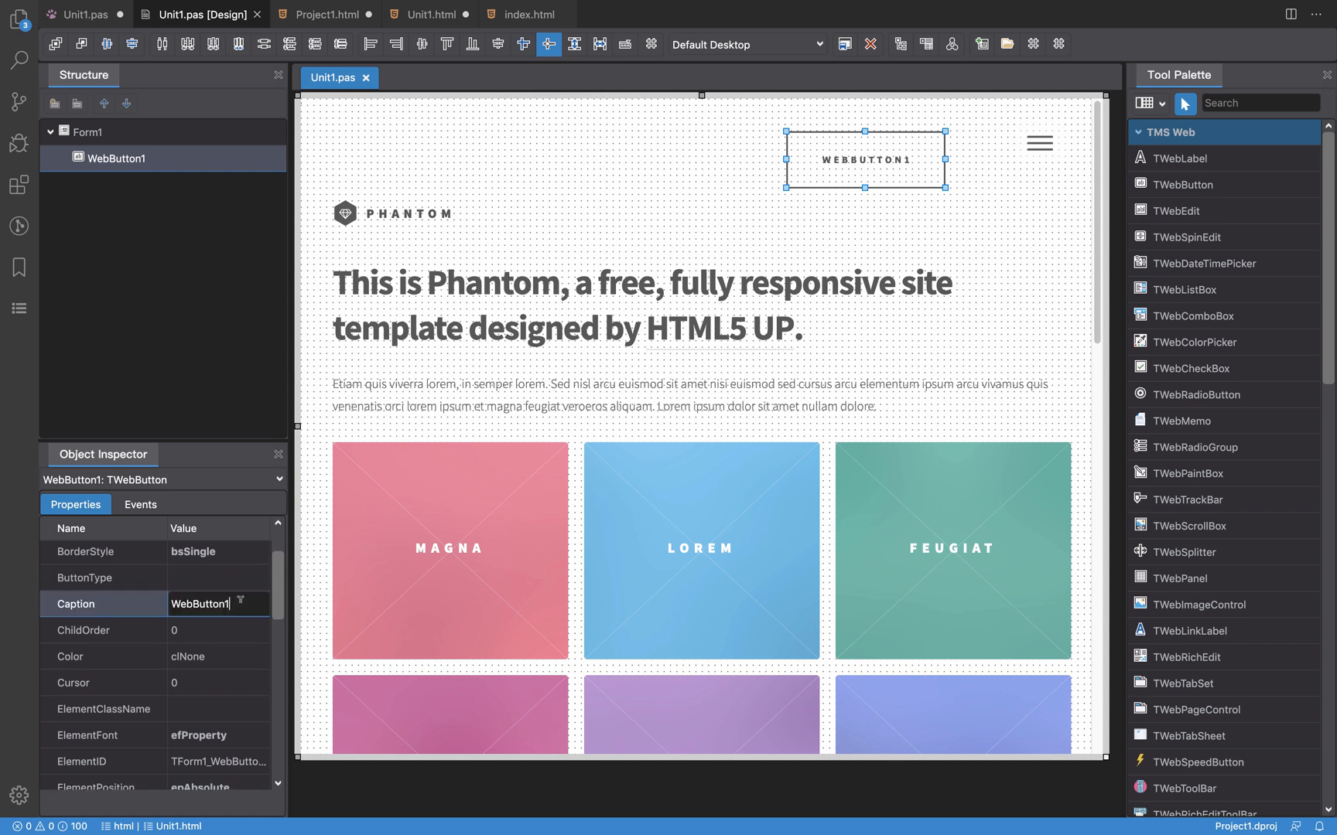
type("Shopw")
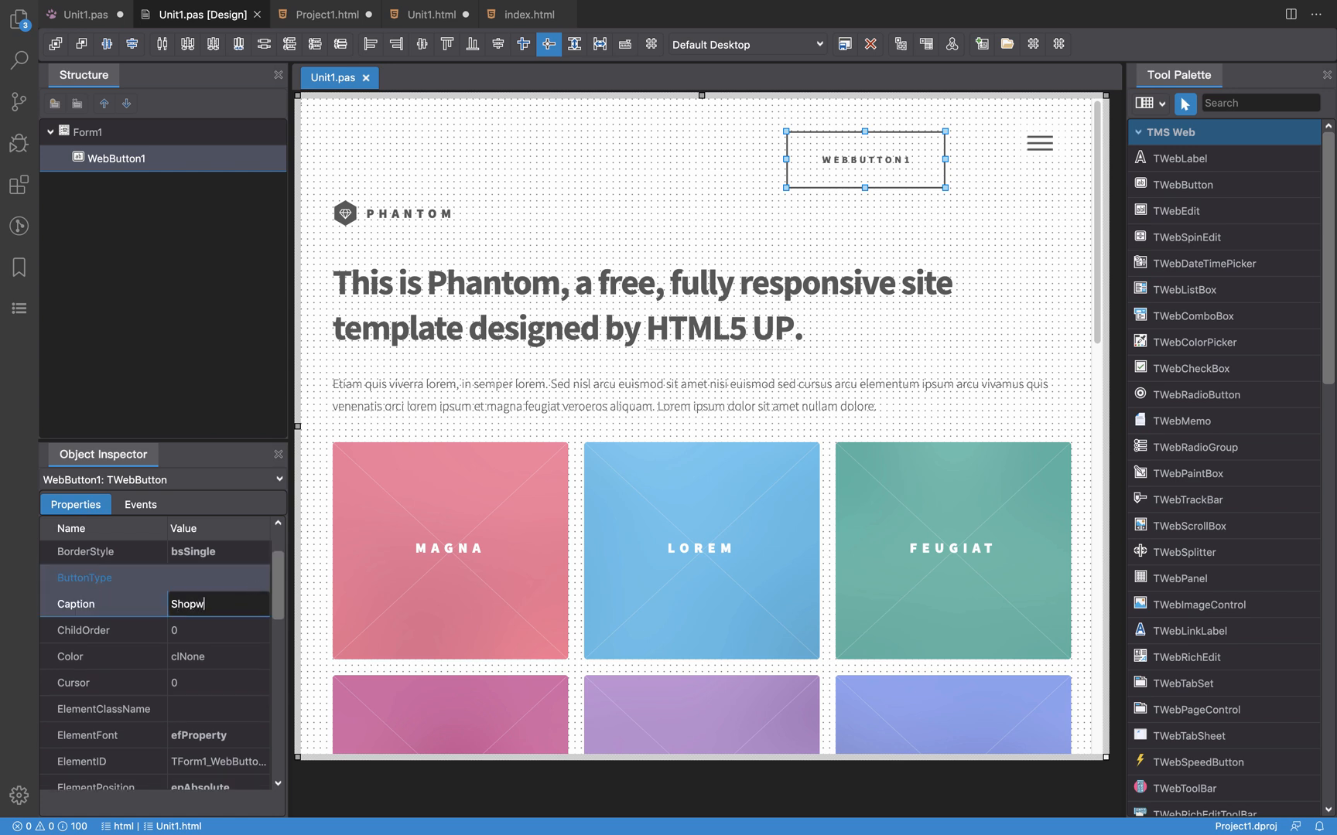
type("Shop now!")
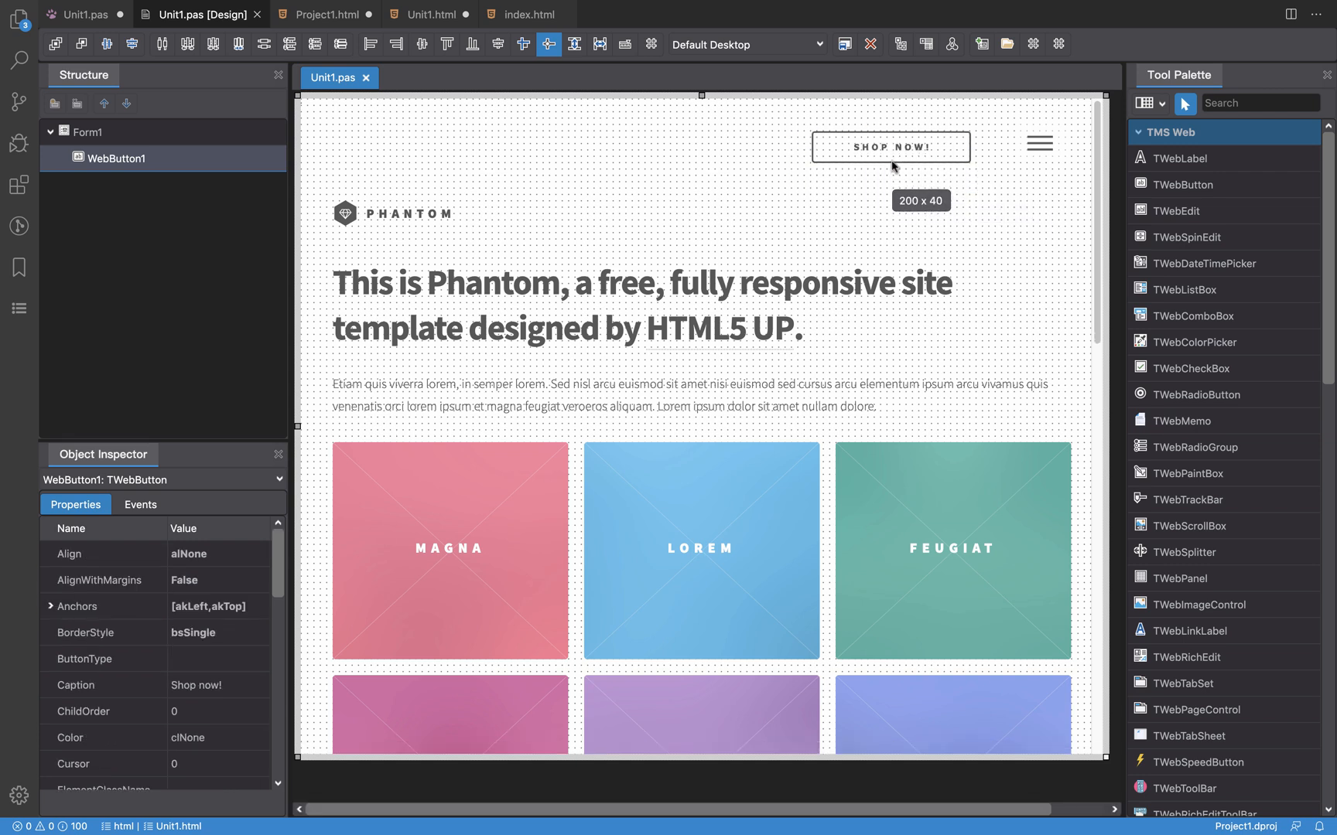
left_click(51, 607)
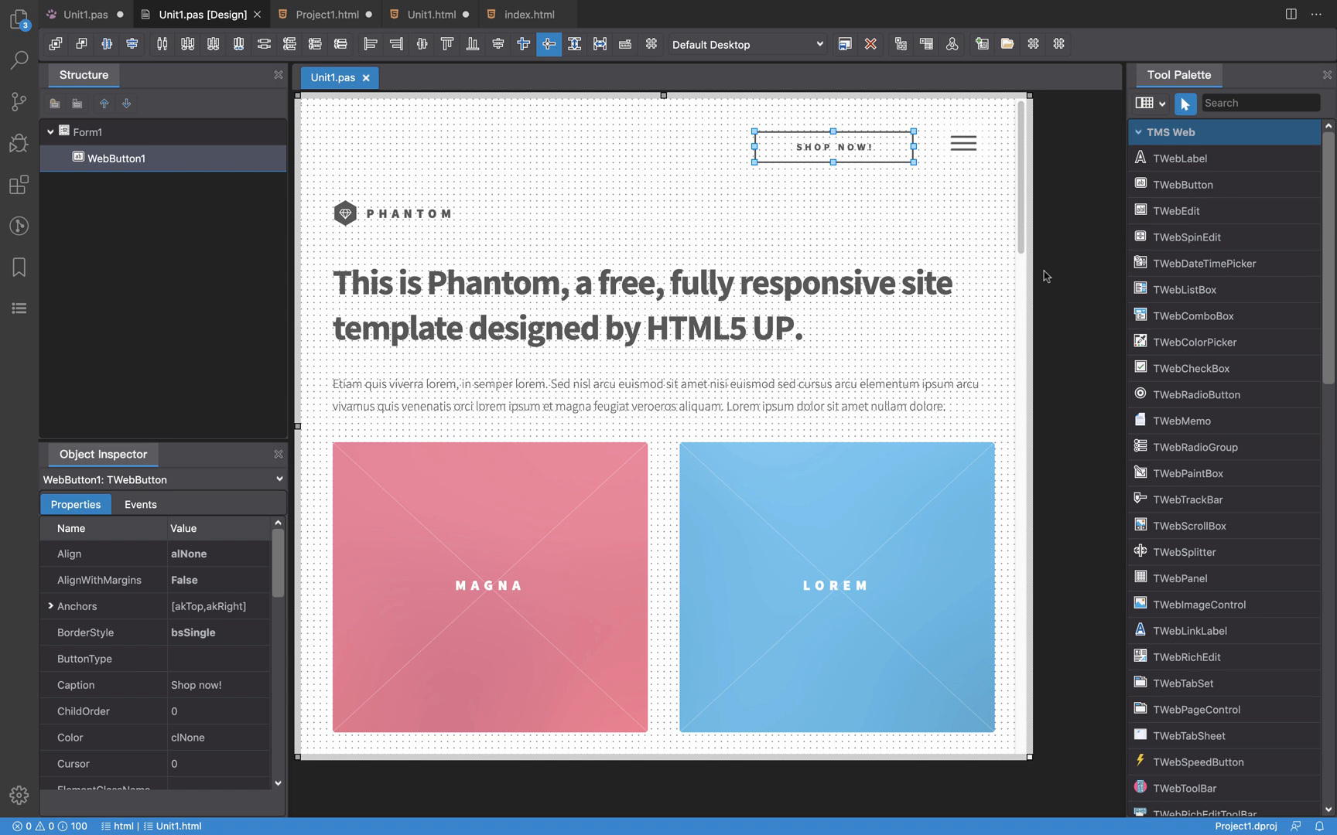
mouse_move(825, 147)
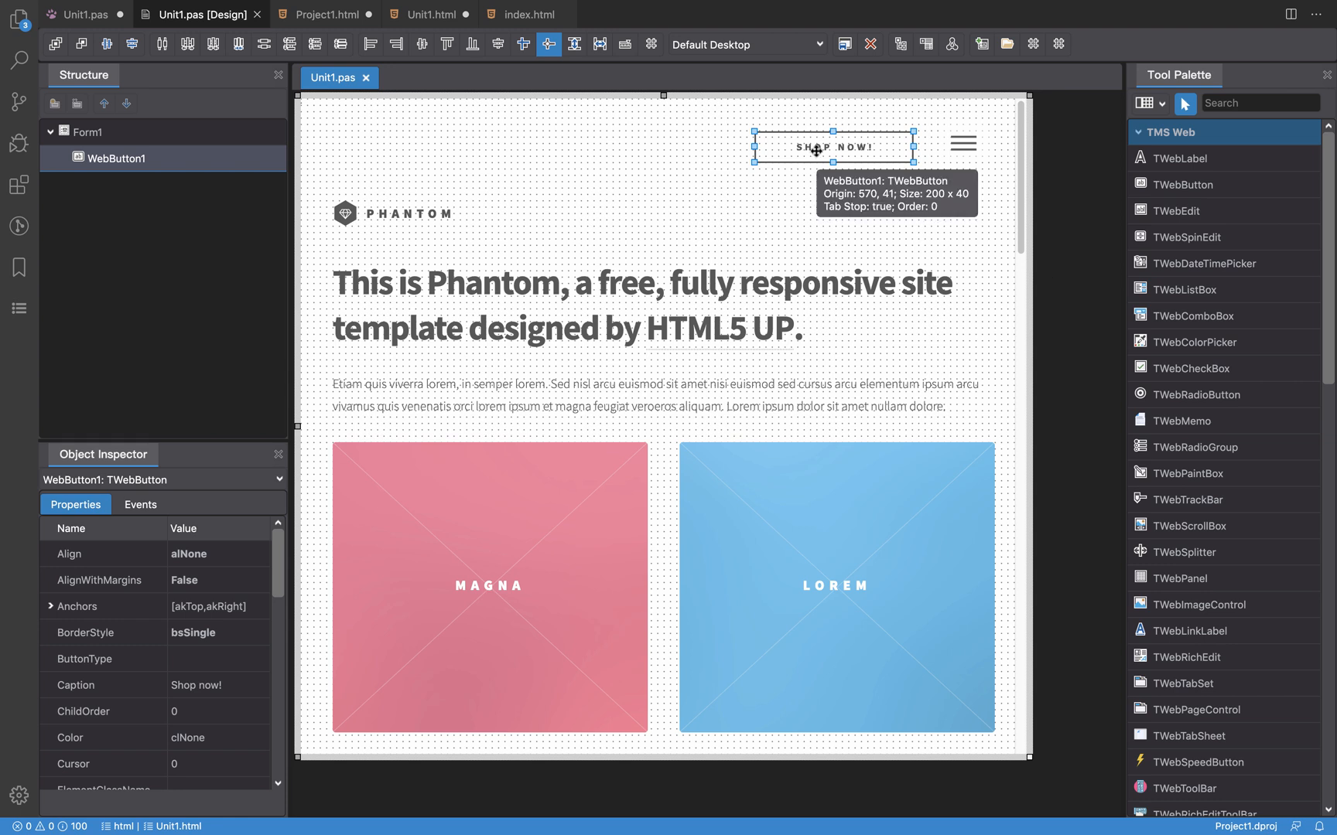
mouse_move(769, 180)
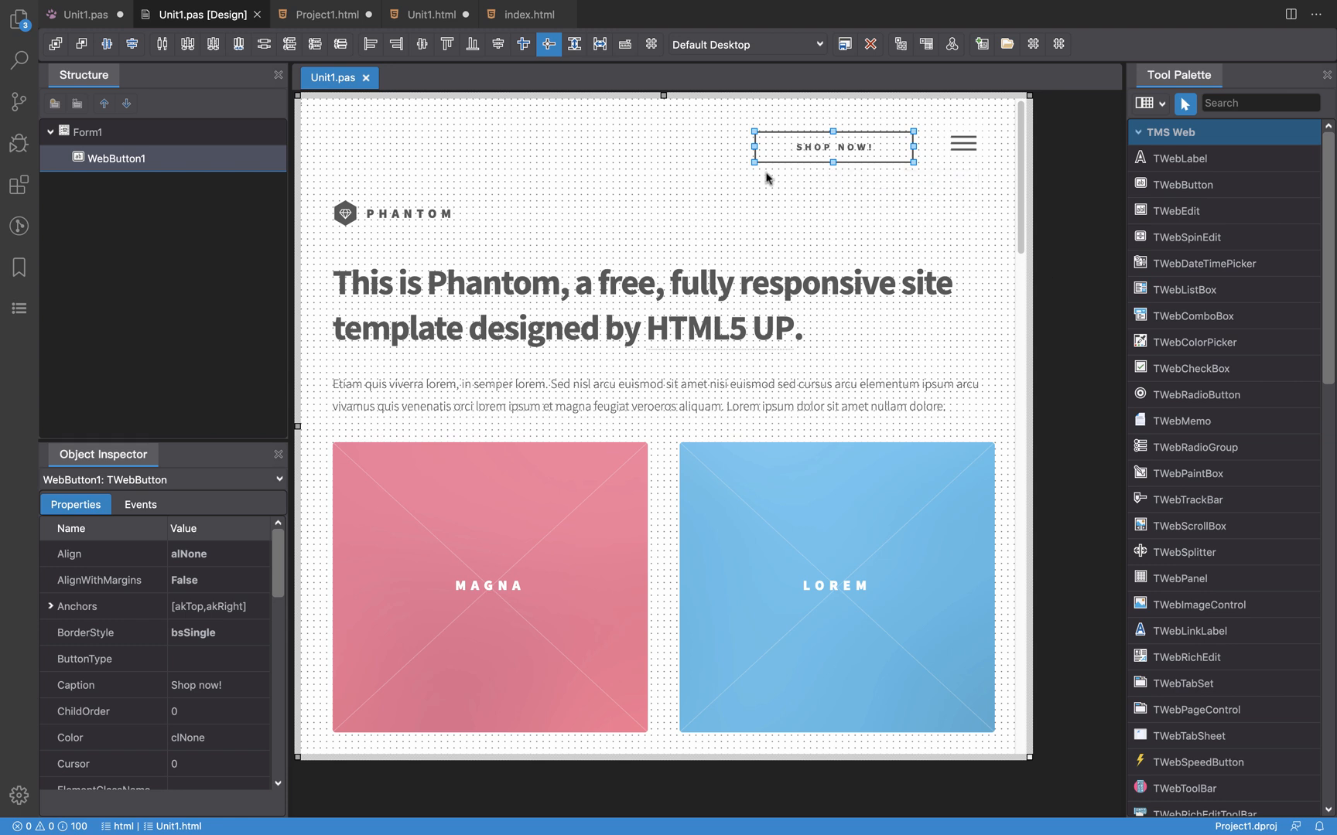
mouse_move(743, 187)
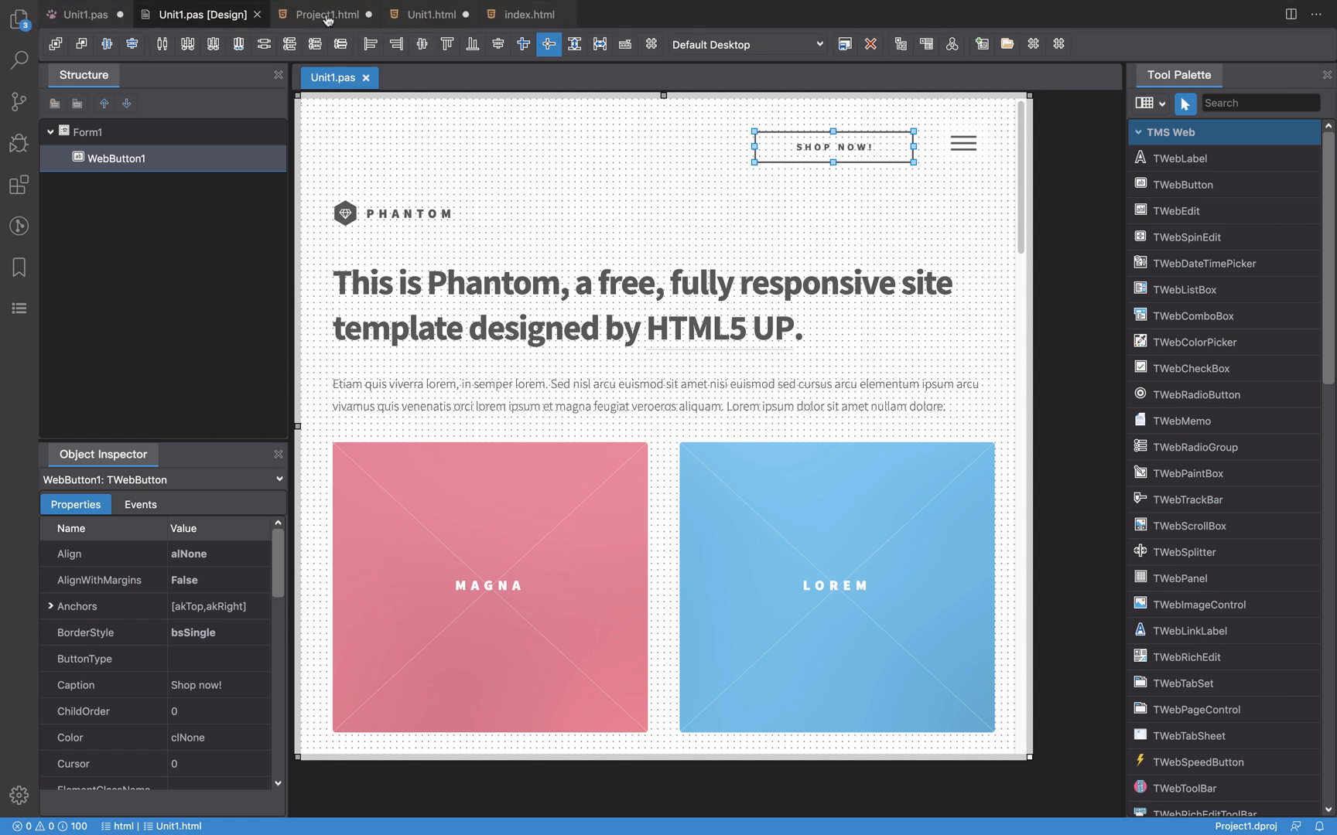
Step: Show Project1.html in a split editor beside the form designer
left_click(328, 14)
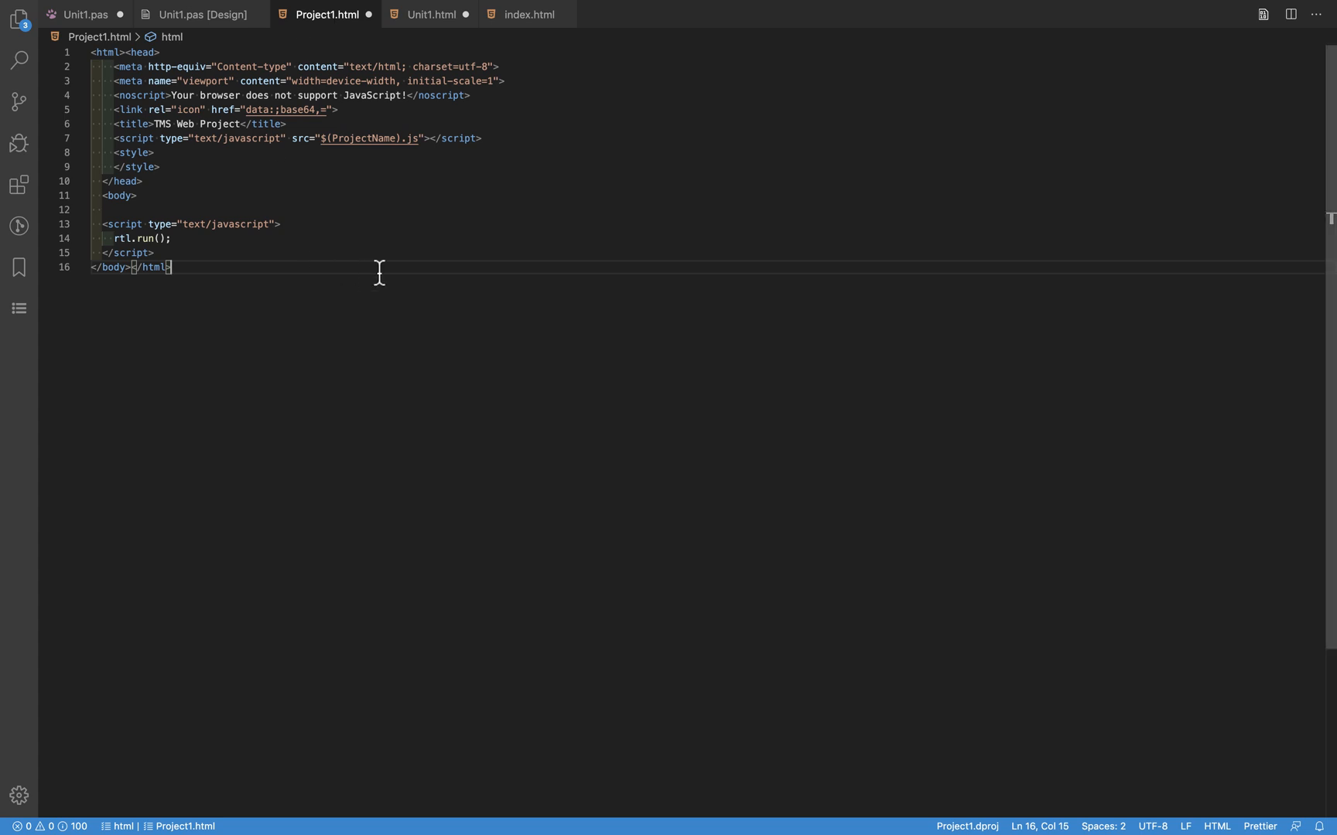
mouse_move(1028, 38)
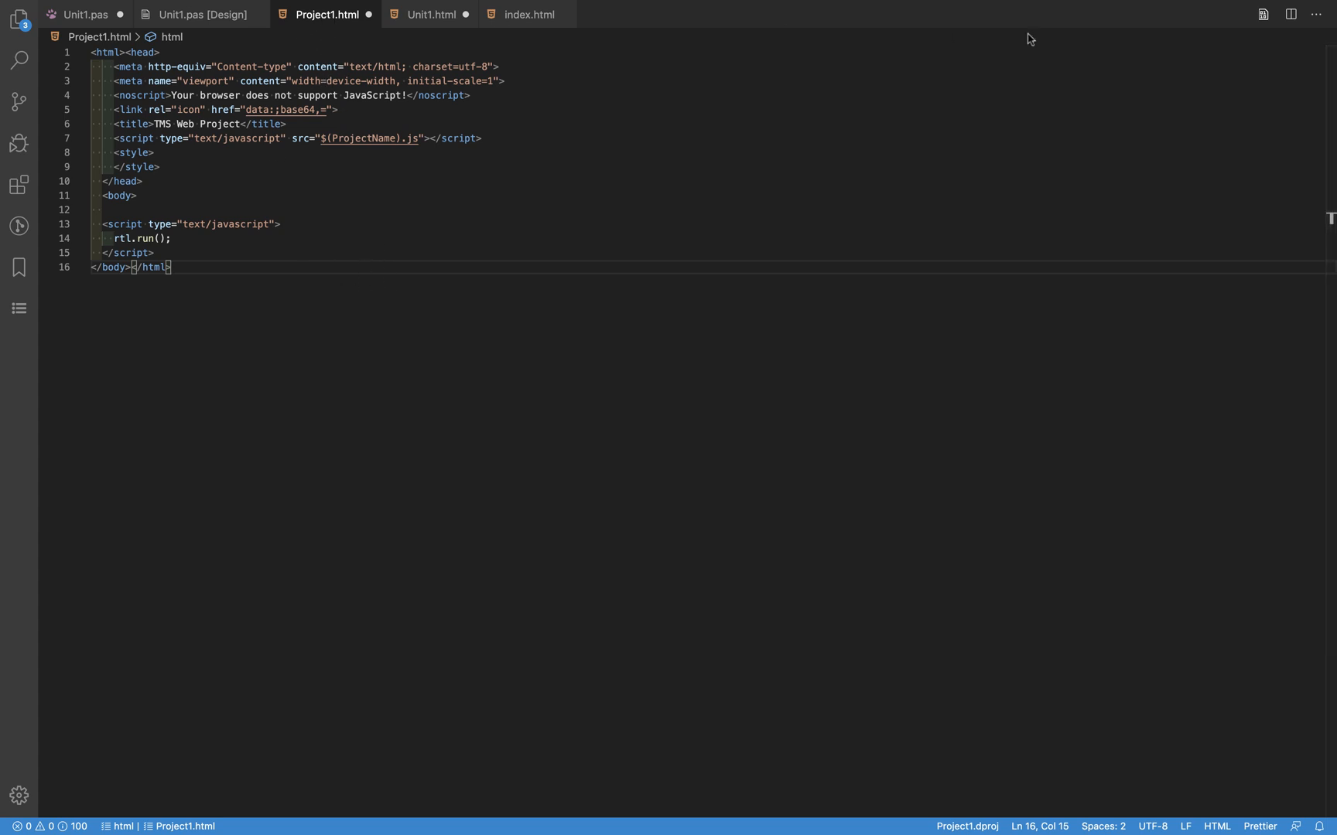
mouse_move(1118, 130)
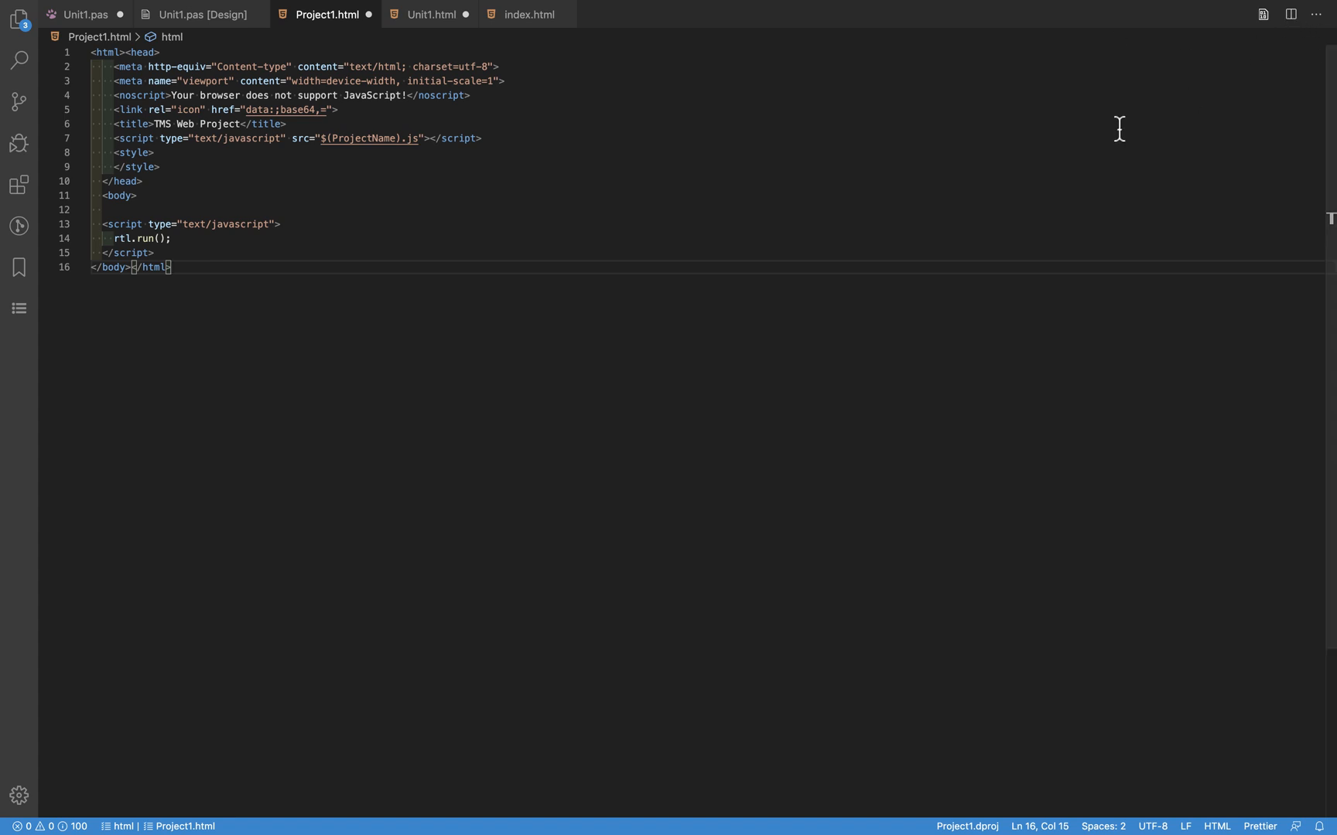
mouse_move(1105, 133)
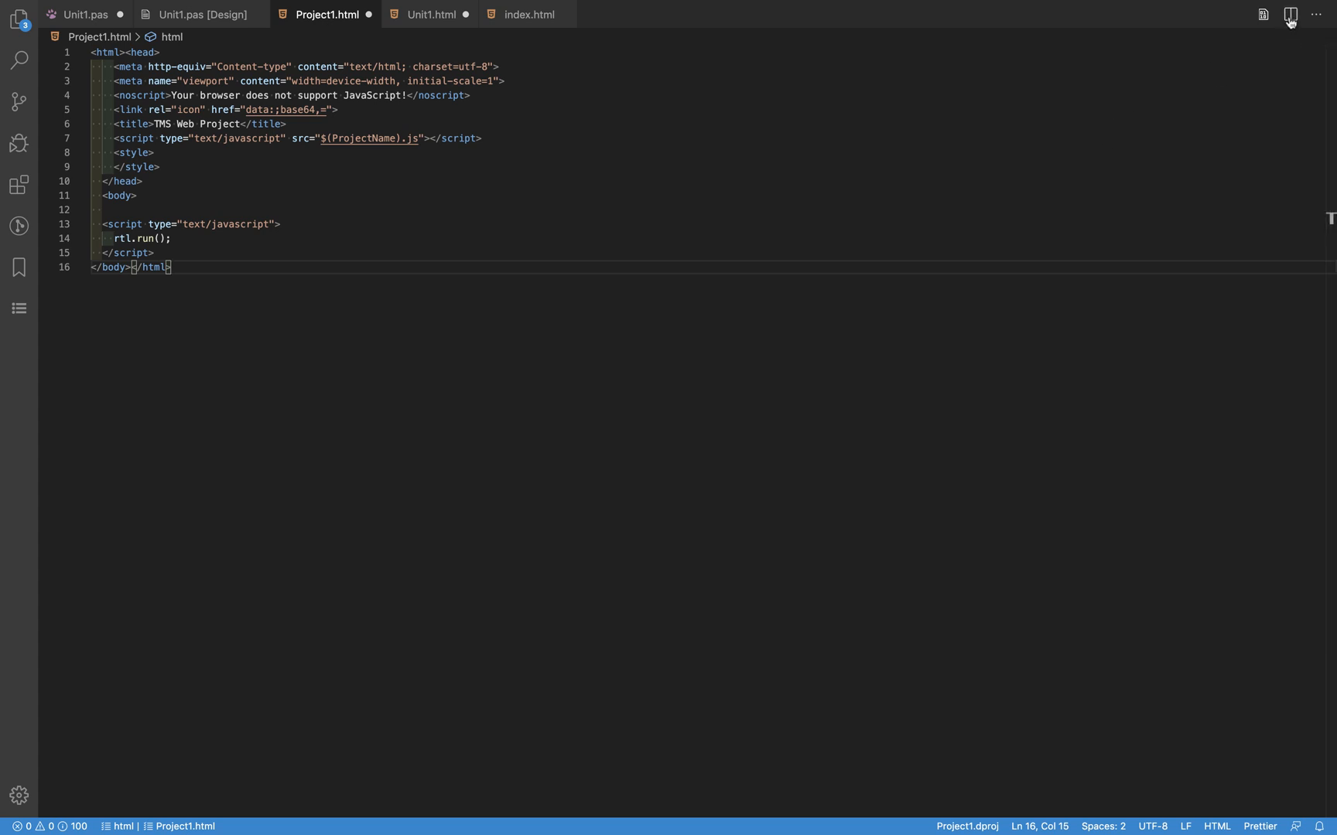
left_click(1290, 16)
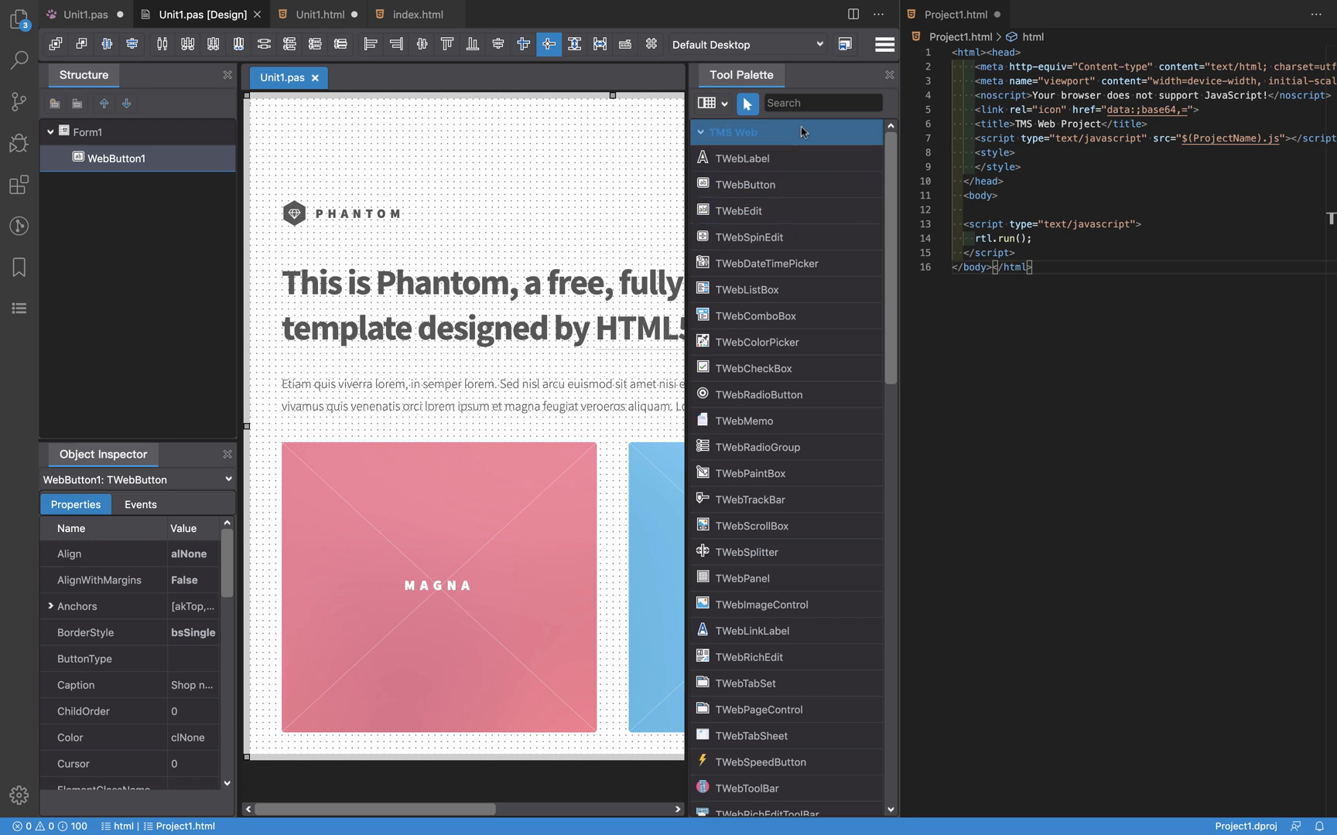
mouse_move(672, 164)
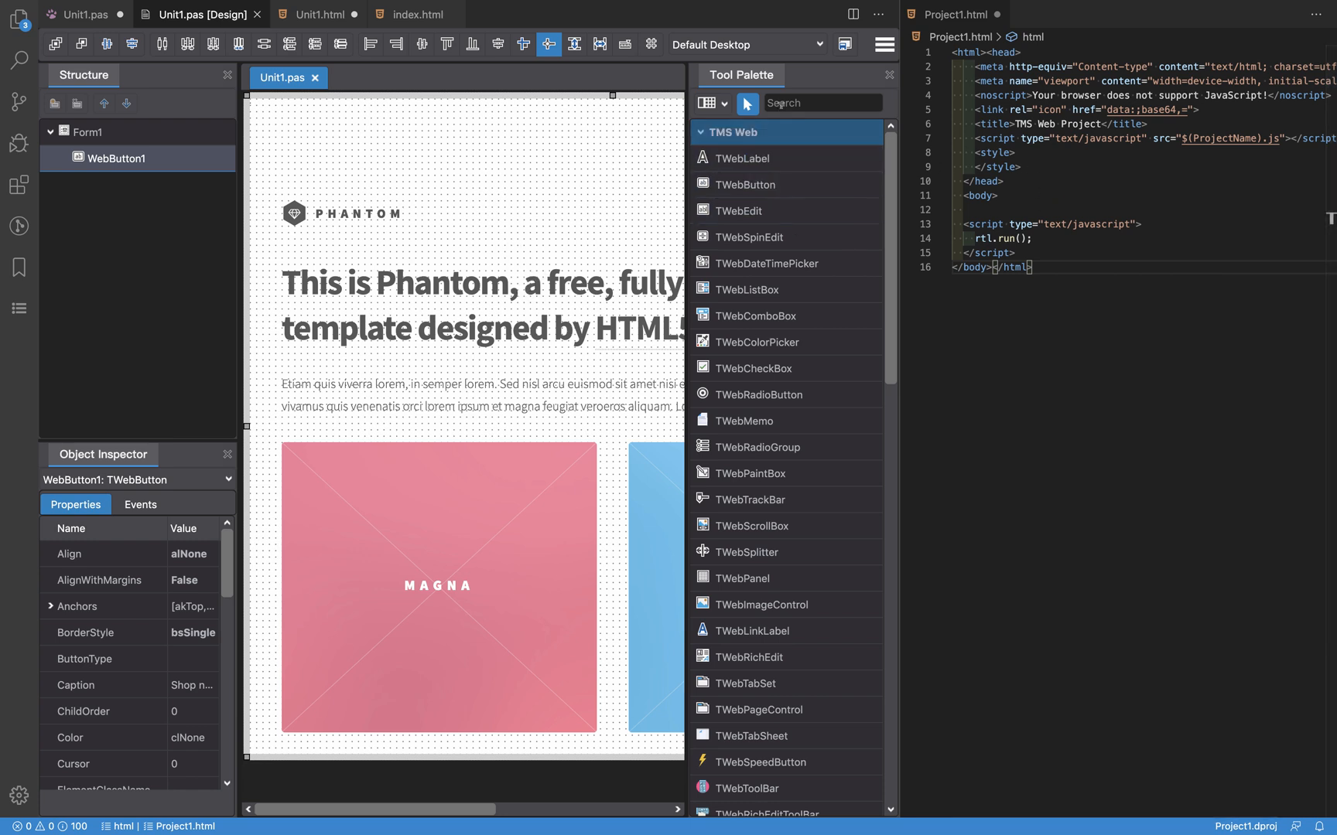
Step: Find TWebCalendar via 'cal' in the Tool Palette and drop it on the form
type("cal")
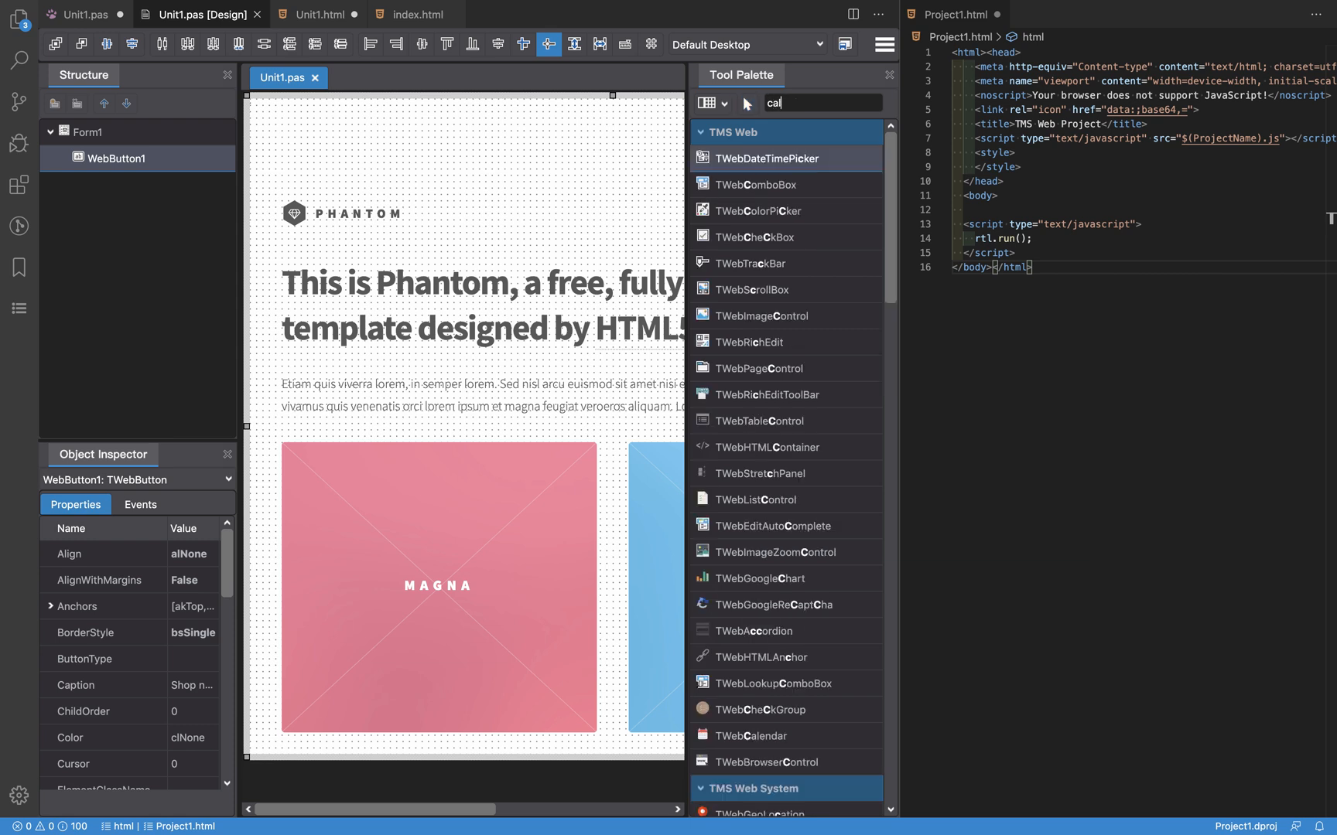
type("cal")
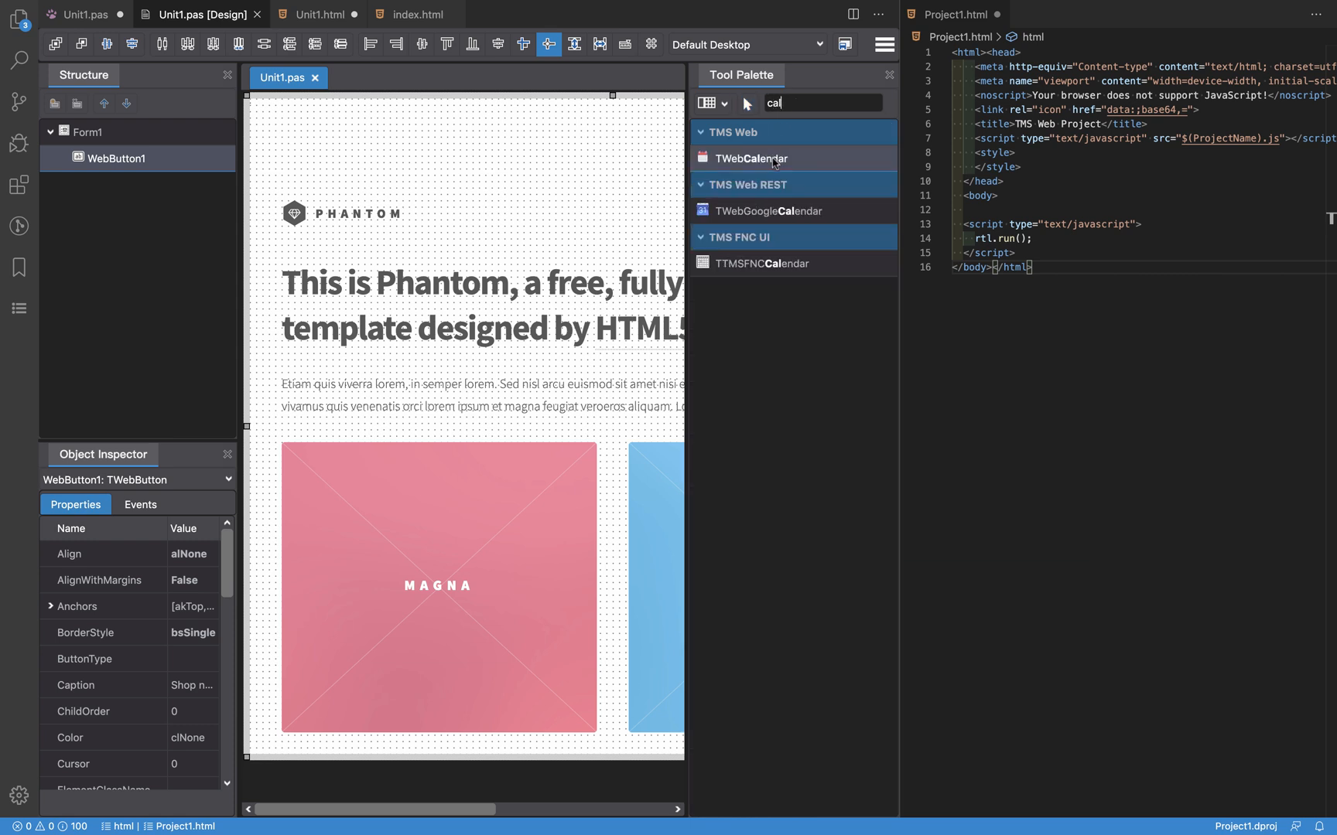
mouse_move(443, 131)
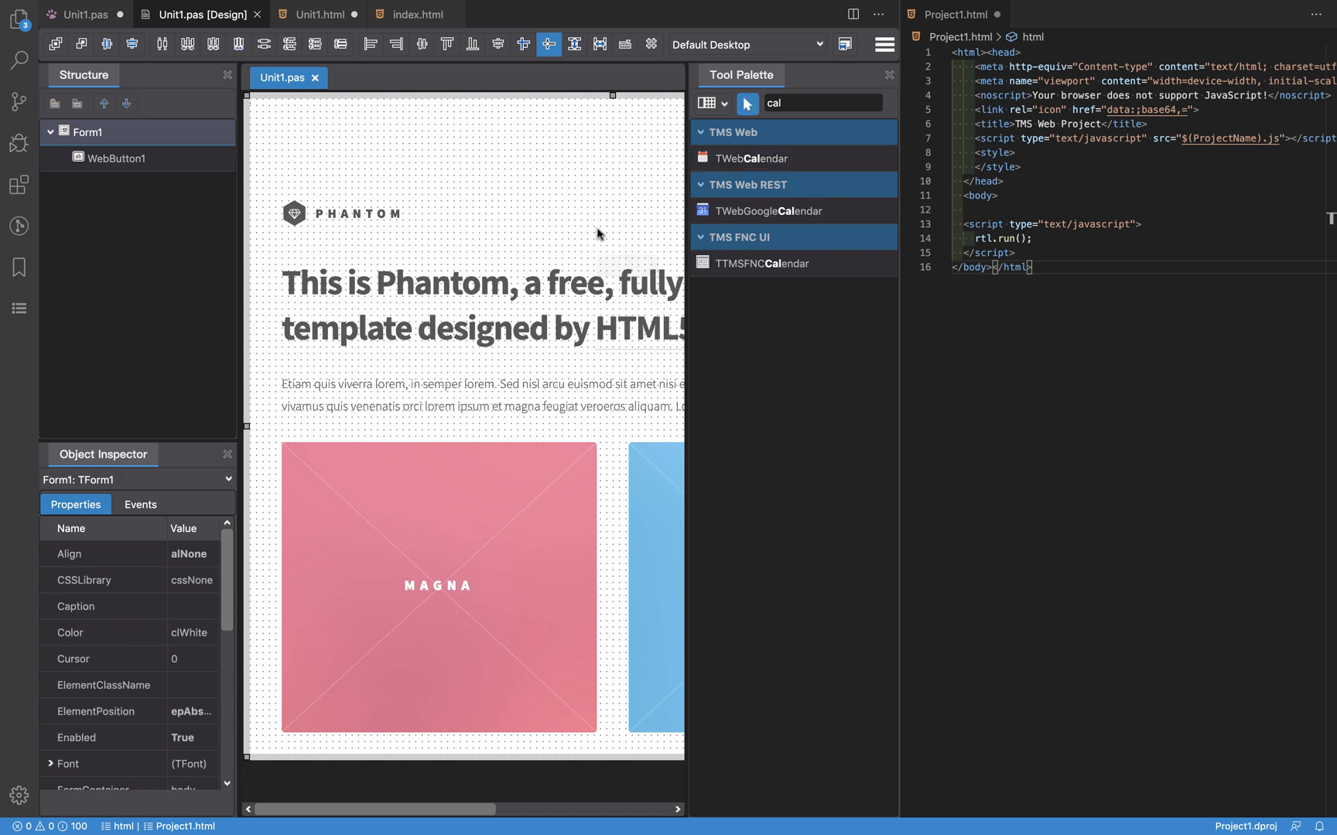
double_click(748, 158)
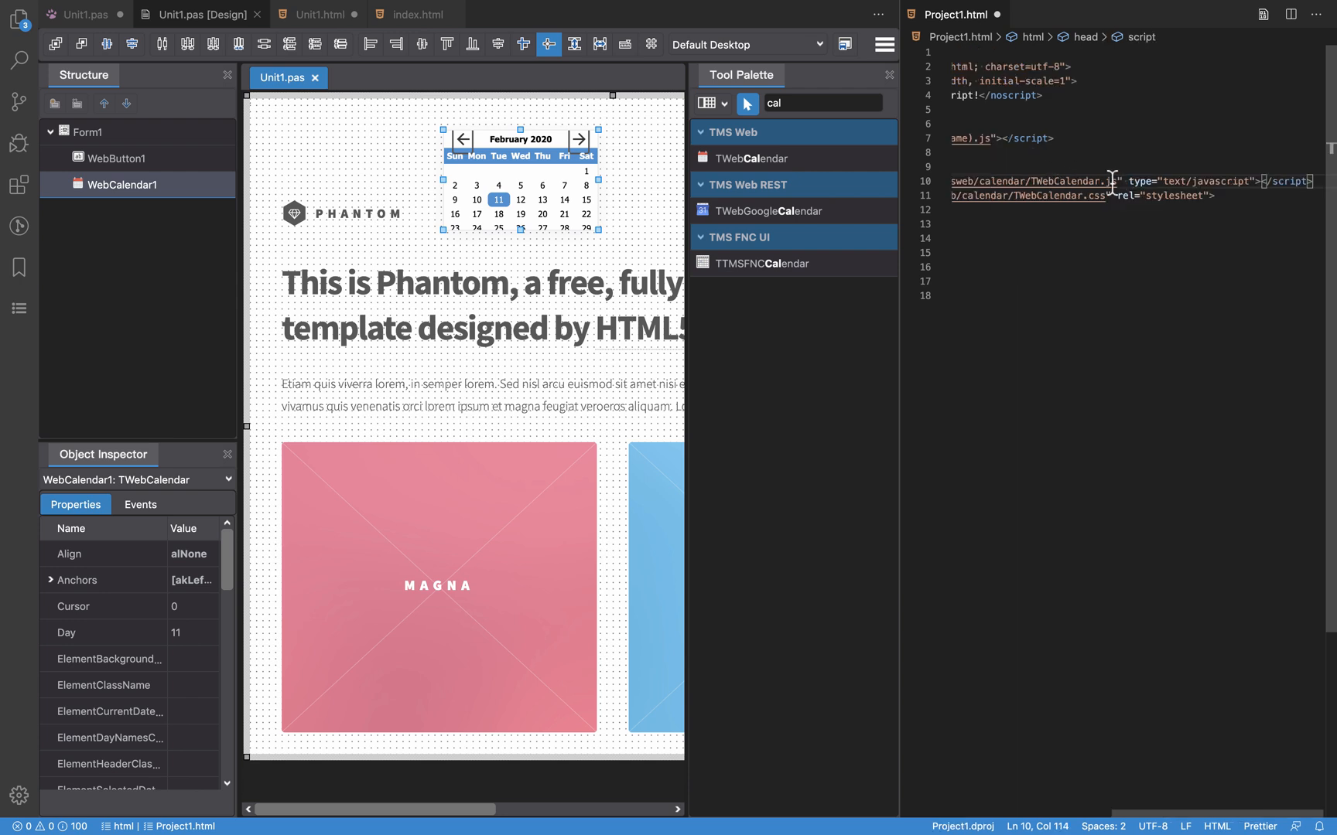
mouse_move(585, 191)
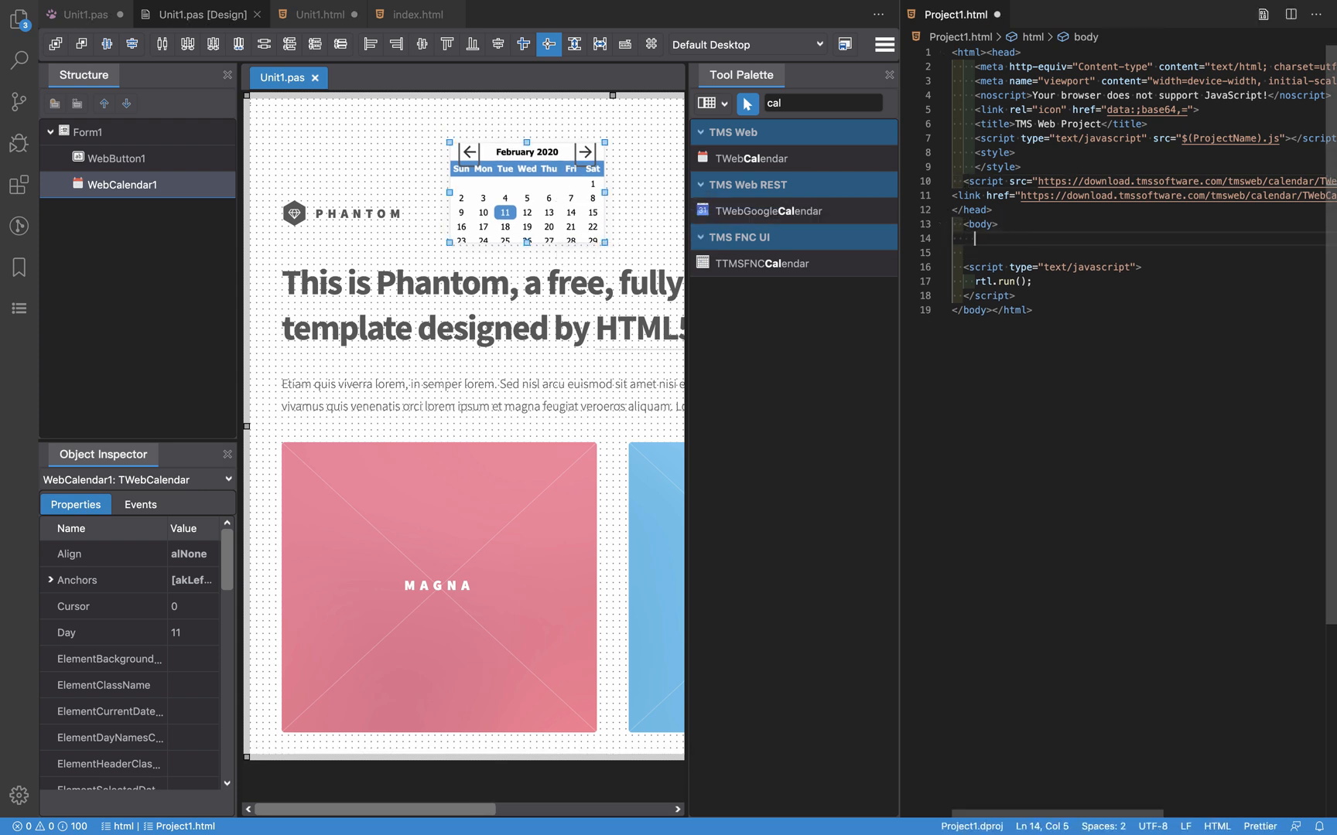
Step: Add the sentence 'This is refreshed live' inside Project1.html's body
type("This is refreshed lvi")
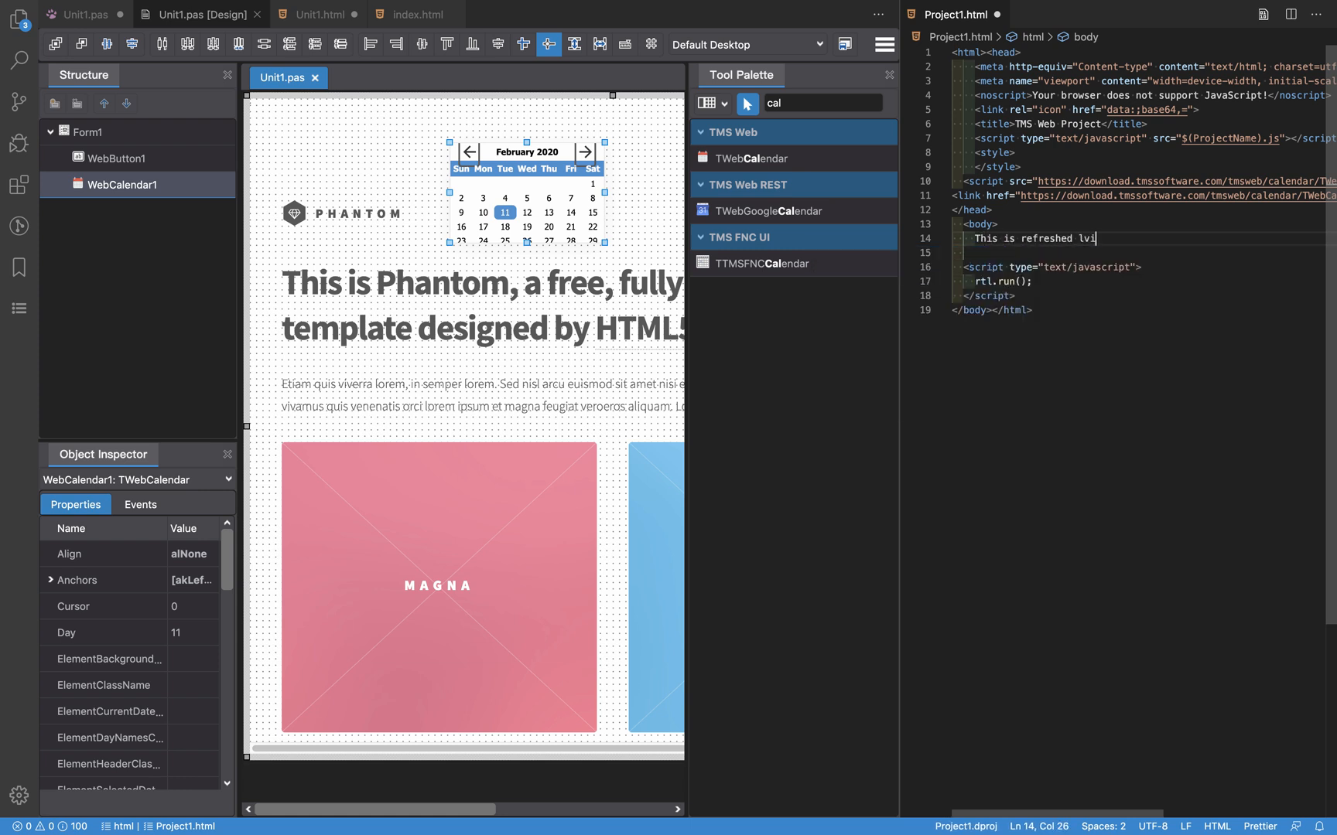
type("ve")
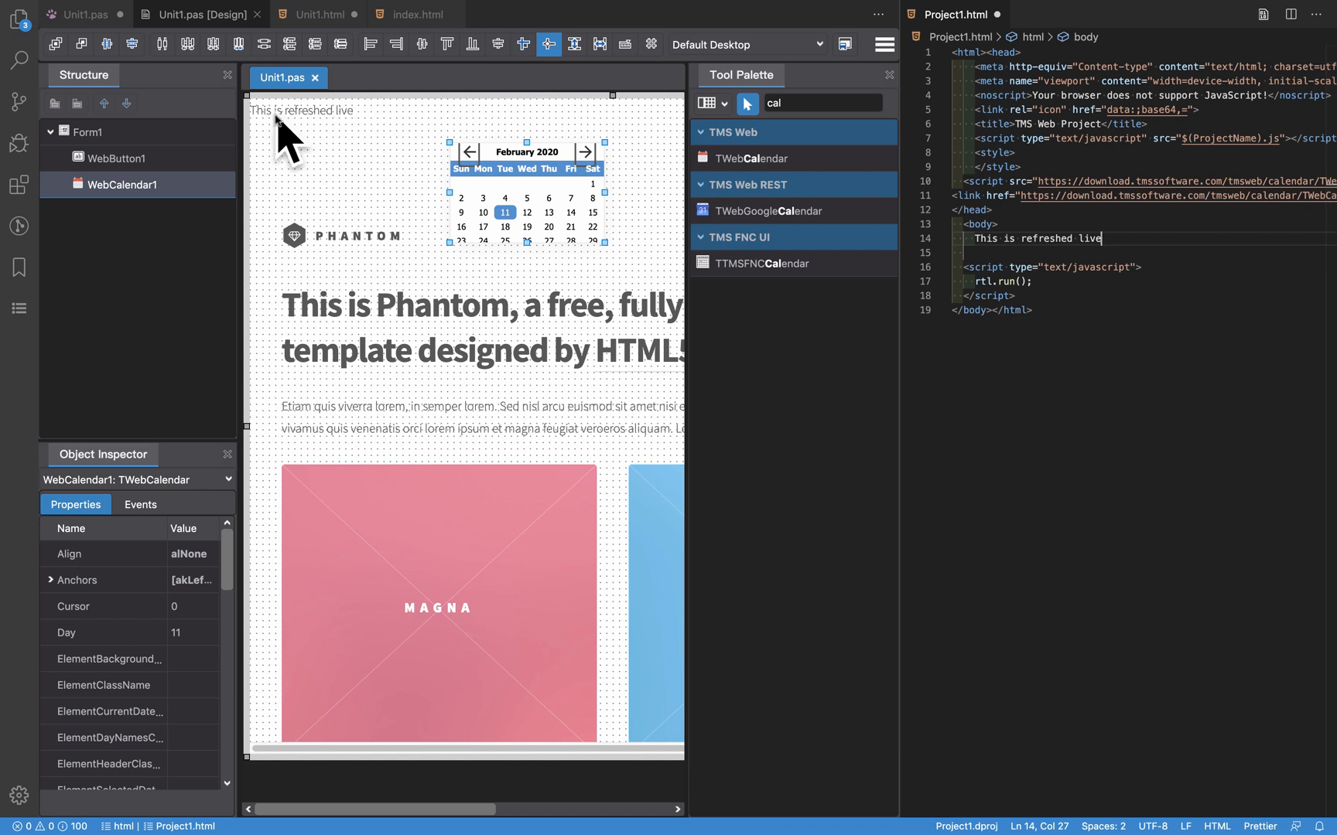
mouse_move(273, 121)
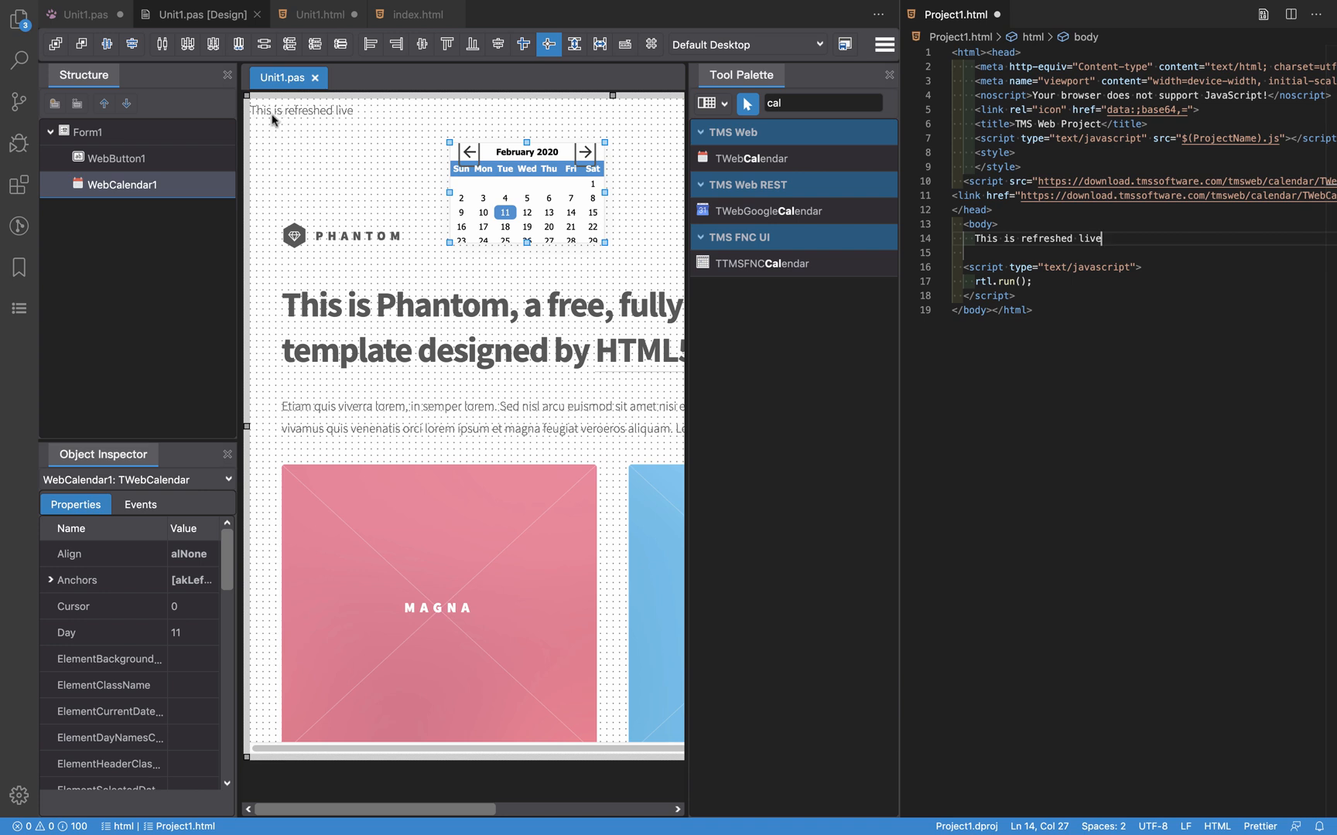
mouse_move(612, 256)
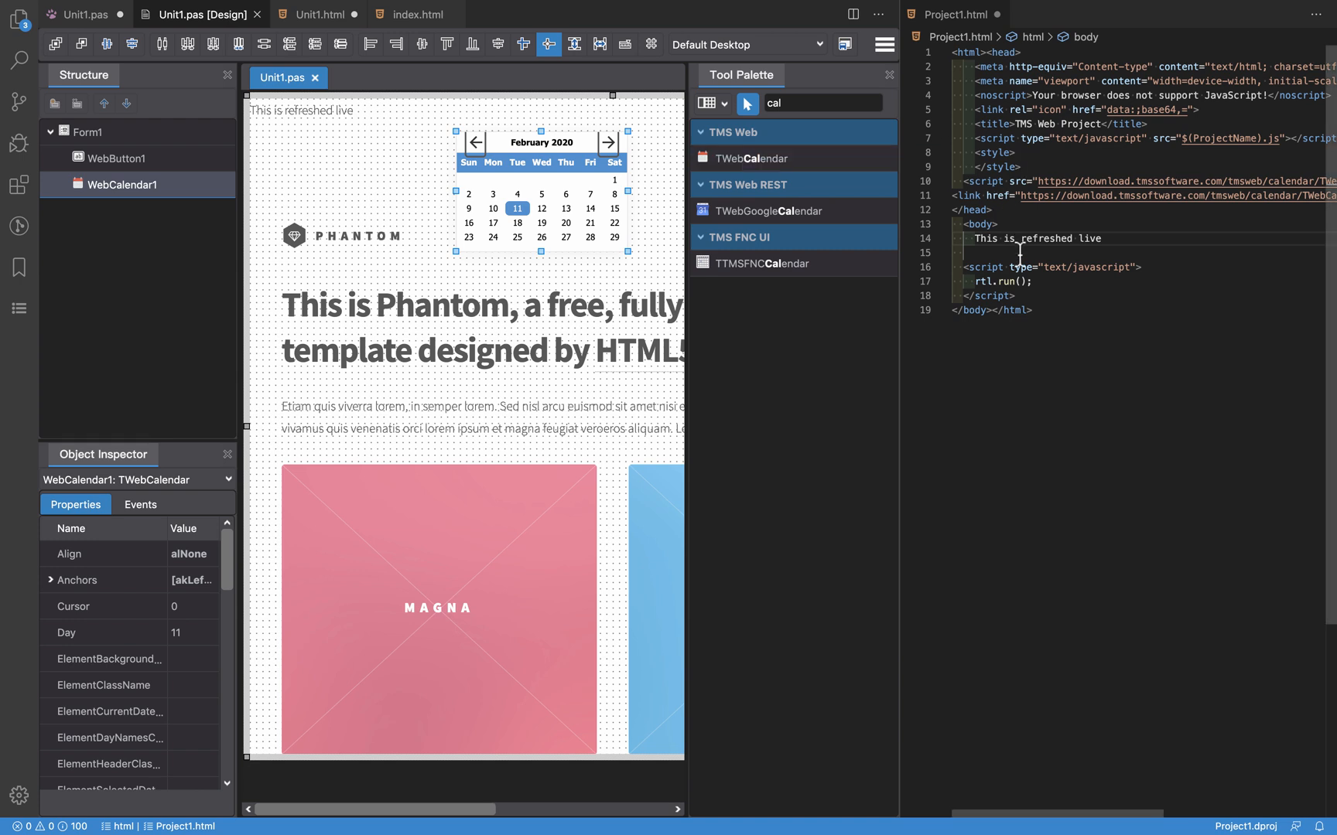
mouse_move(999, 293)
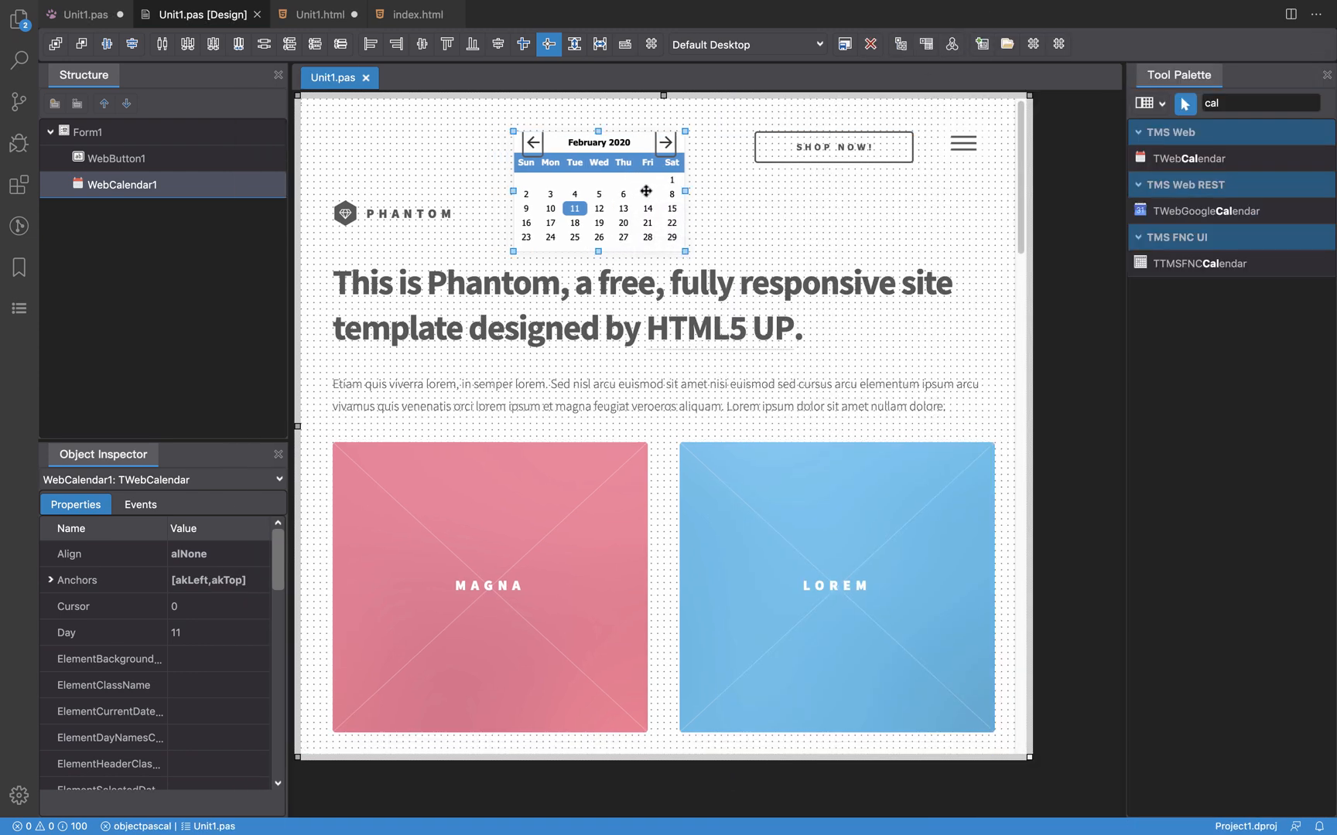
Step: Generate the WebCalendar1DateSelected handler from the calendar's OnDateSelected event
left_click(77, 580)
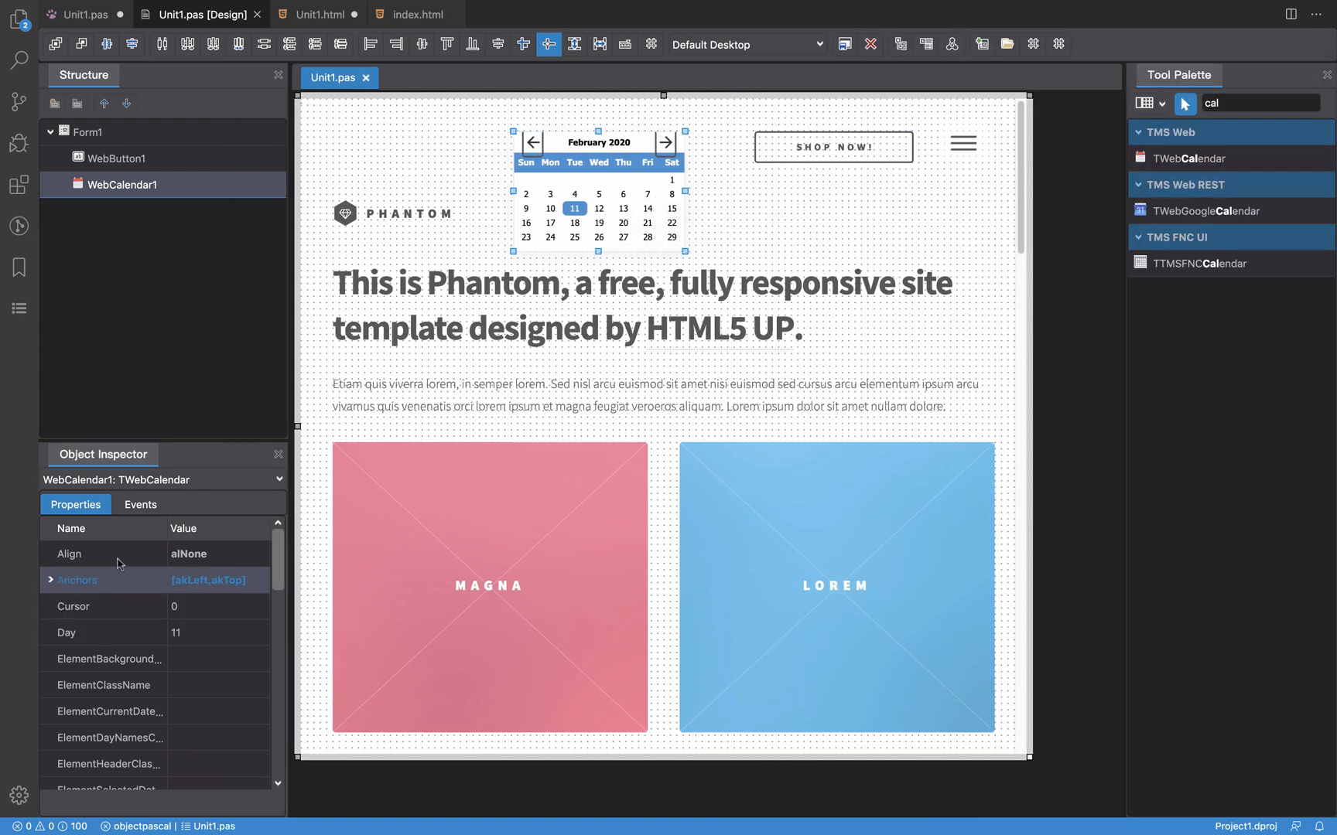
left_click(139, 504)
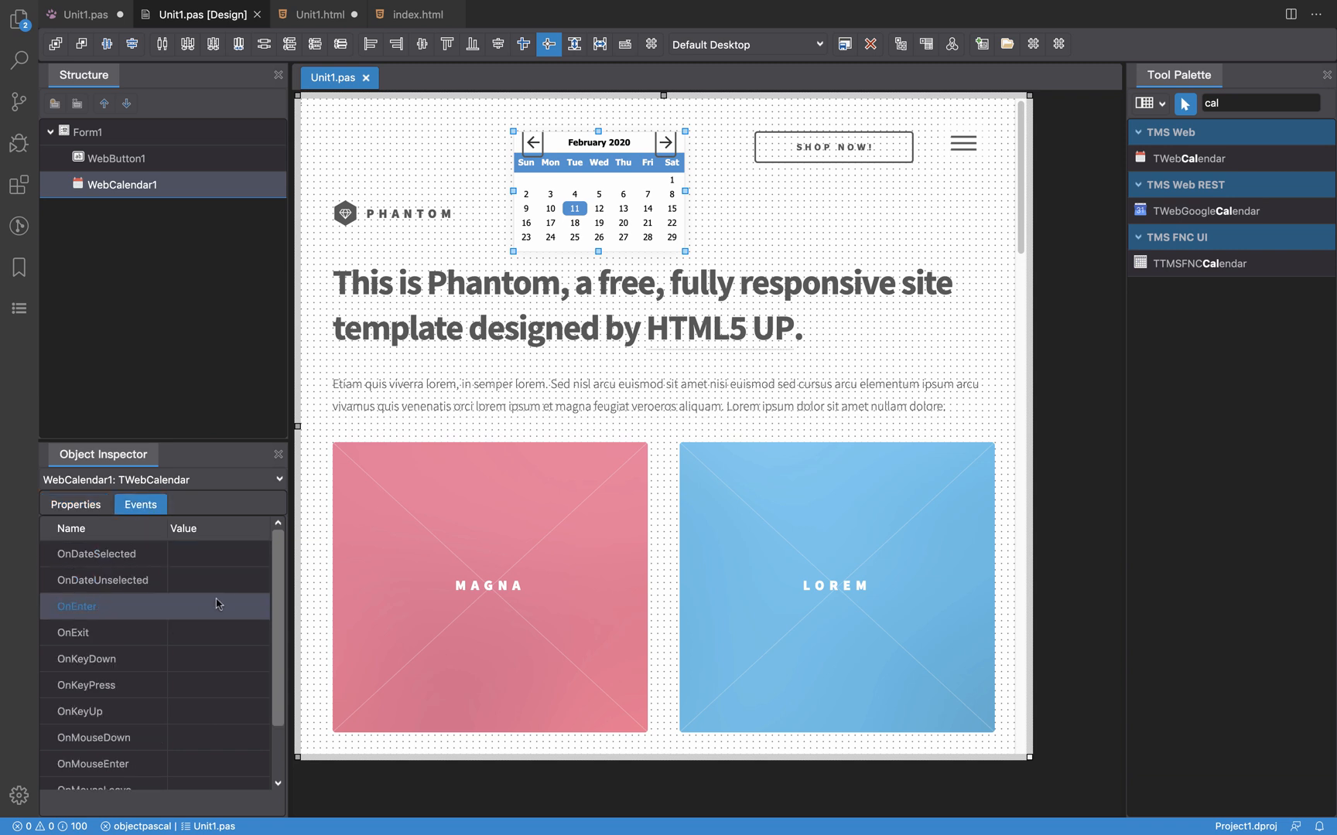
left_click(96, 554)
type("WebButton1,")
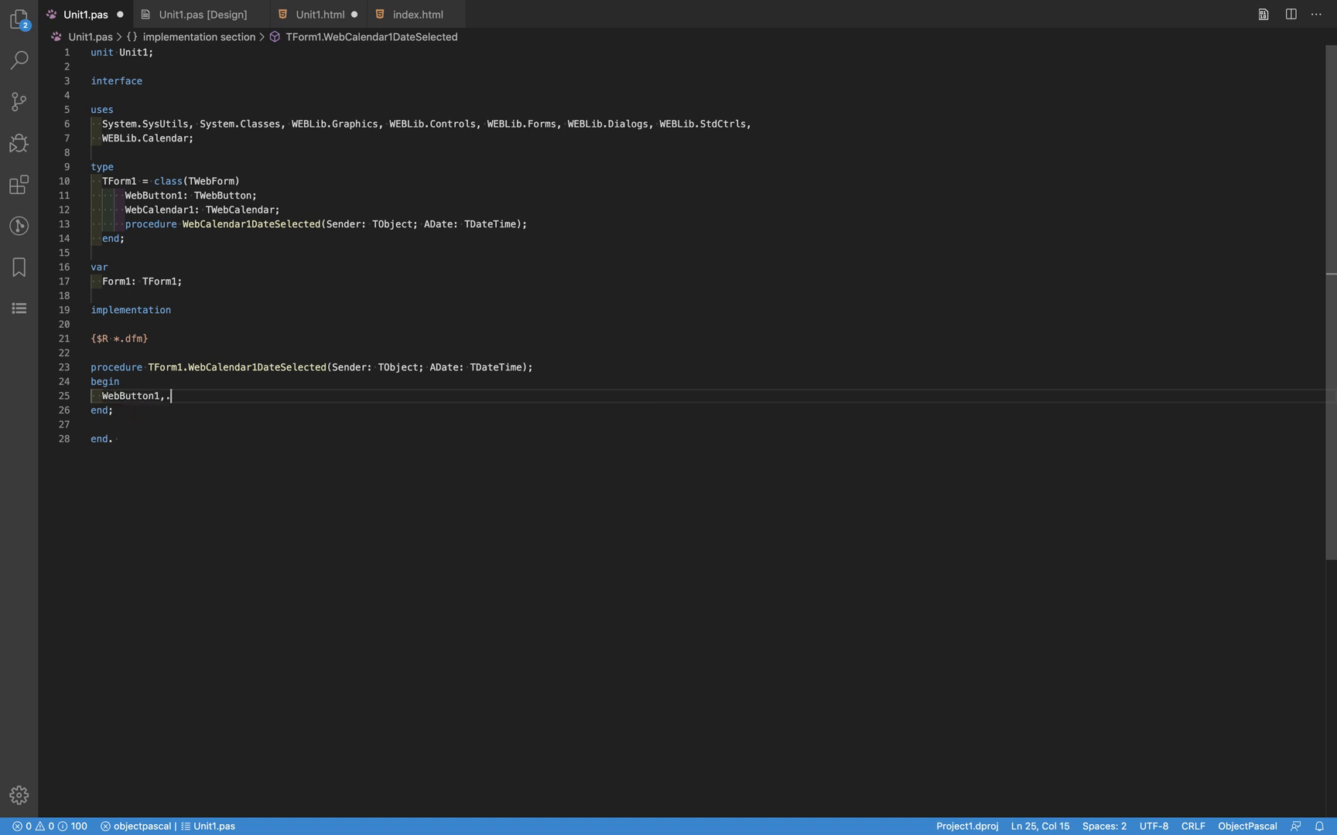
Step: Make the handler set WebButton1.Caption := DateToStr(WebCalendar1.SelectedDate) and return to the form designer
type(".Caption :=")
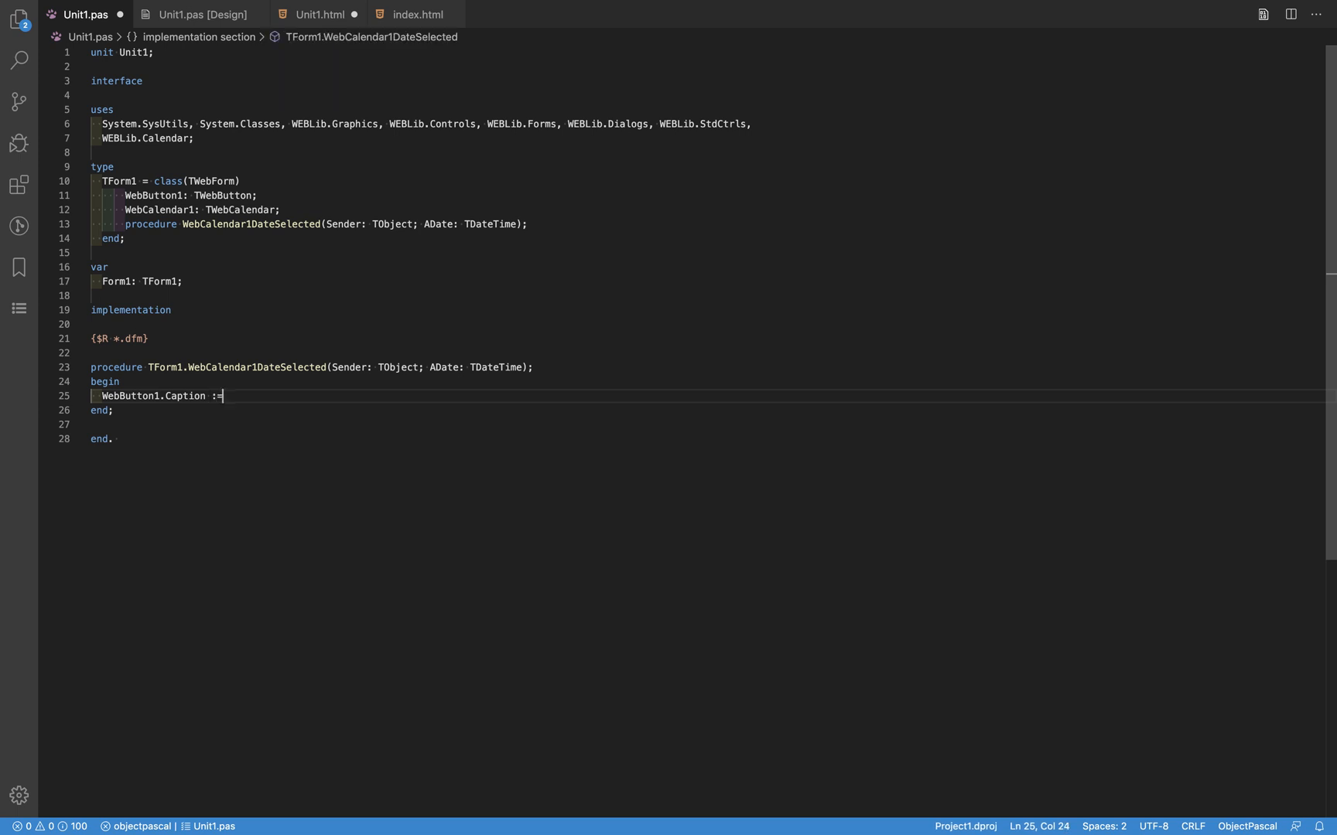
type("WebCalendar1")
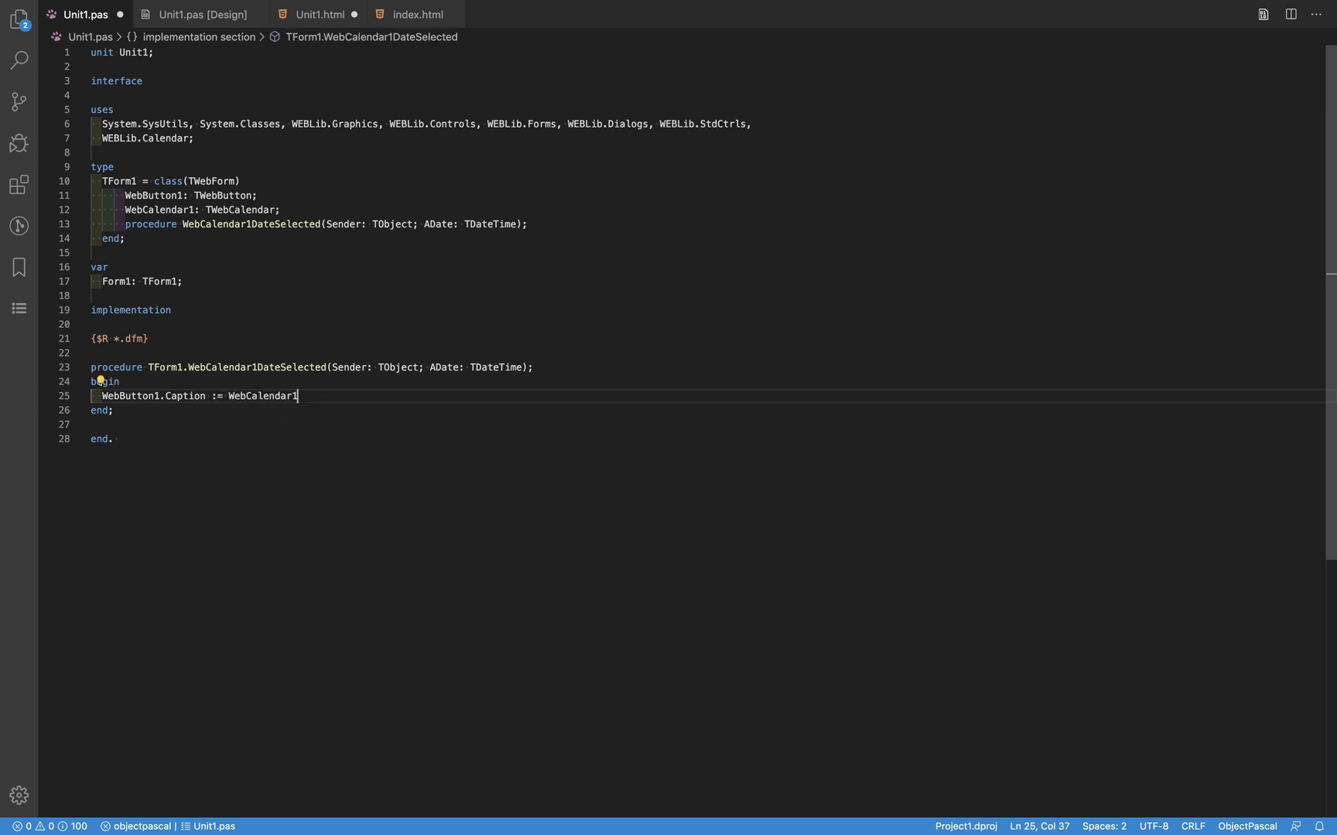
type(".SelectedDate;")
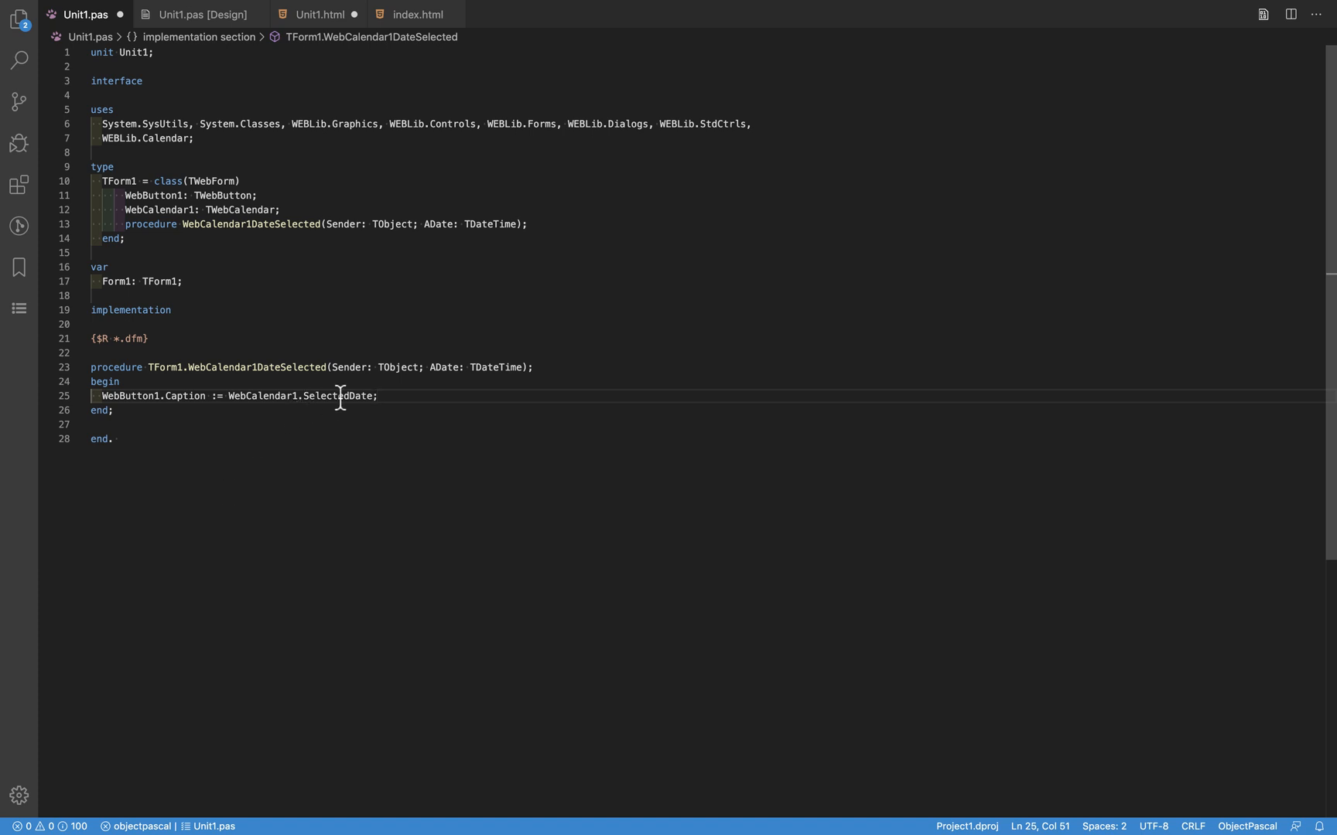
mouse_move(340, 396)
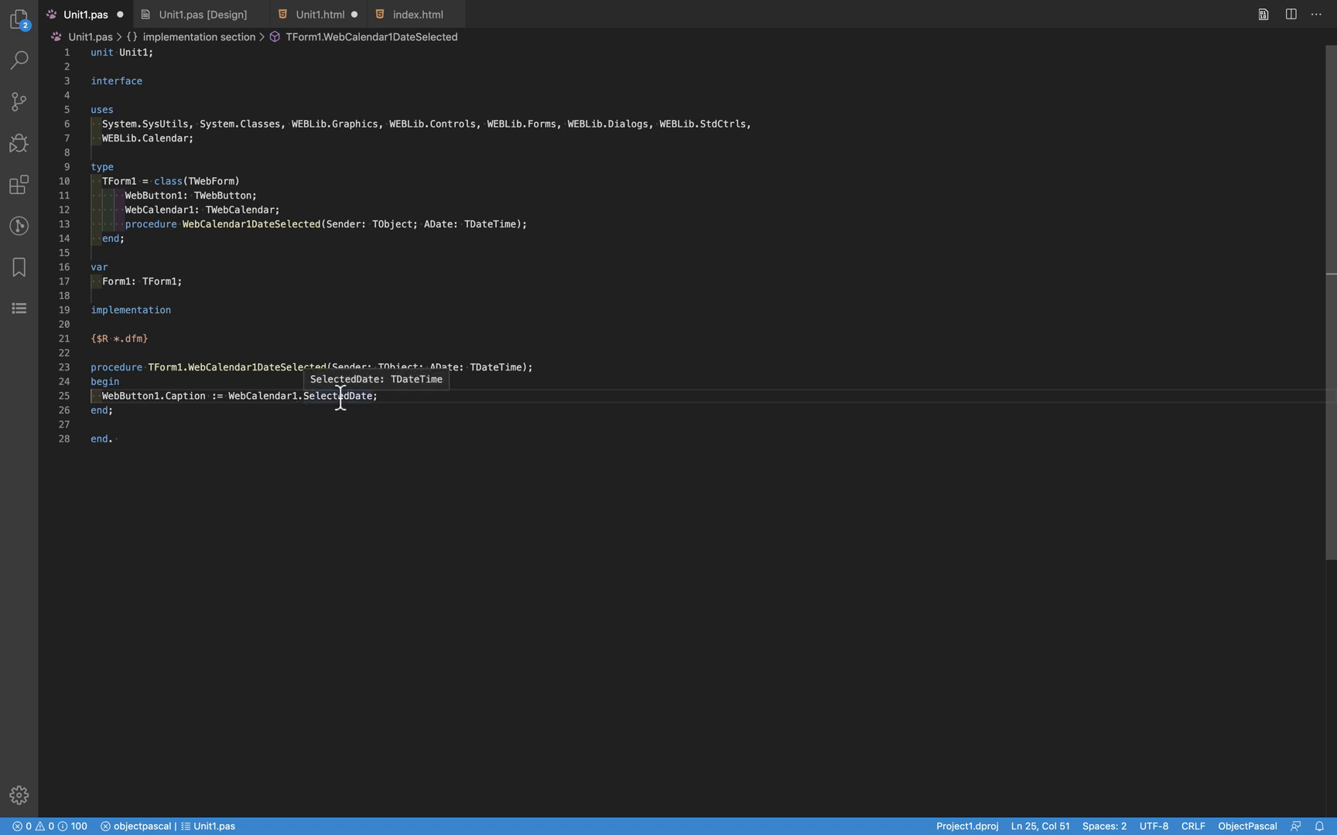
mouse_move(217, 397)
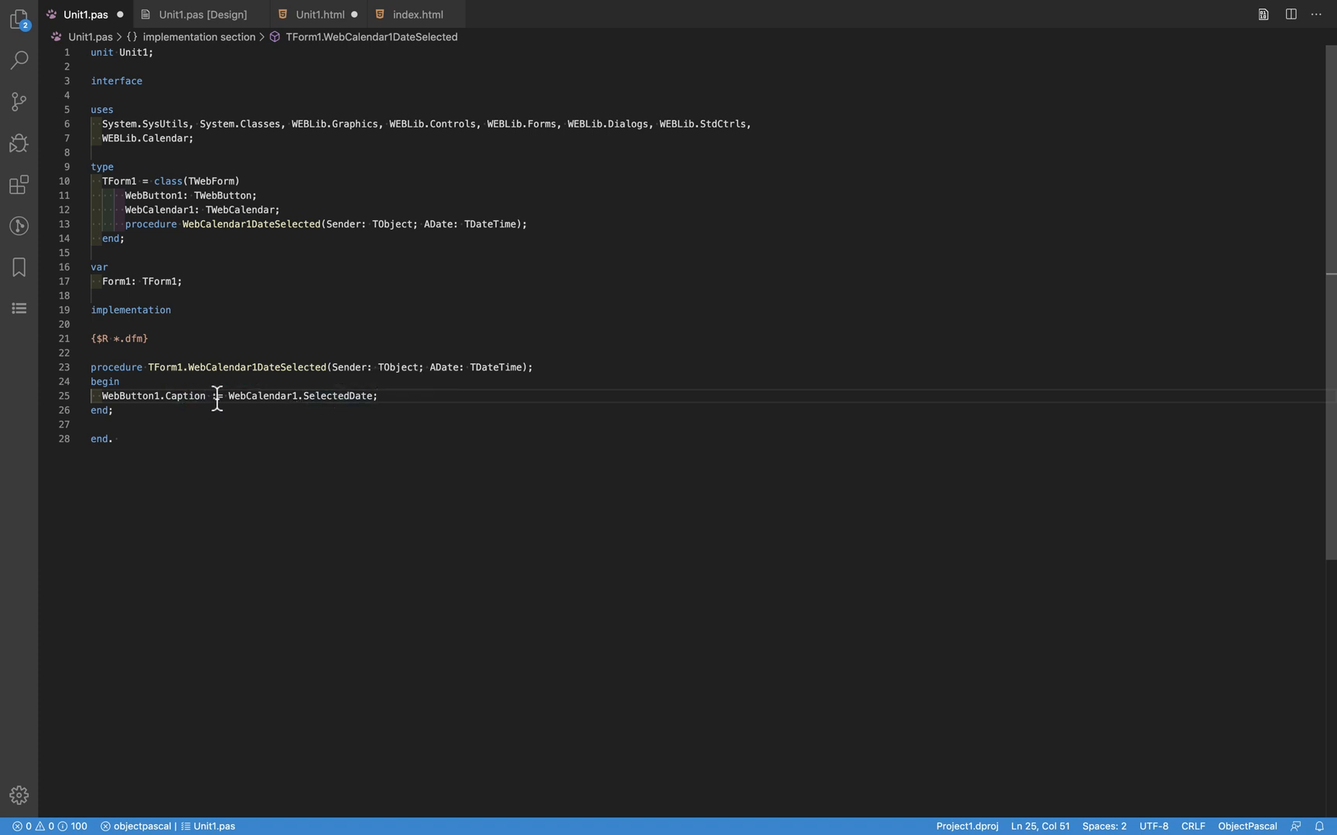
type("DateToStr(")
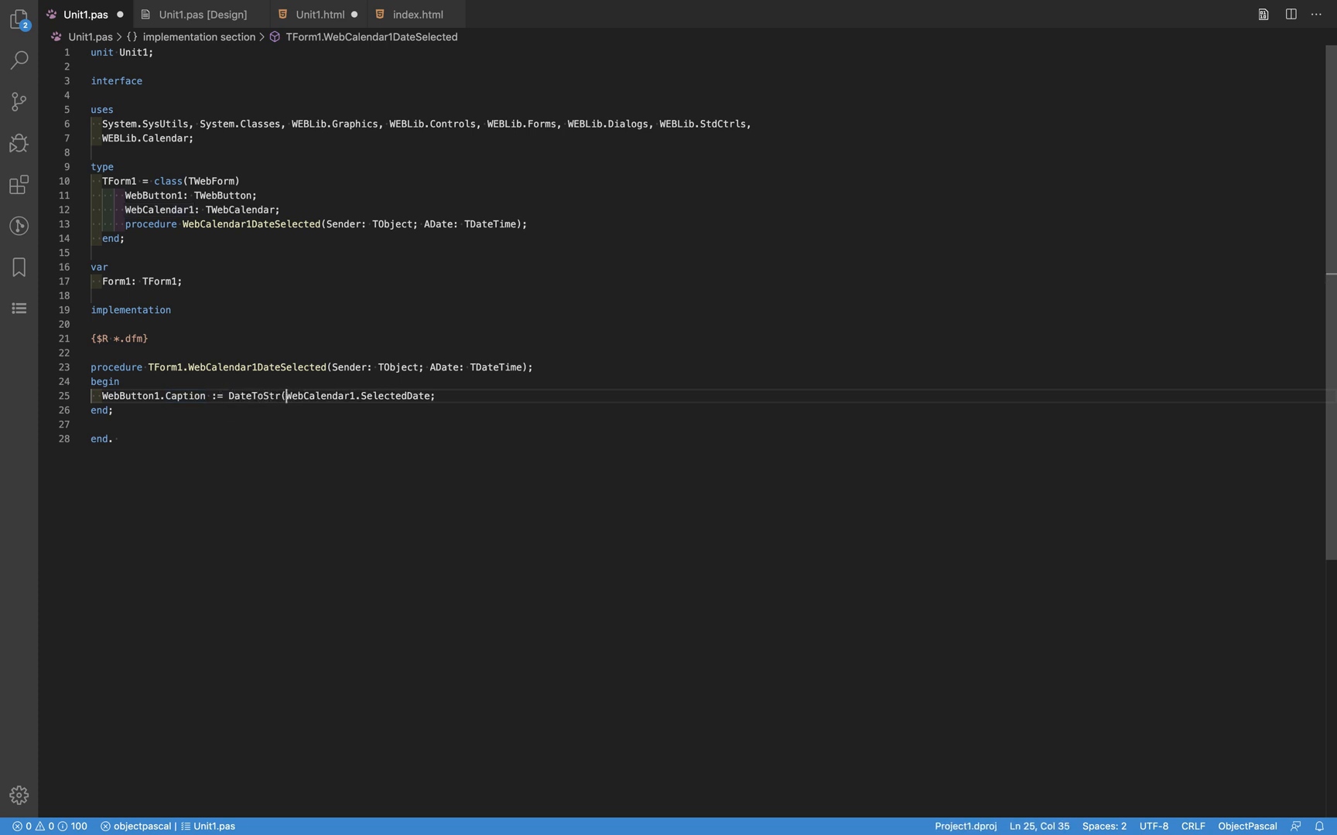
type(")")
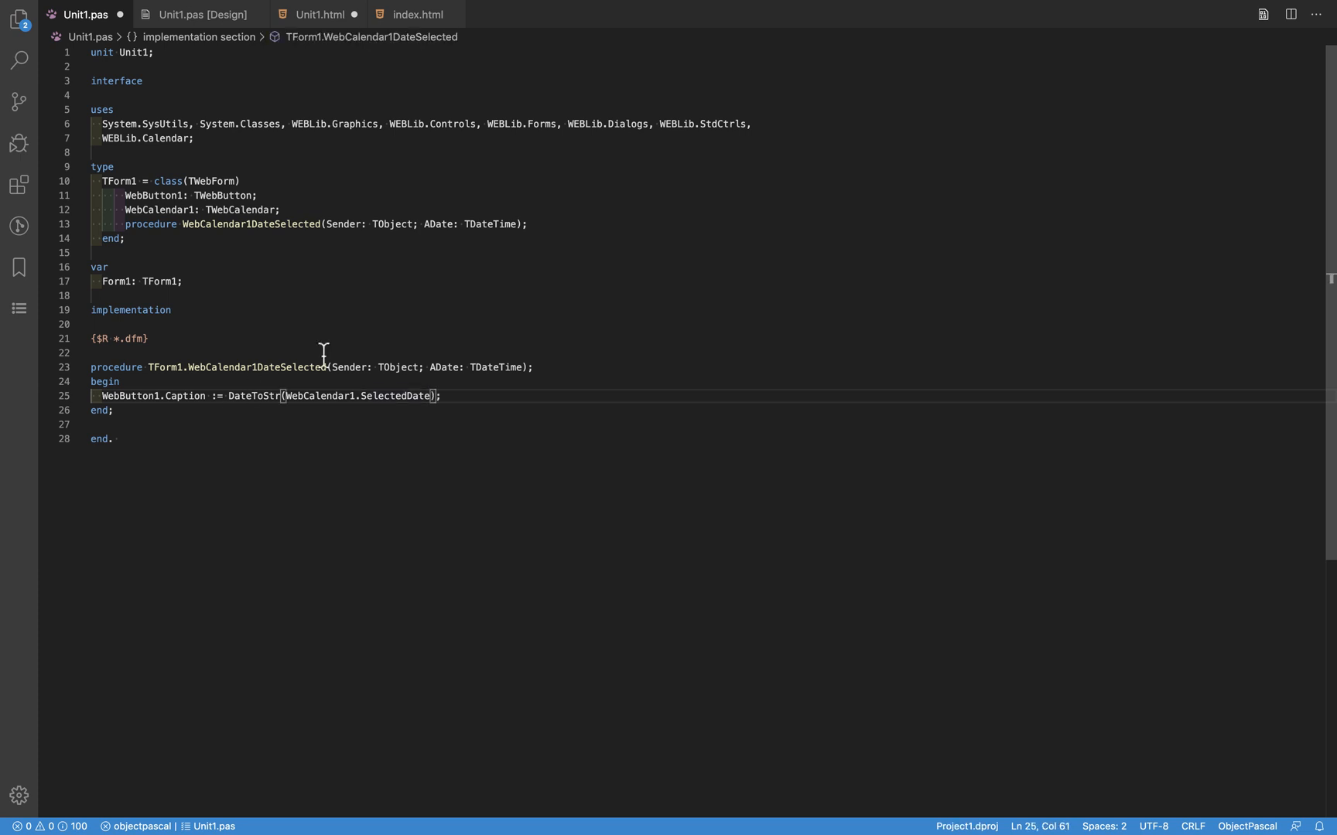
left_click(204, 16)
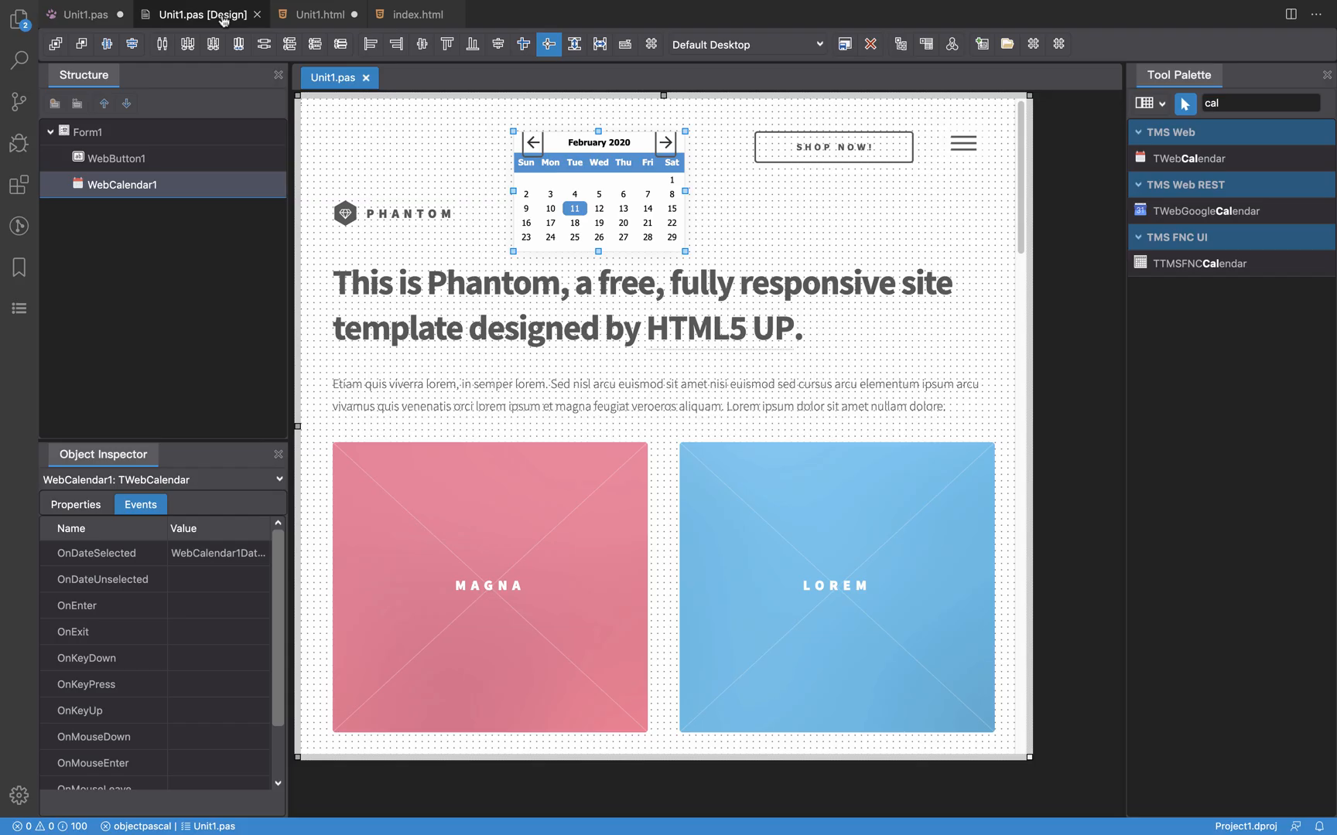
Step: Start the project from Run and Debug so it opens in Chrome at localhost
left_click(19, 143)
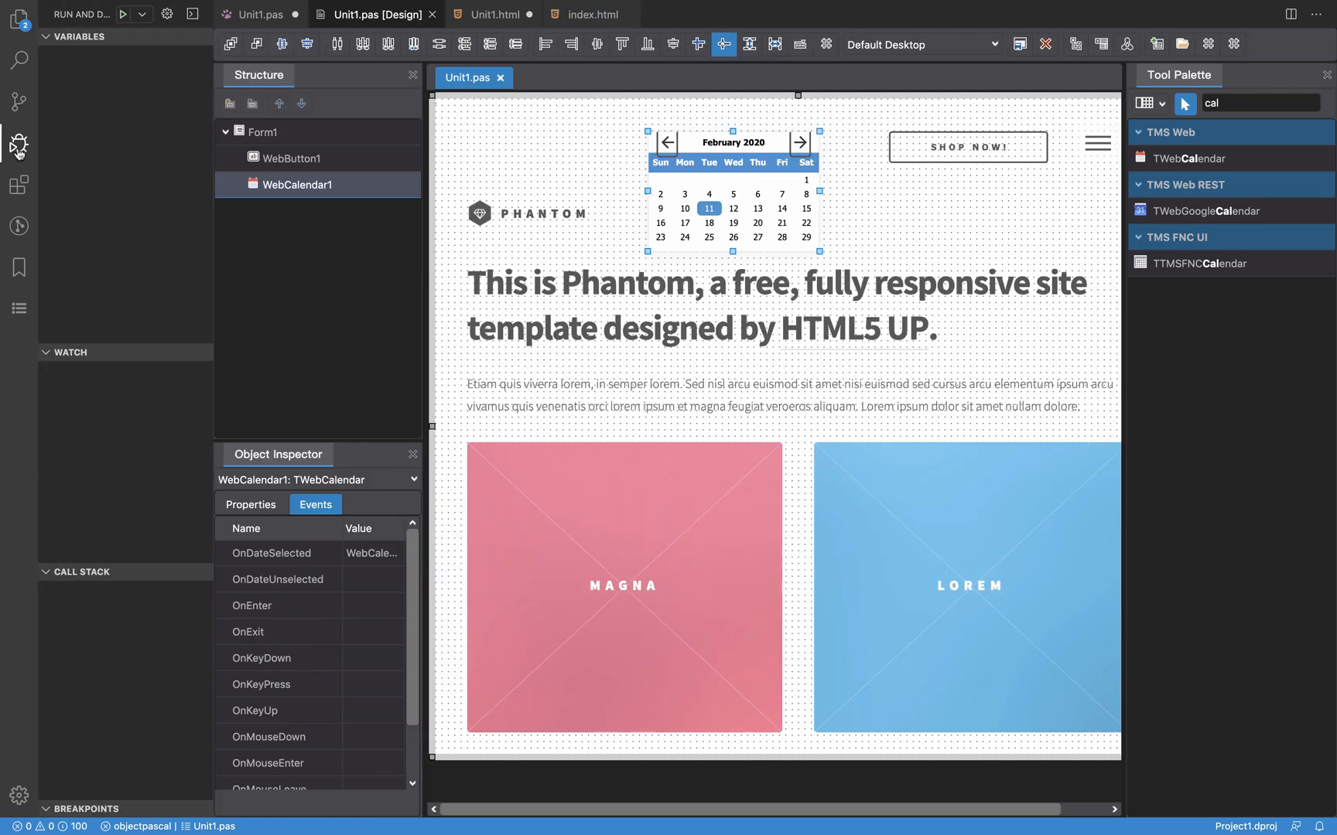
left_click(124, 15)
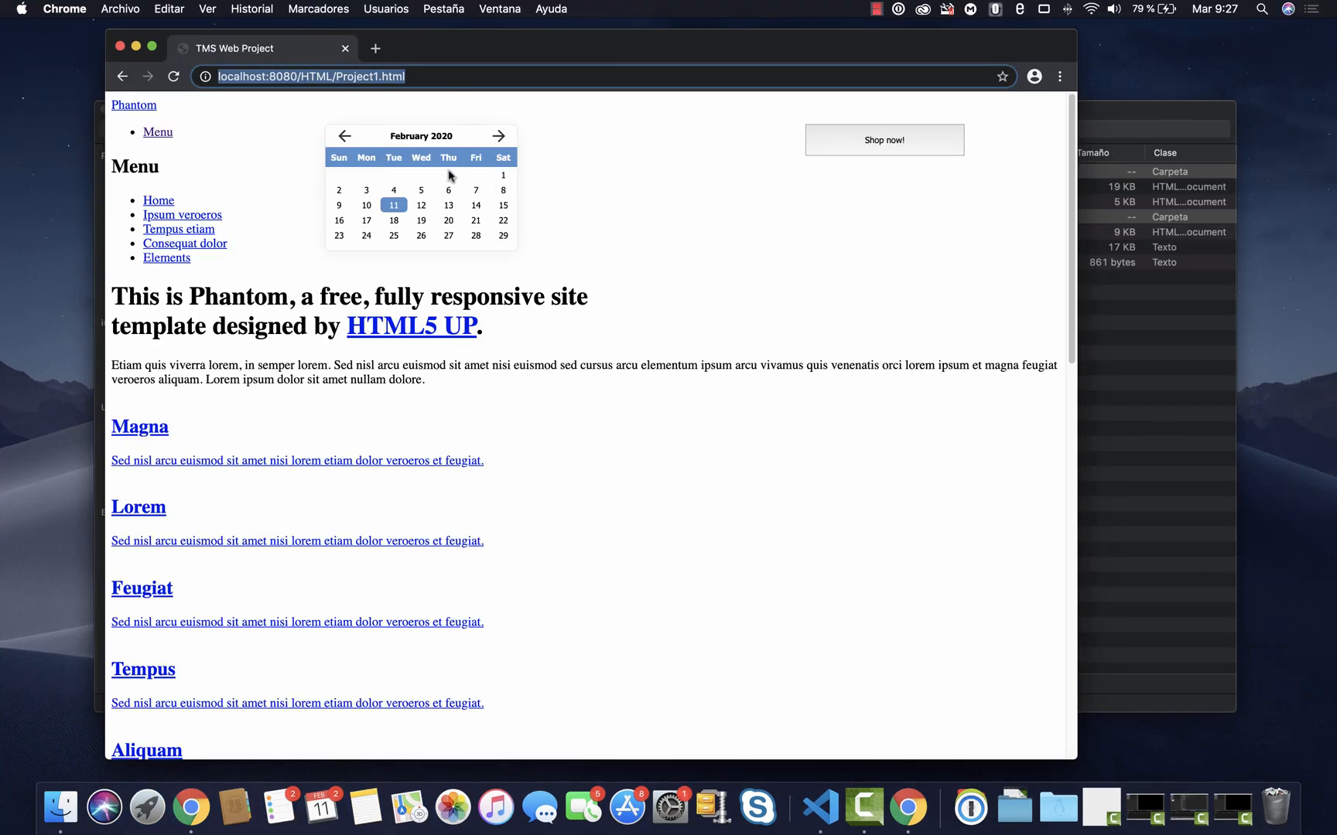
mouse_move(421, 207)
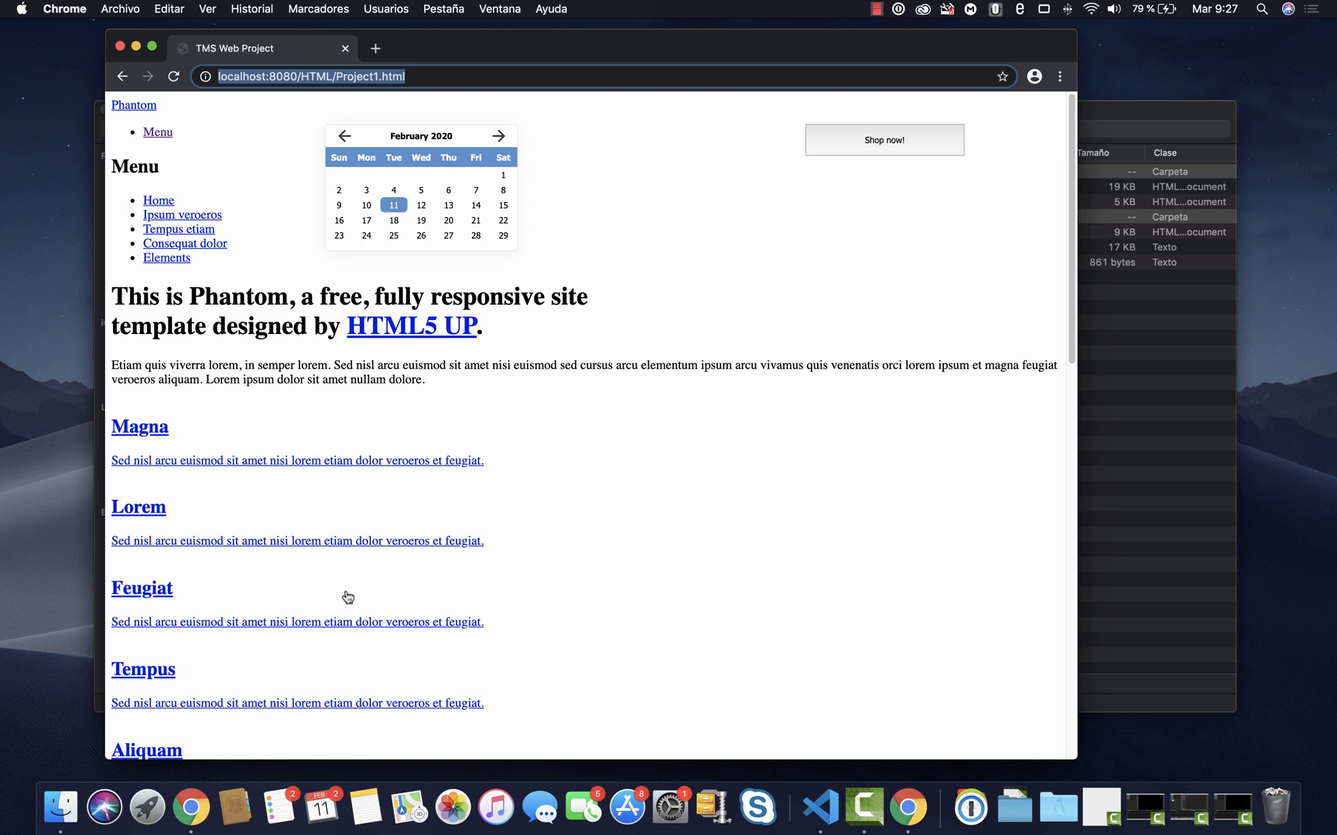
mouse_move(379, 134)
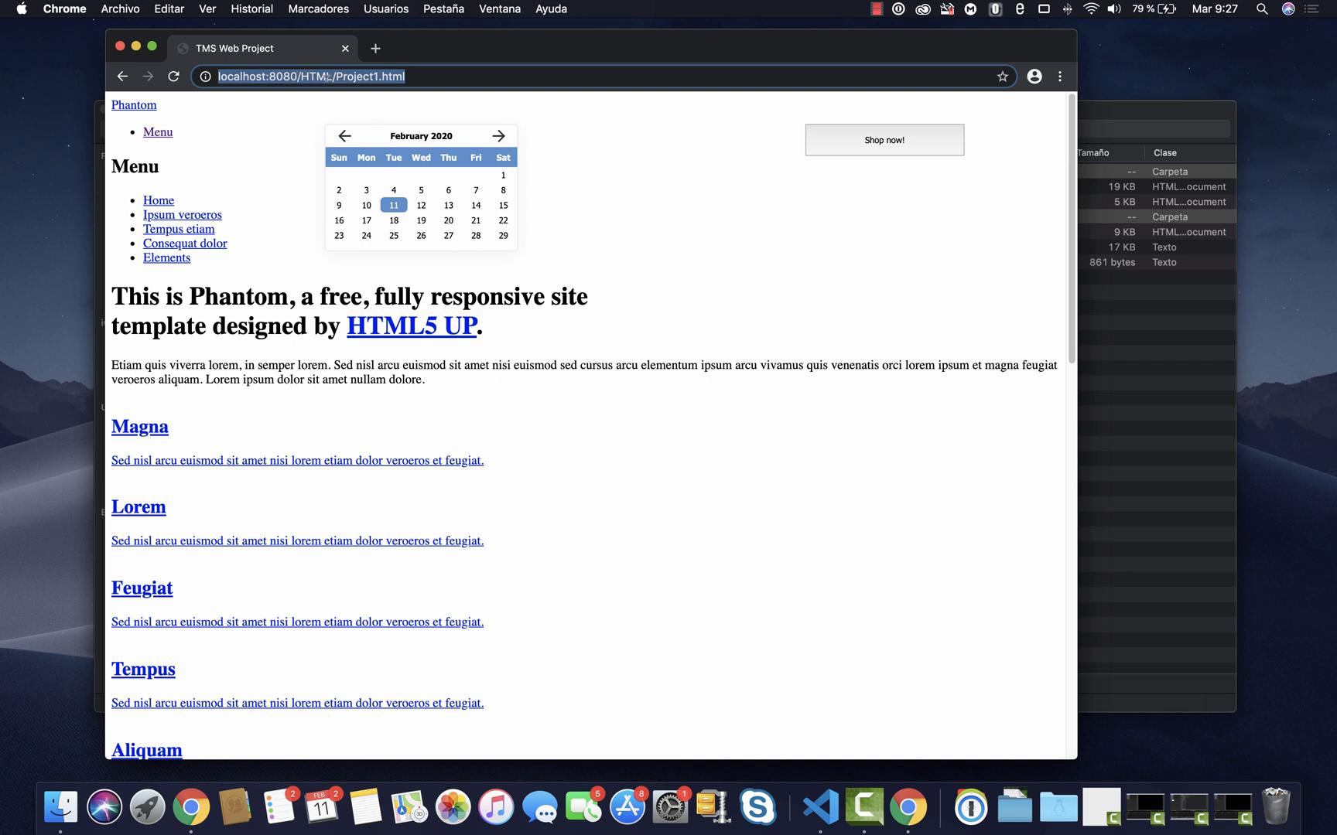
mouse_move(949, 566)
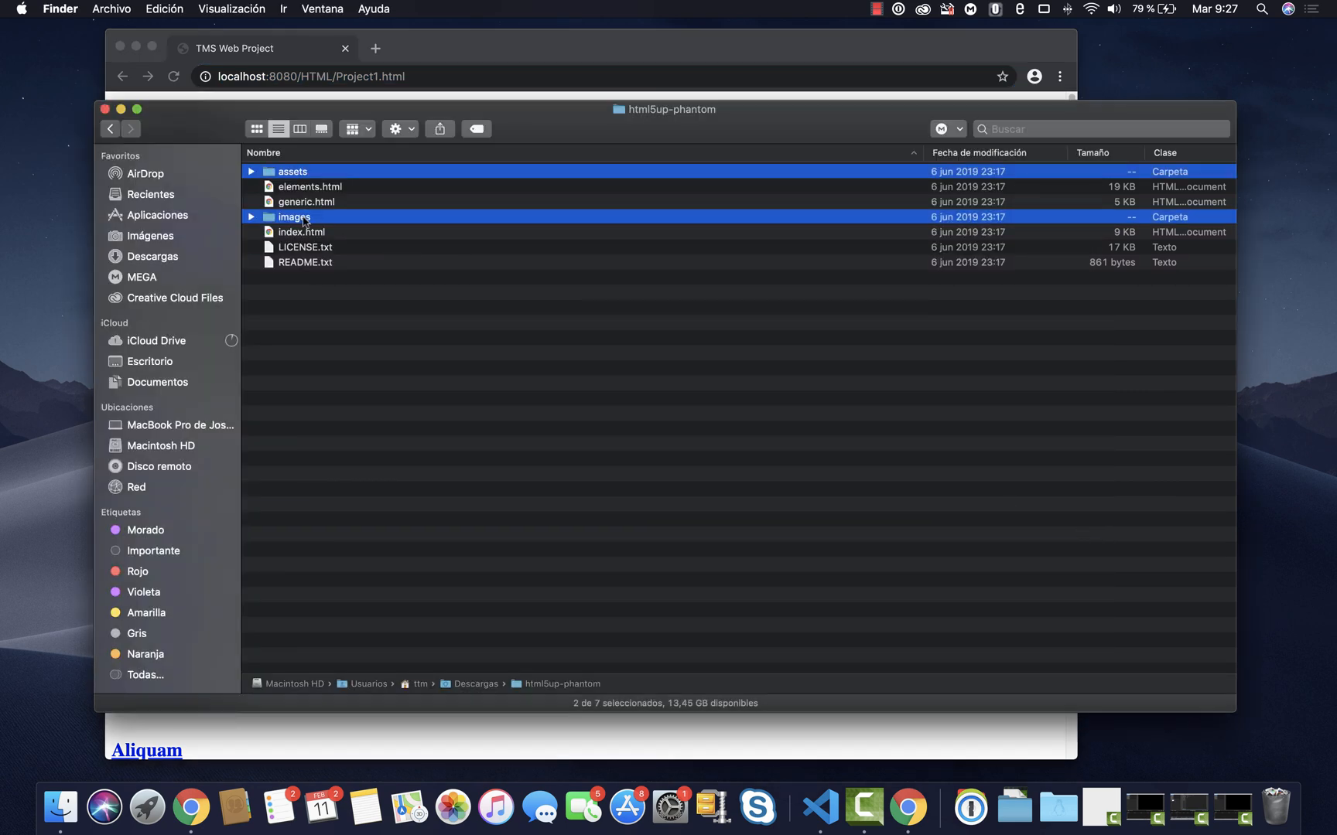
Step: Compress the assets and images folders into a zip, then copy both folders
right_click(294, 217)
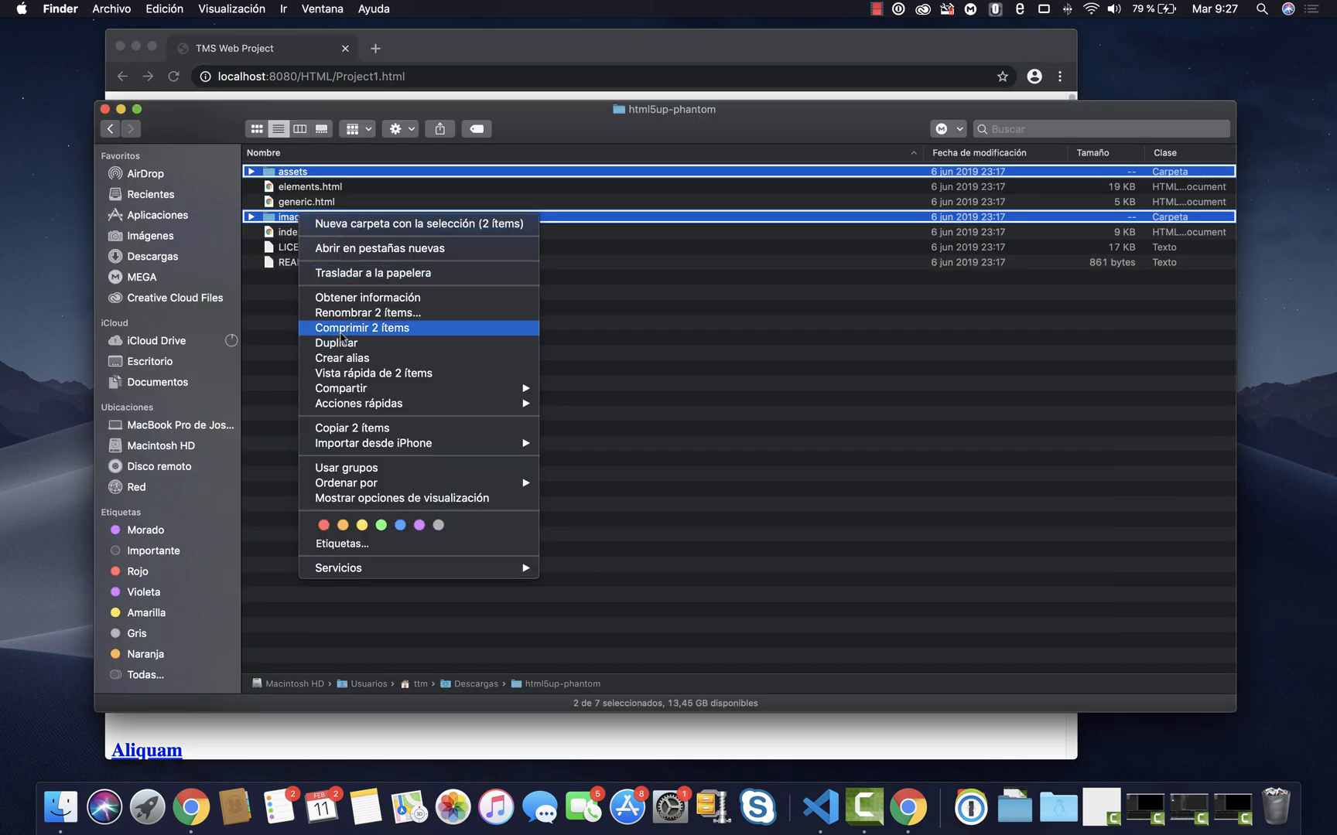
left_click(362, 328)
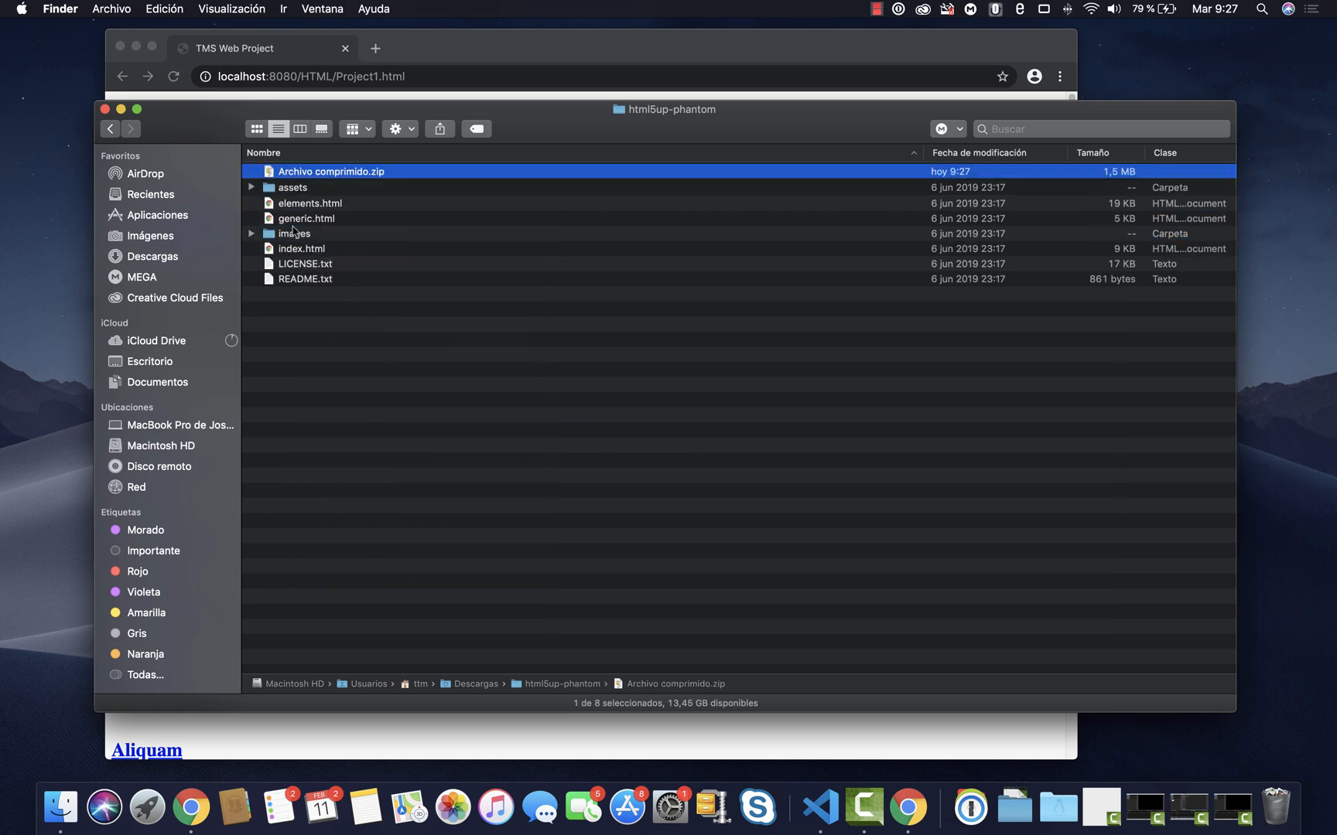
right_click(286, 187)
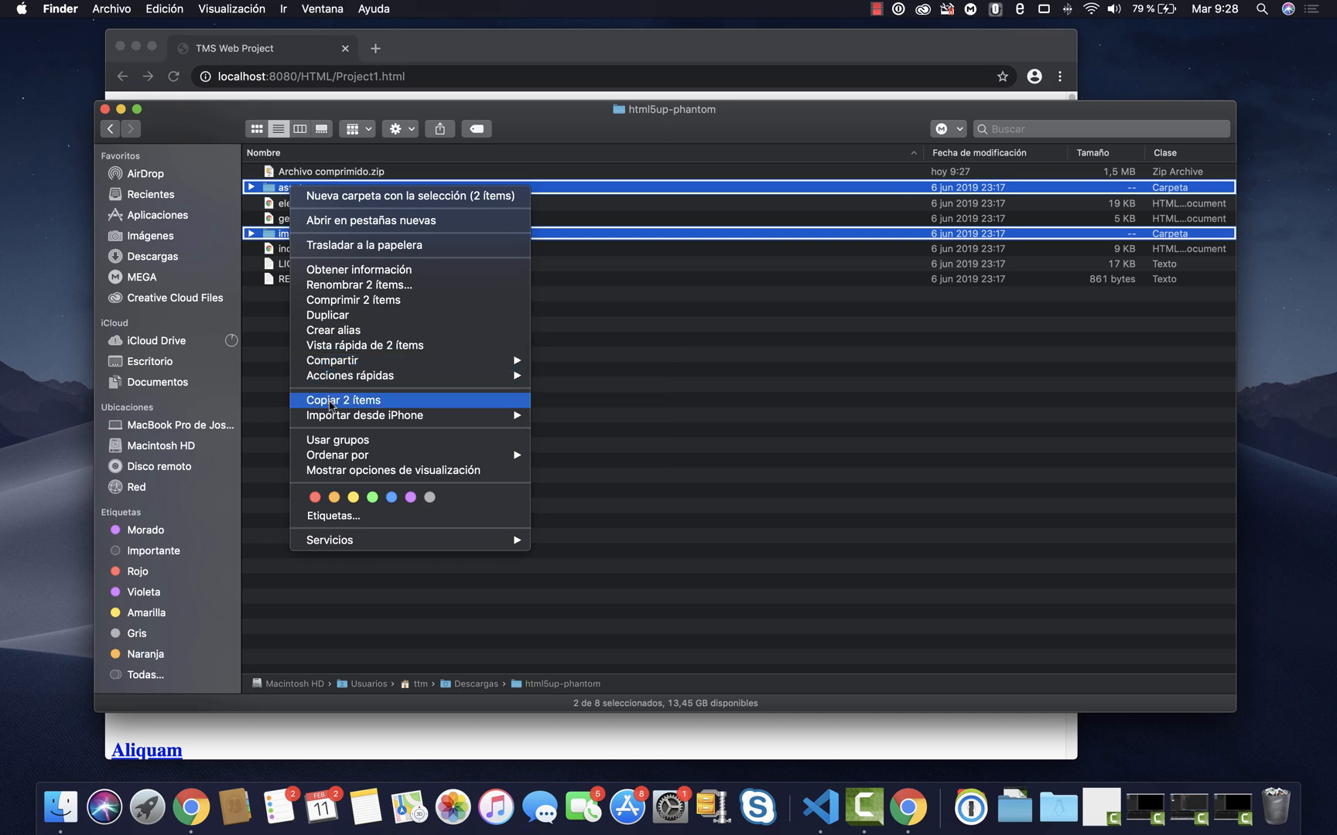
left_click(57, 814)
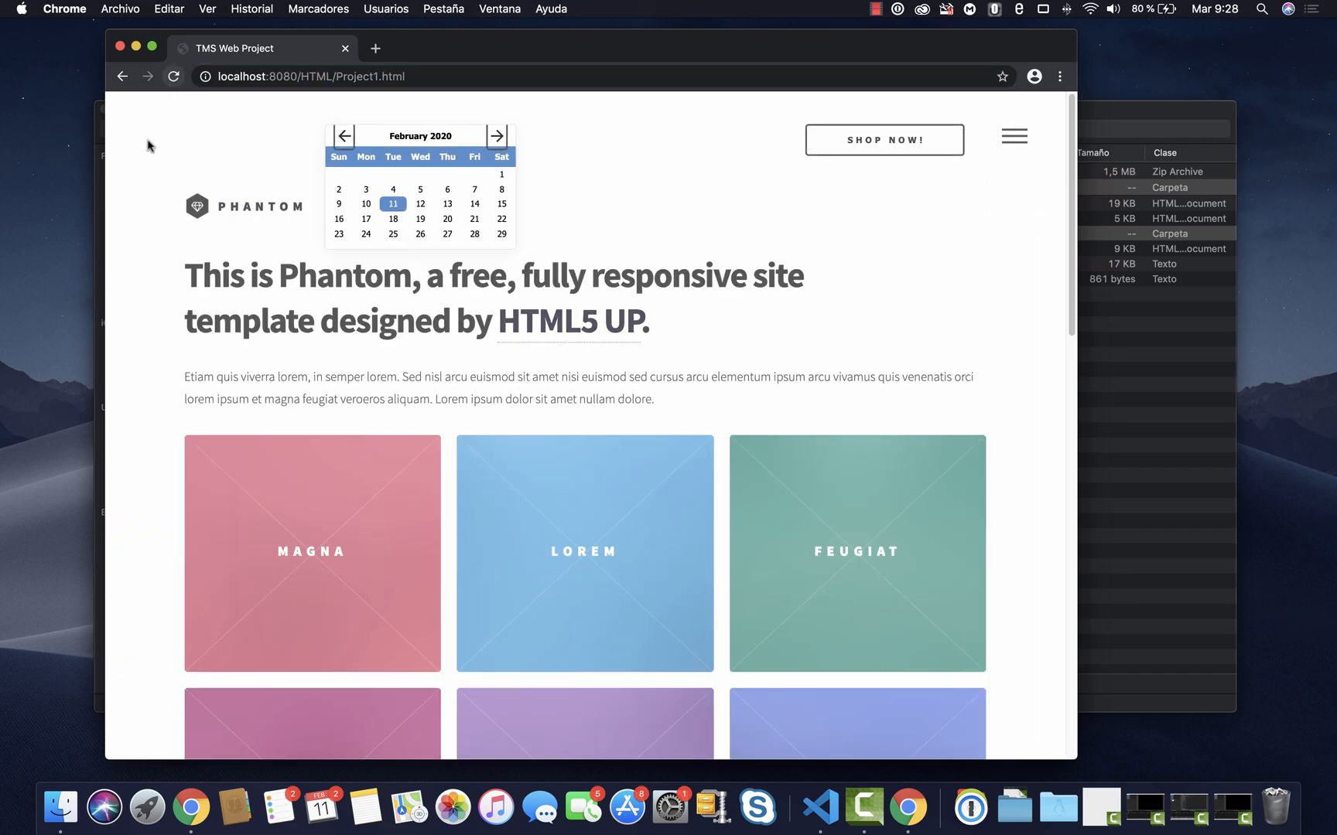
mouse_move(1070, 309)
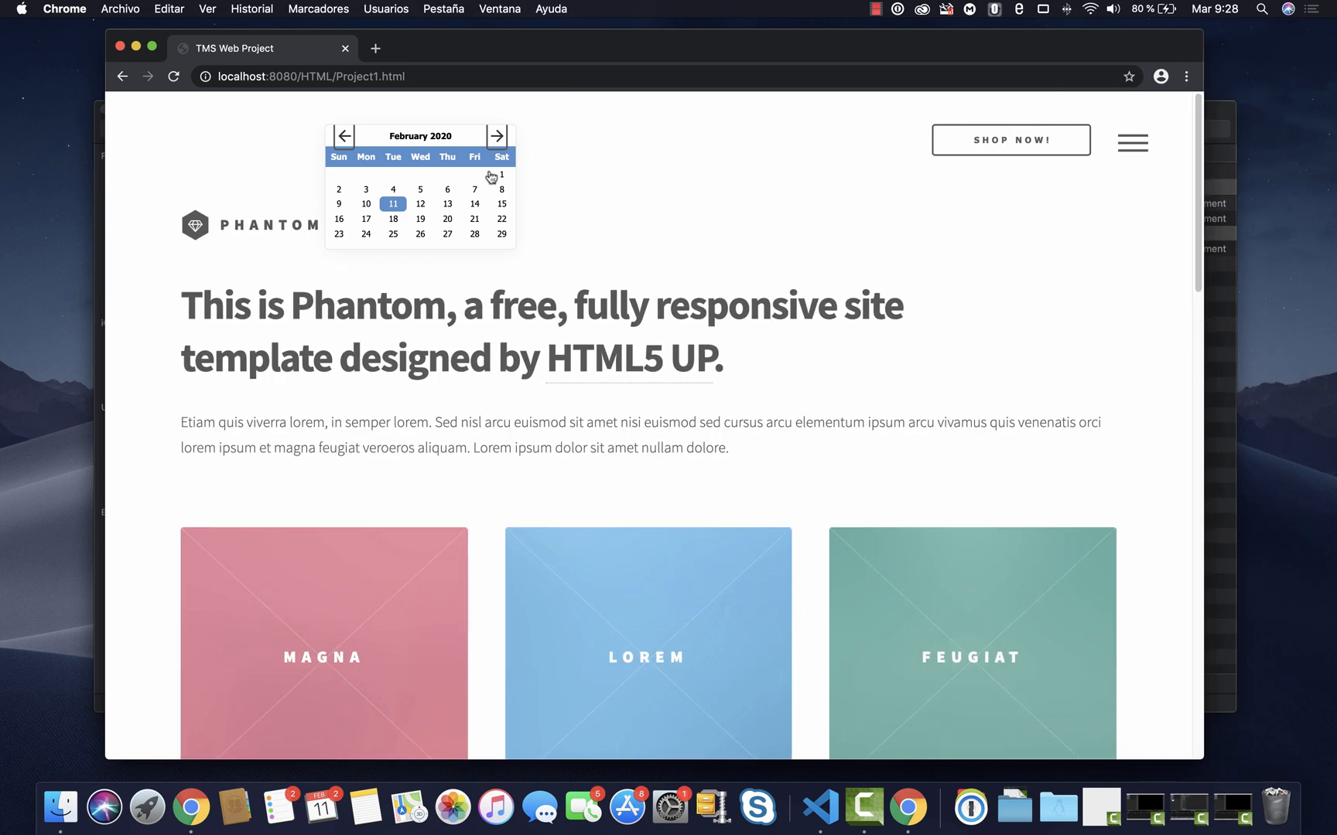
mouse_move(420, 226)
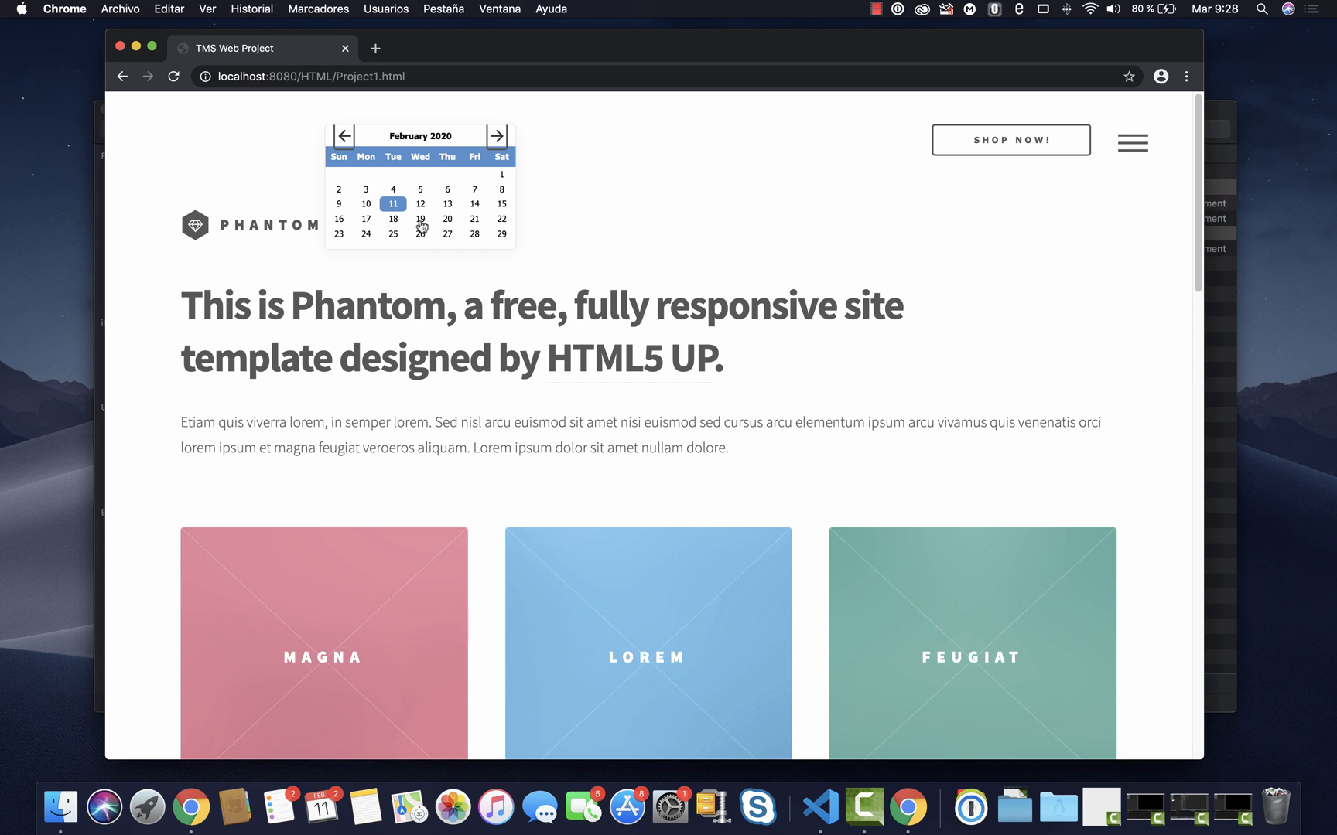
Step: Pick February 19, 21, 25, 13 and 24 to confirm the Shop now! caption shows each date
left_click(421, 218)
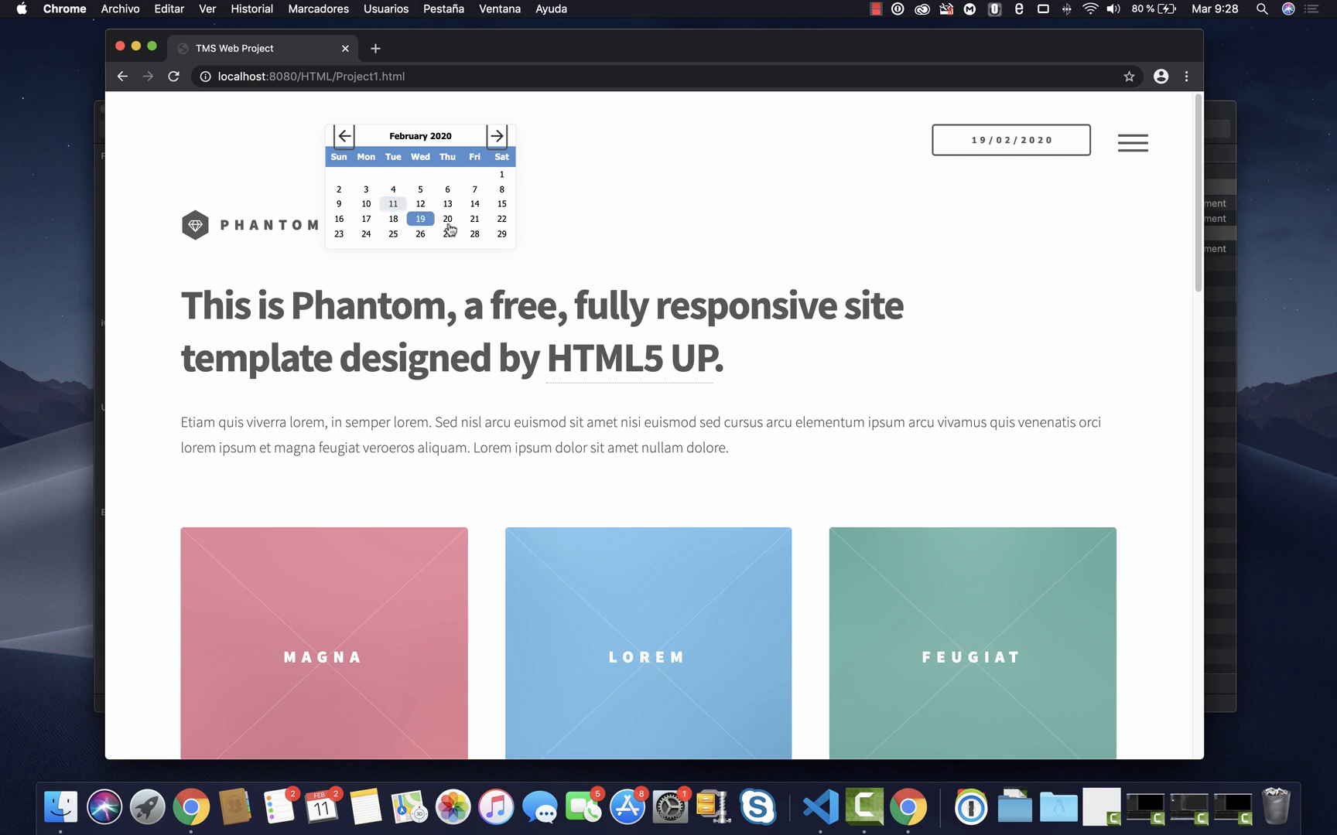
left_click(475, 218)
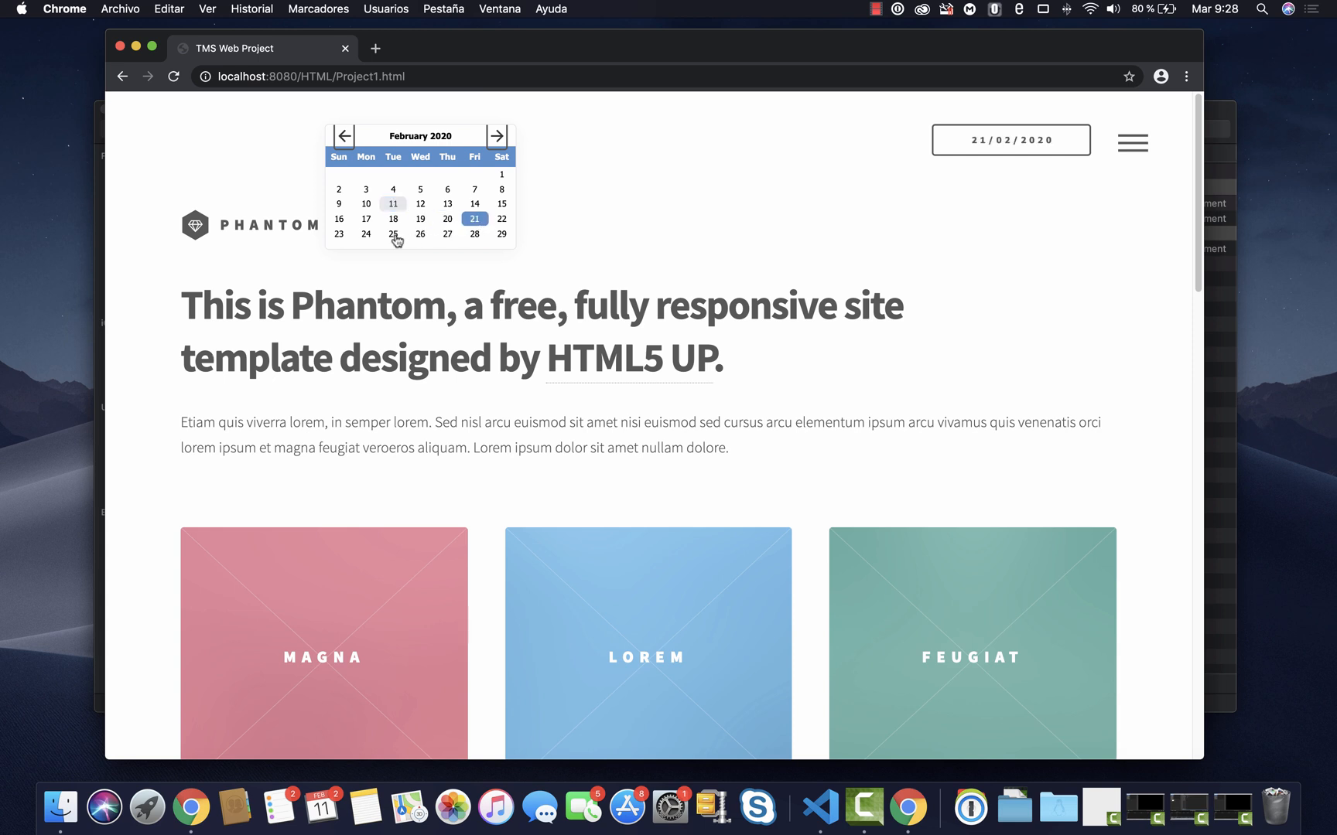
left_click(393, 234)
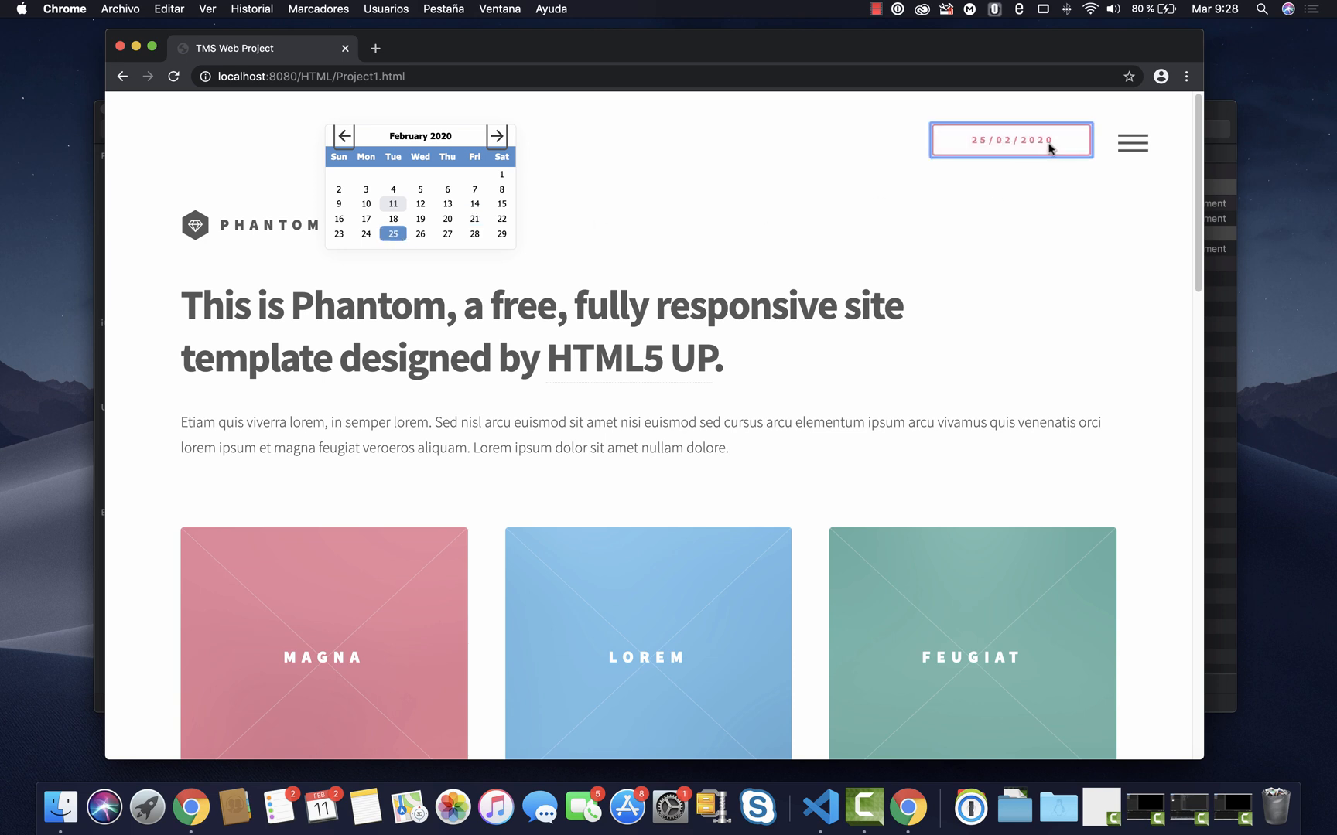
left_click(447, 204)
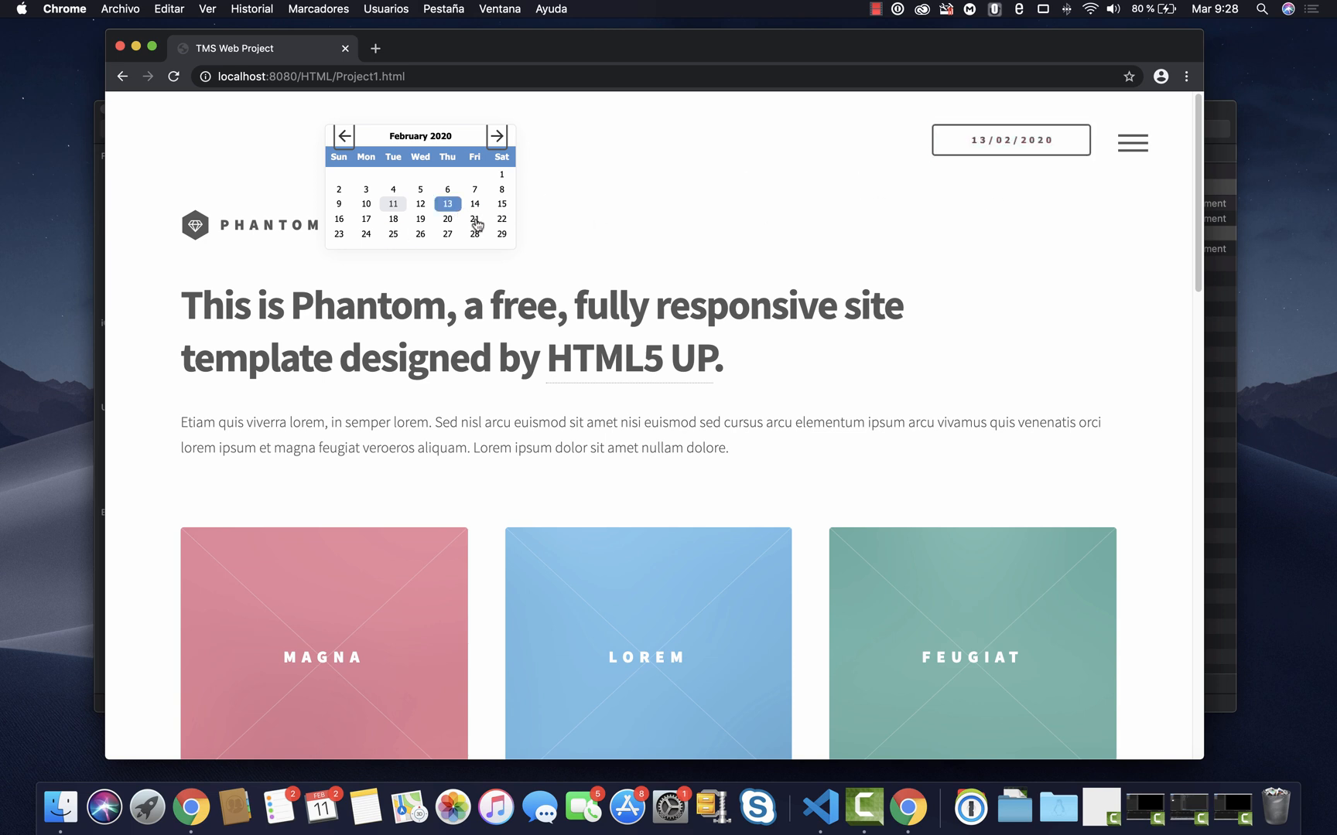
left_click(365, 234)
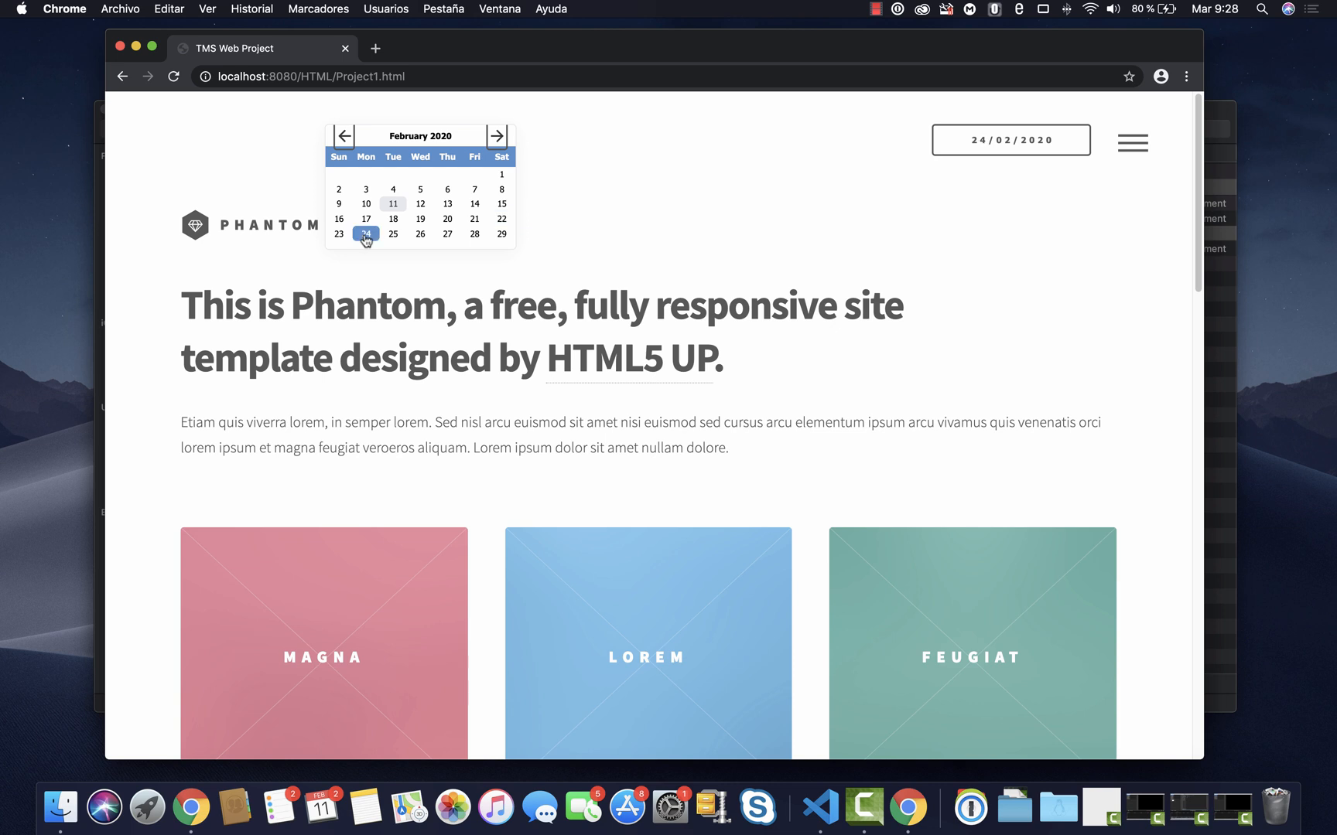